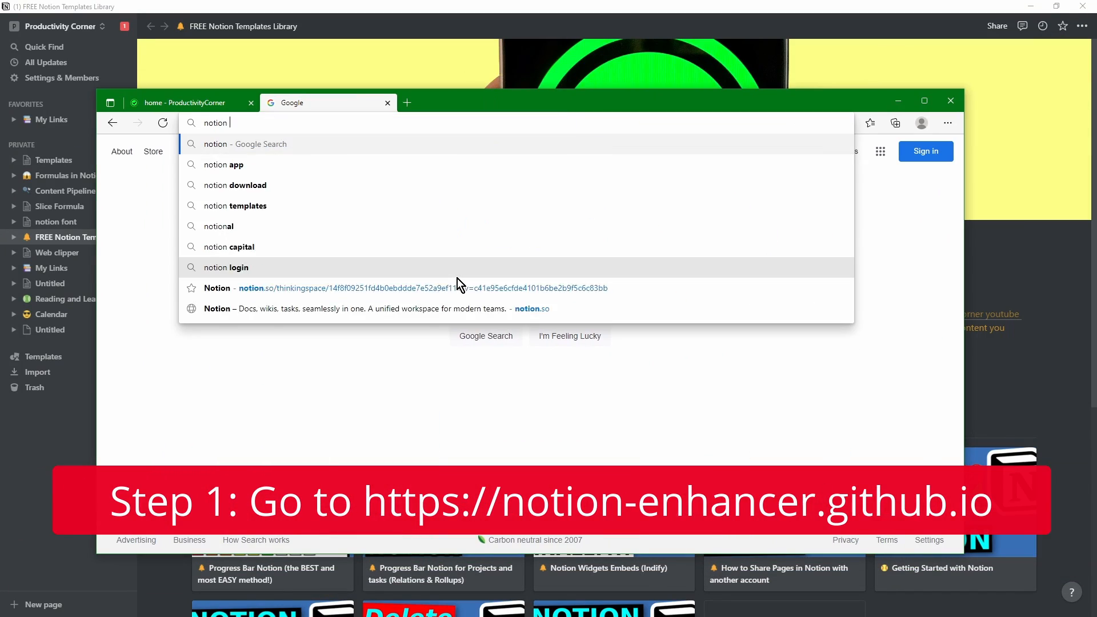
Search Google for 'notion enhancer', open its GitHub repo, then the online docs.
text( enhancer)
key(Return)
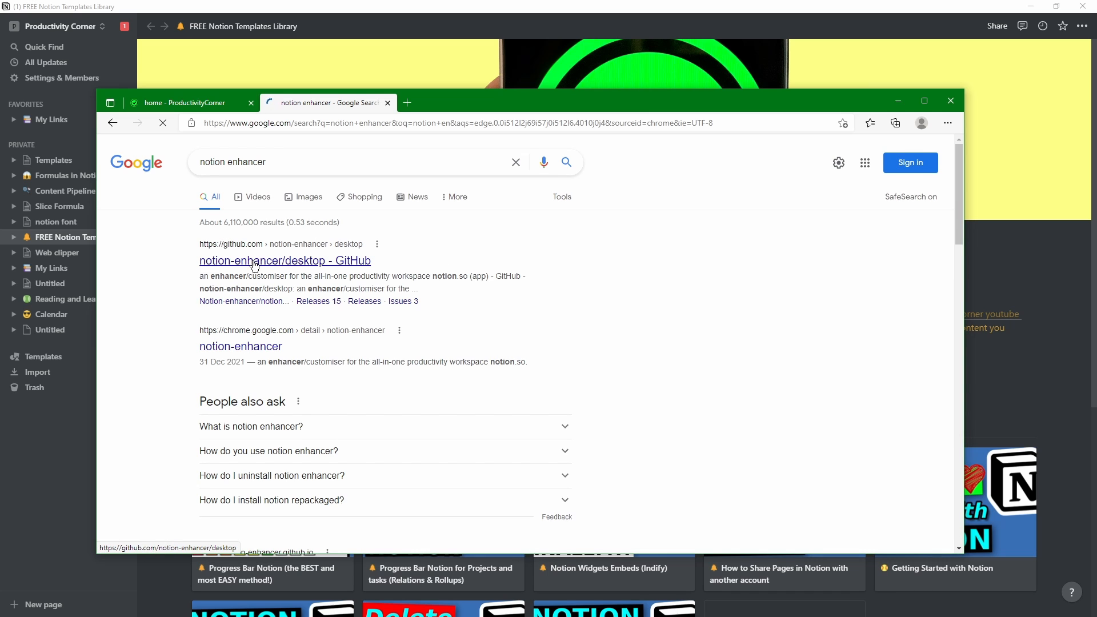
click(285, 260)
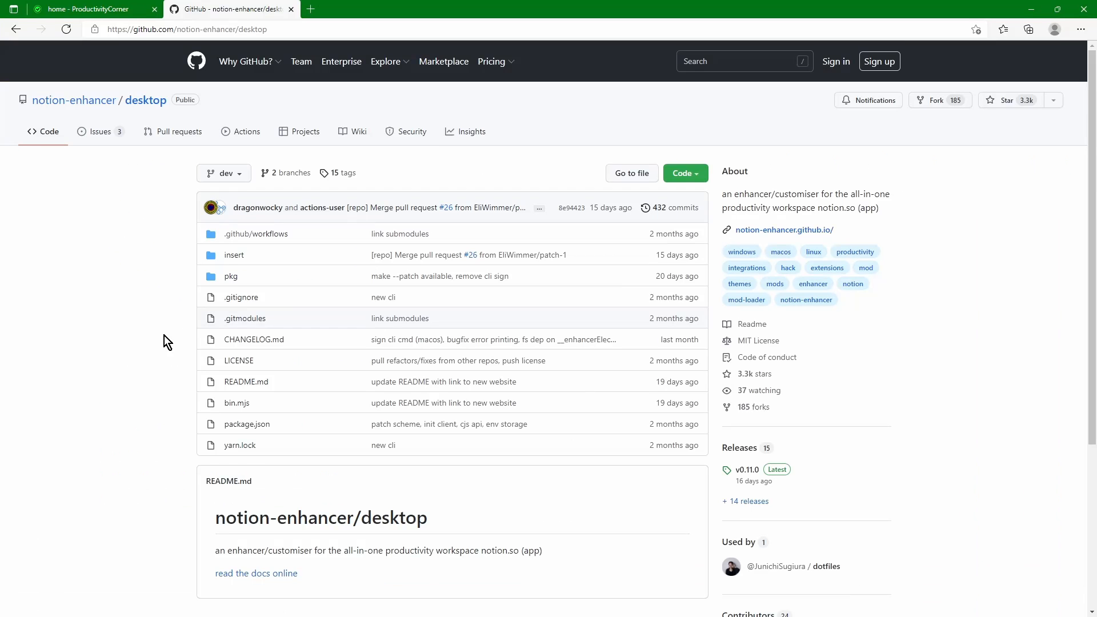
click(256, 573)
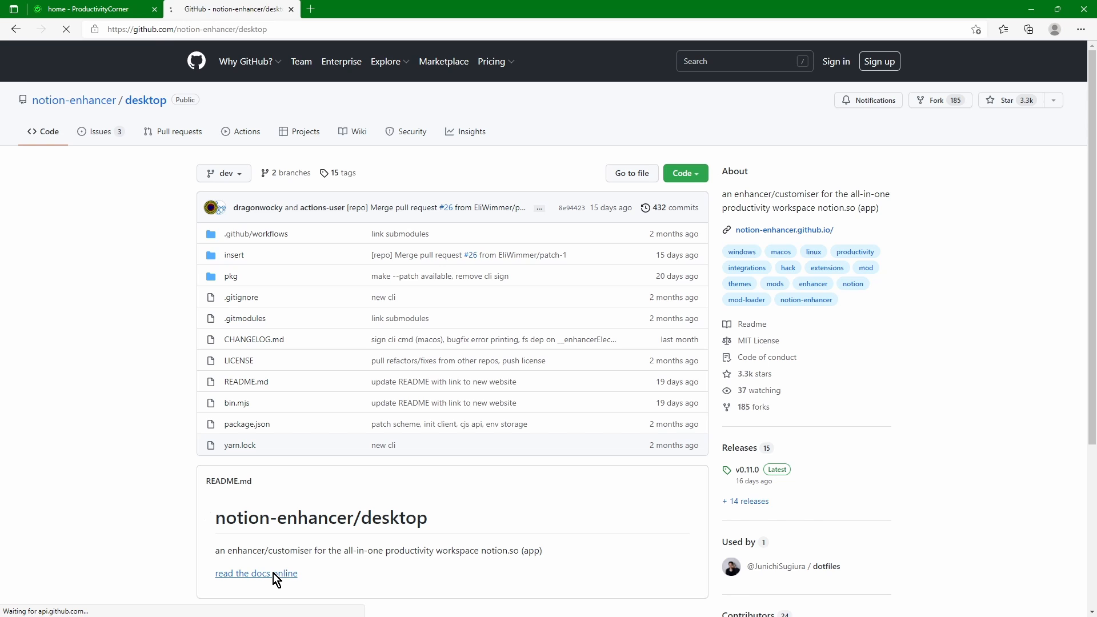
click(255, 573)
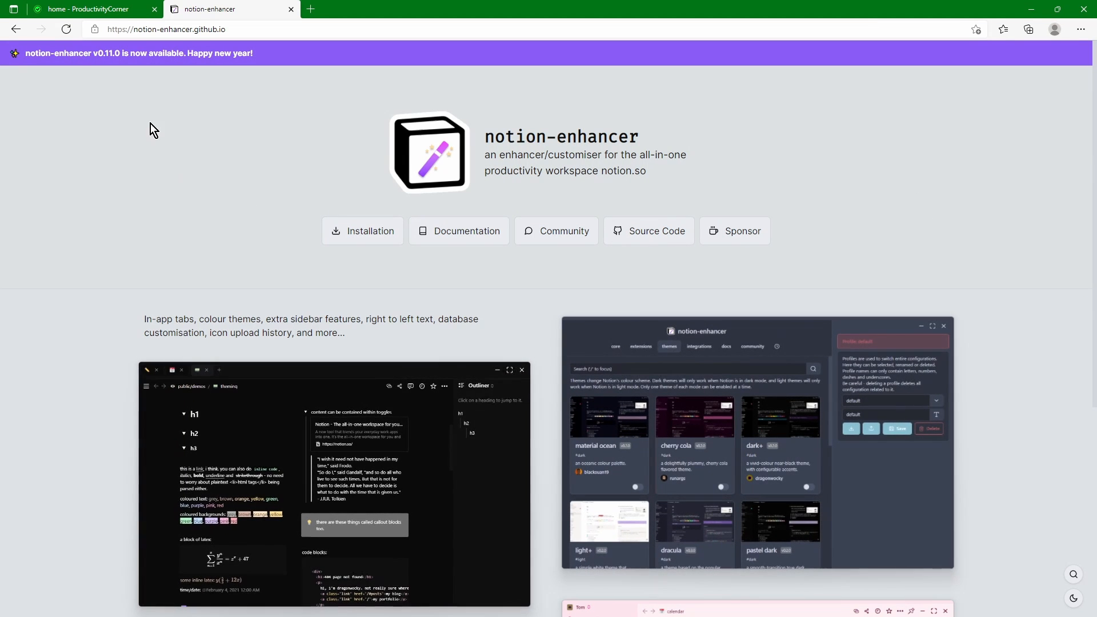
mouse_move(178, 66)
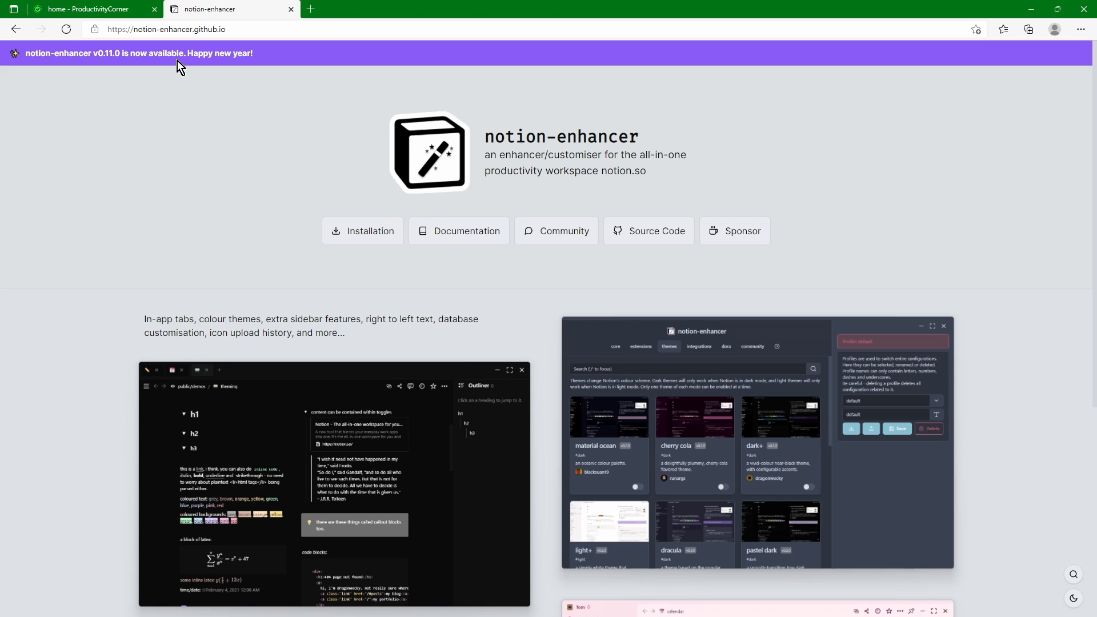
mouse_move(151, 237)
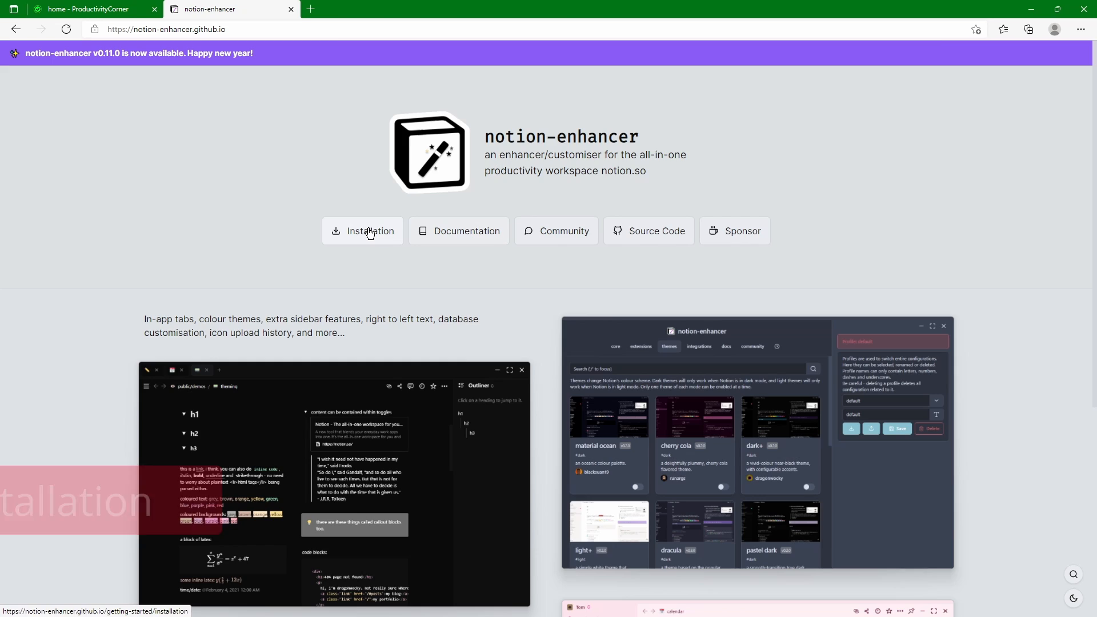
Open the Installation page and read the intro and .notion-enhancer folder warning.
click(362, 230)
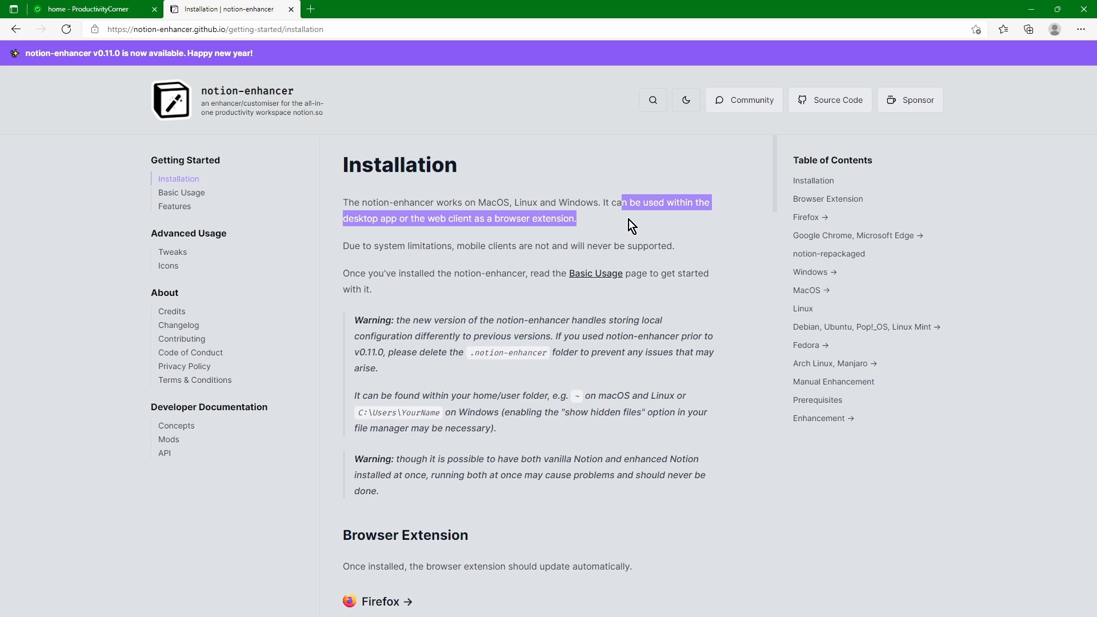
mouse_move(475, 219)
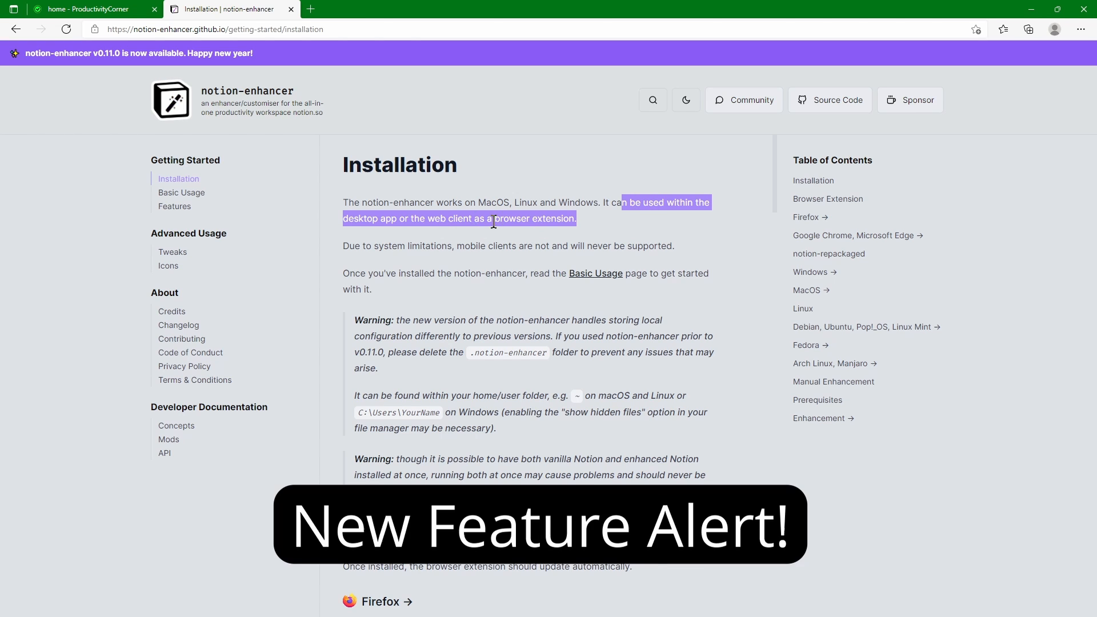
mouse_move(374, 258)
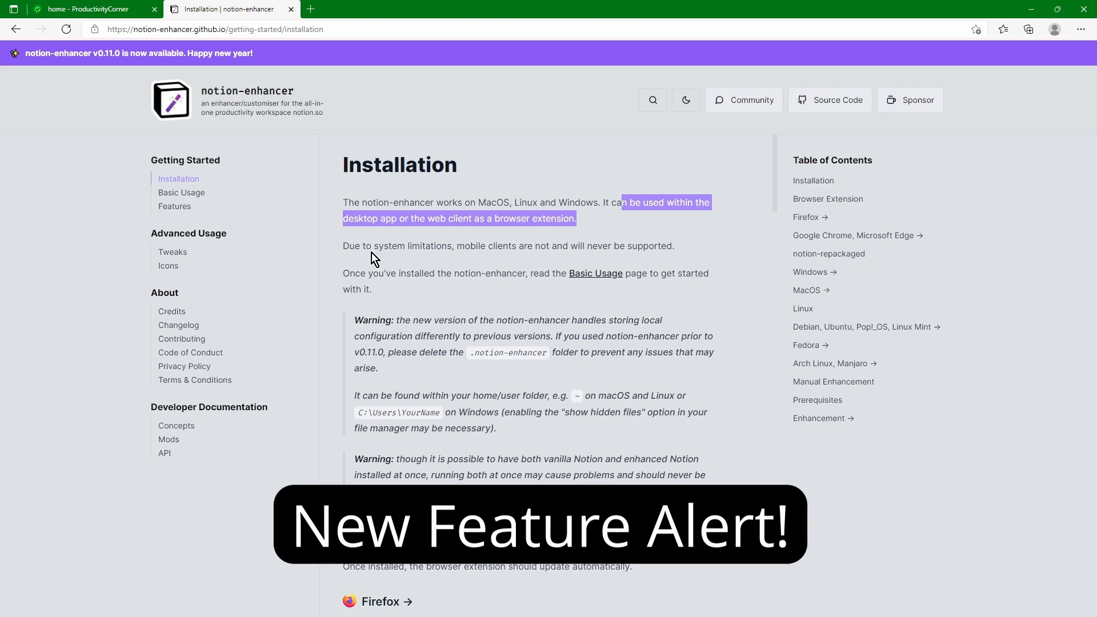
click(519, 243)
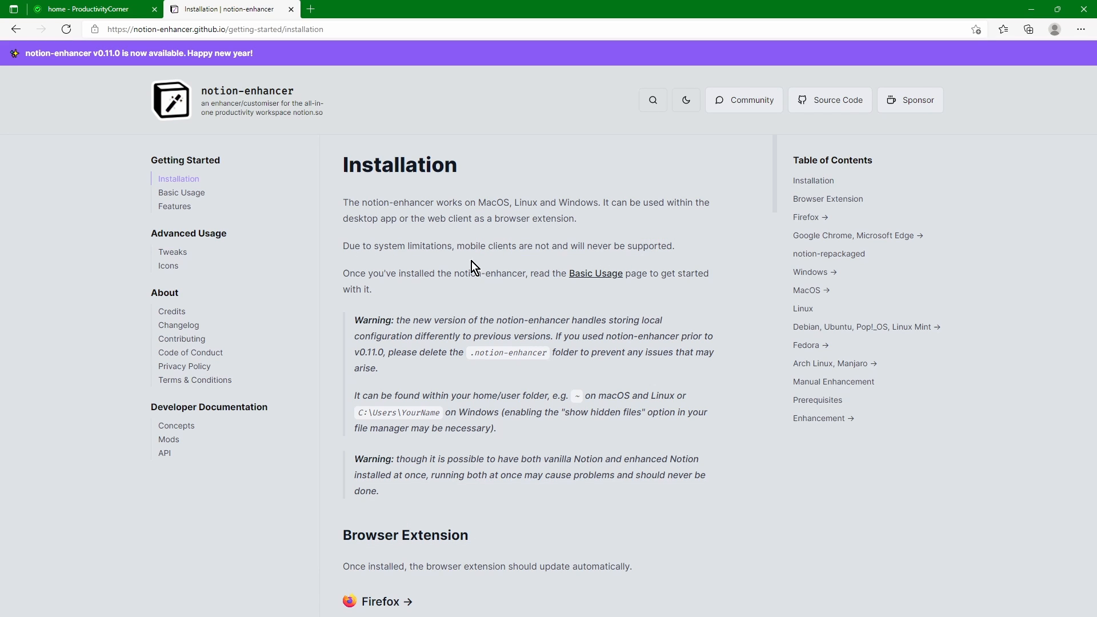
mouse_move(449, 290)
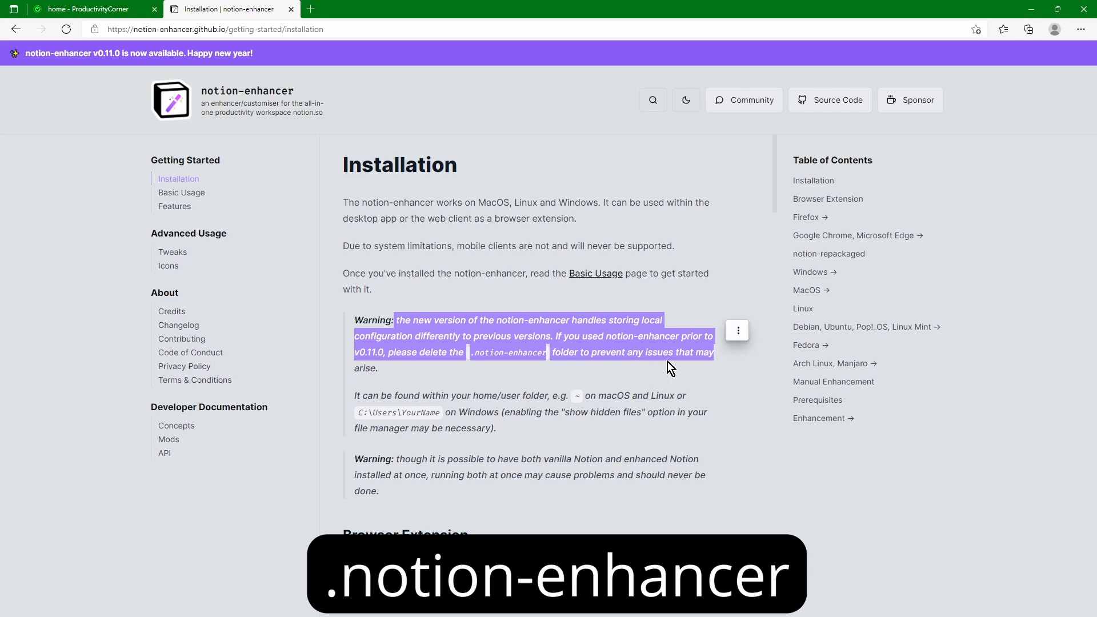
click(535, 369)
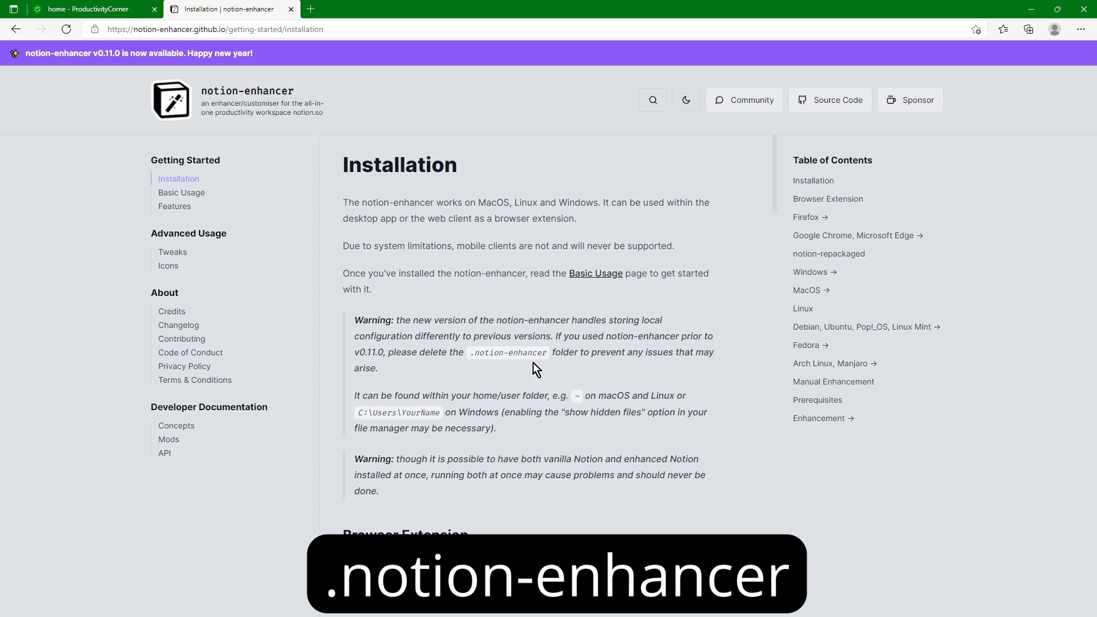
mouse_move(699, 369)
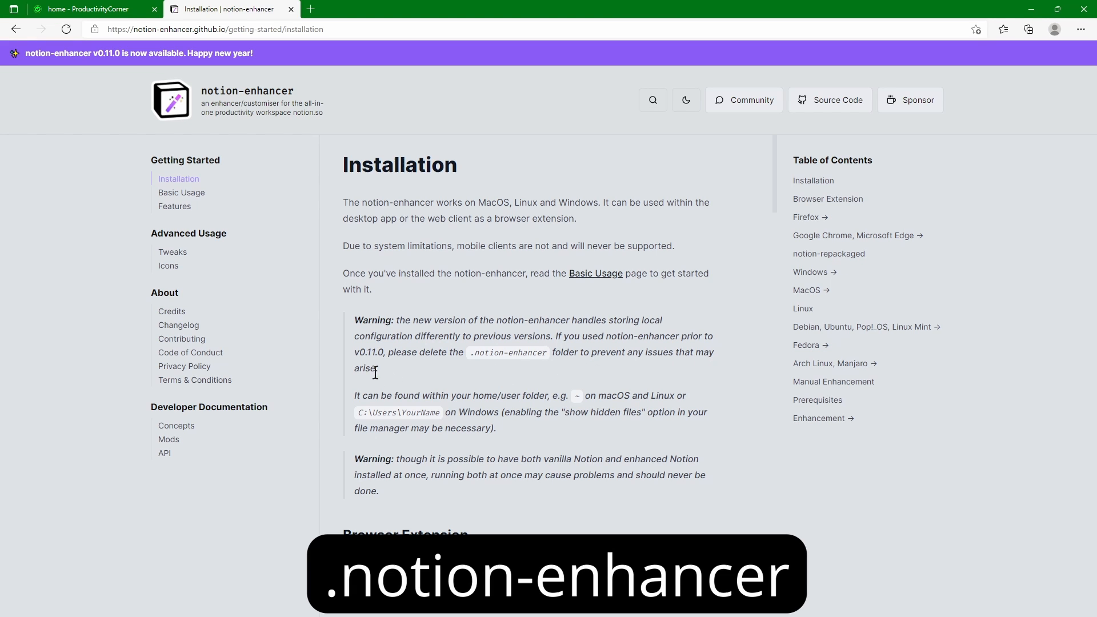
mouse_move(555, 411)
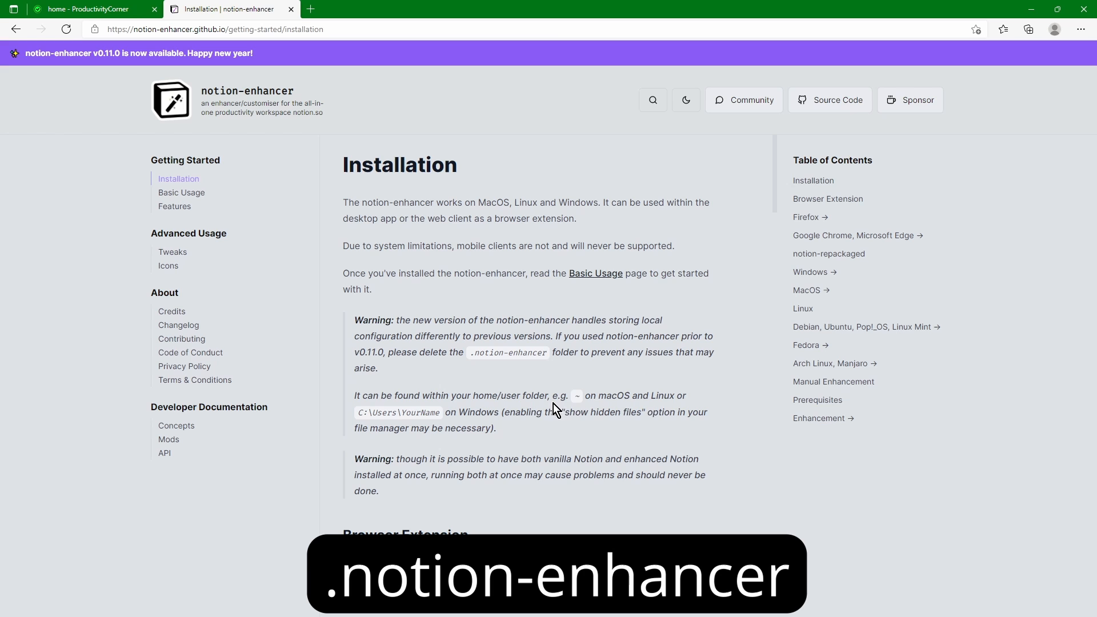
mouse_move(488, 430)
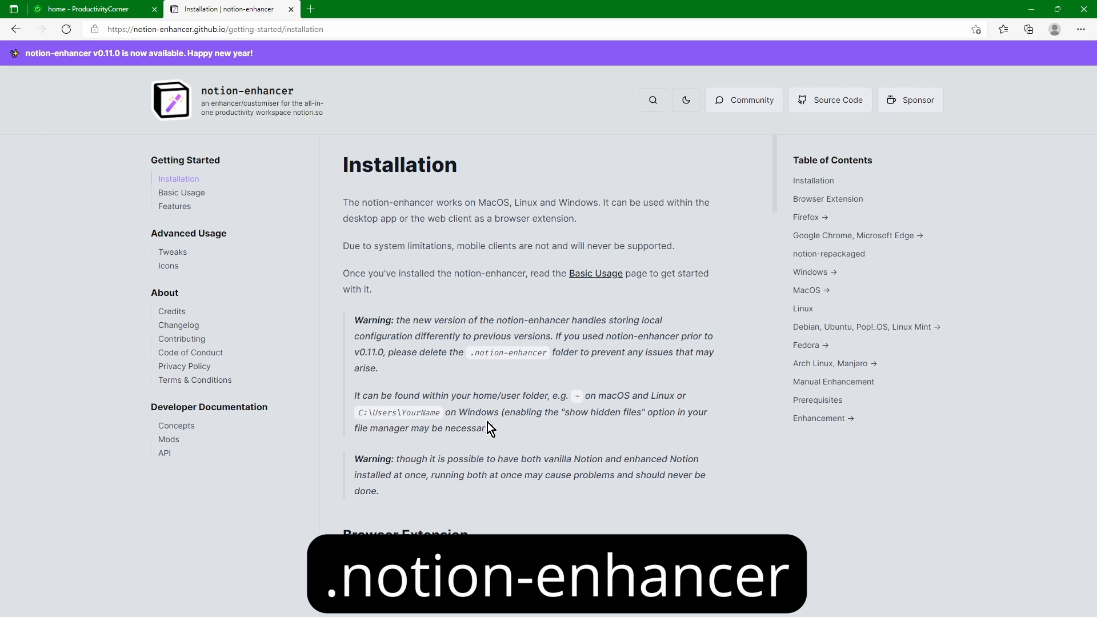
mouse_move(703, 415)
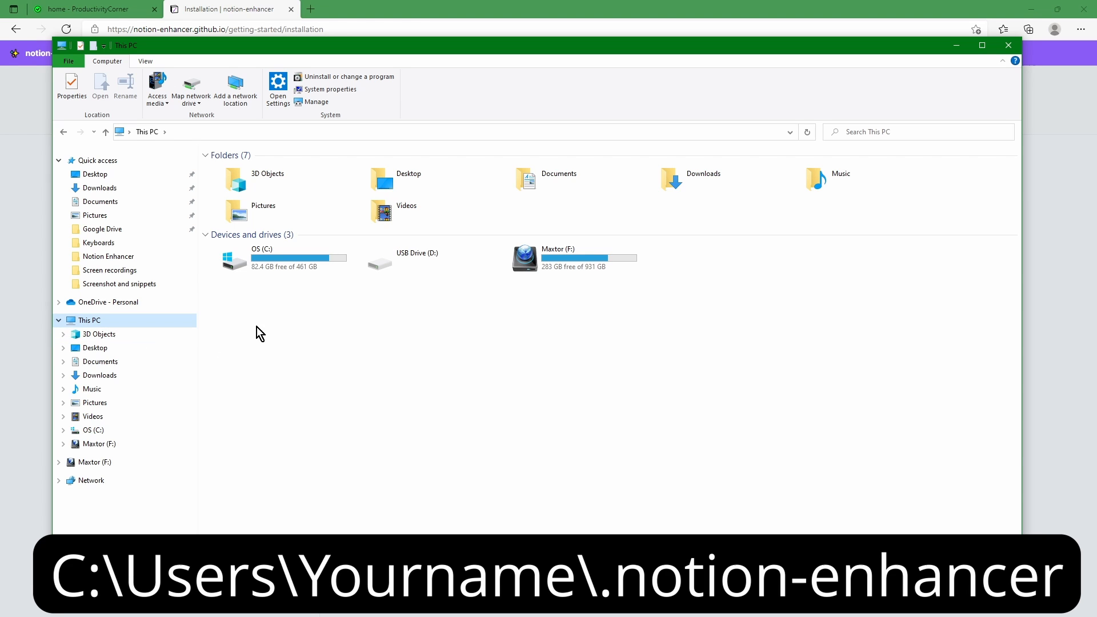
Browse C: > Users to the home folder and select .notion-enhancer.
double_click(275, 258)
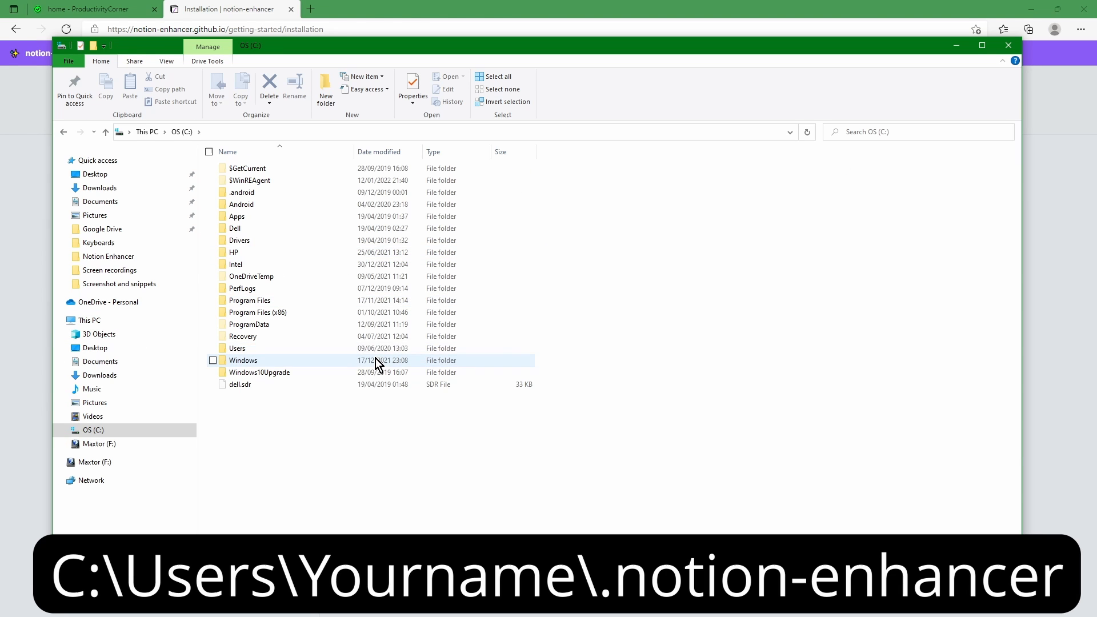
click(238, 348)
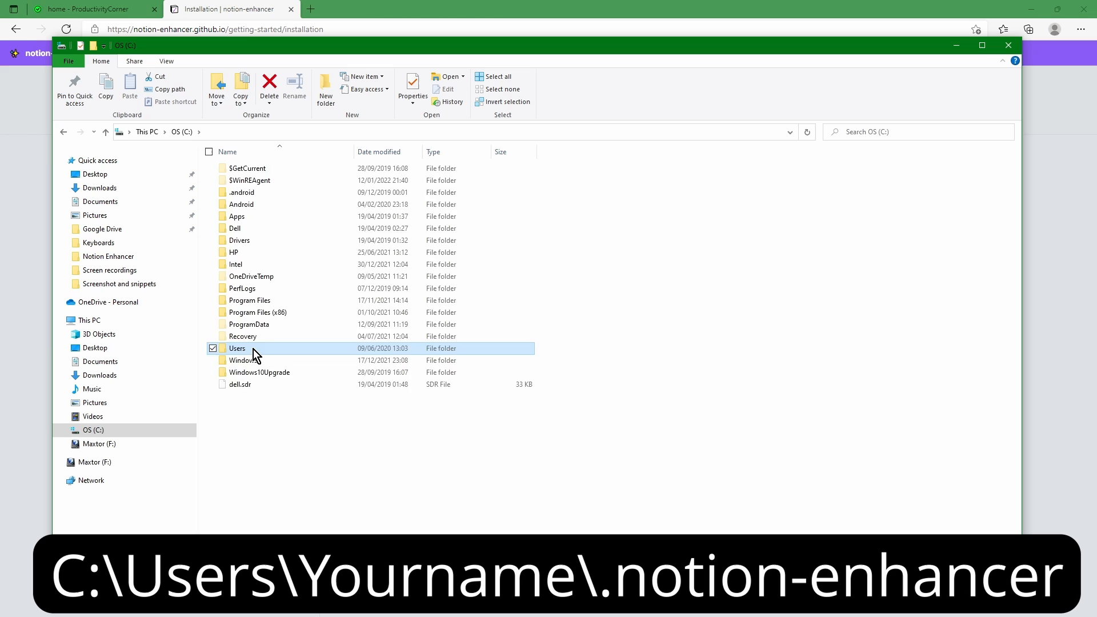
double_click(236, 348)
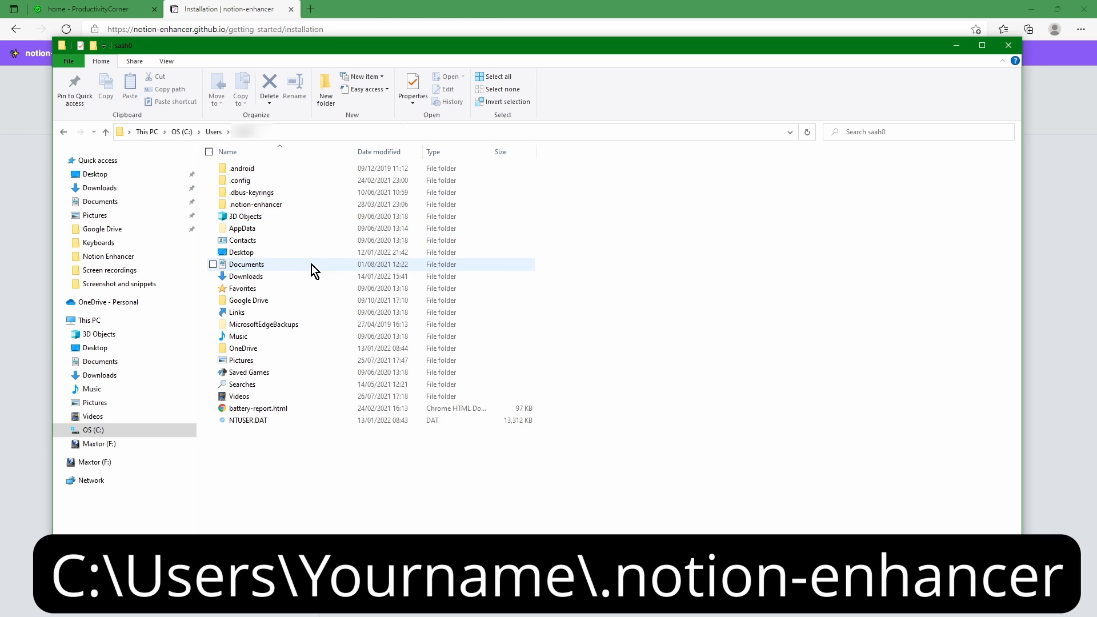
mouse_move(297, 212)
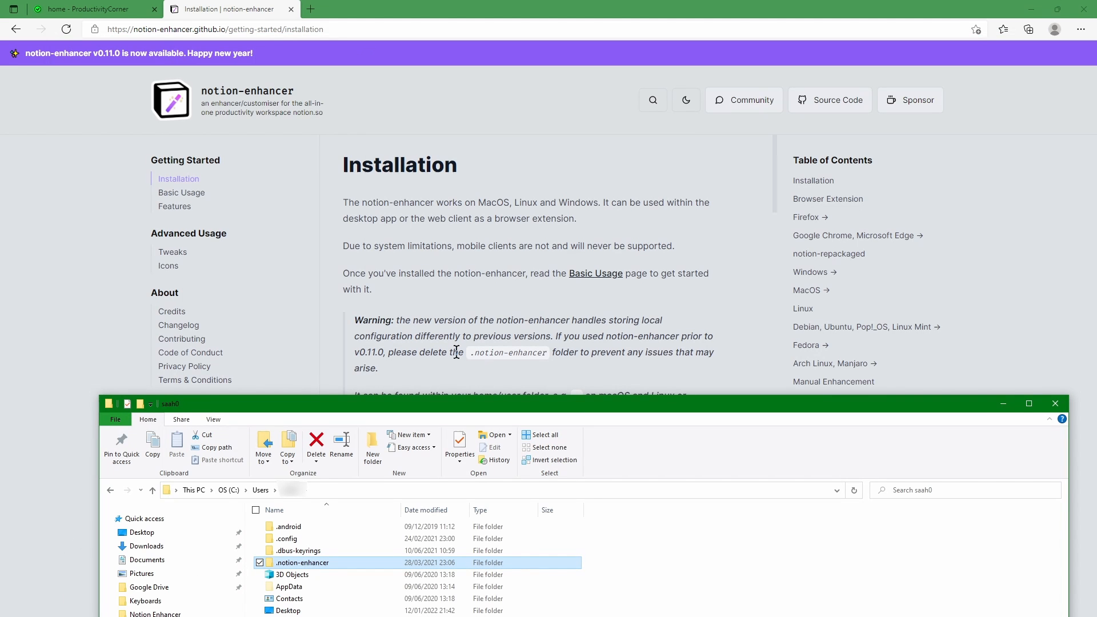
mouse_move(393, 417)
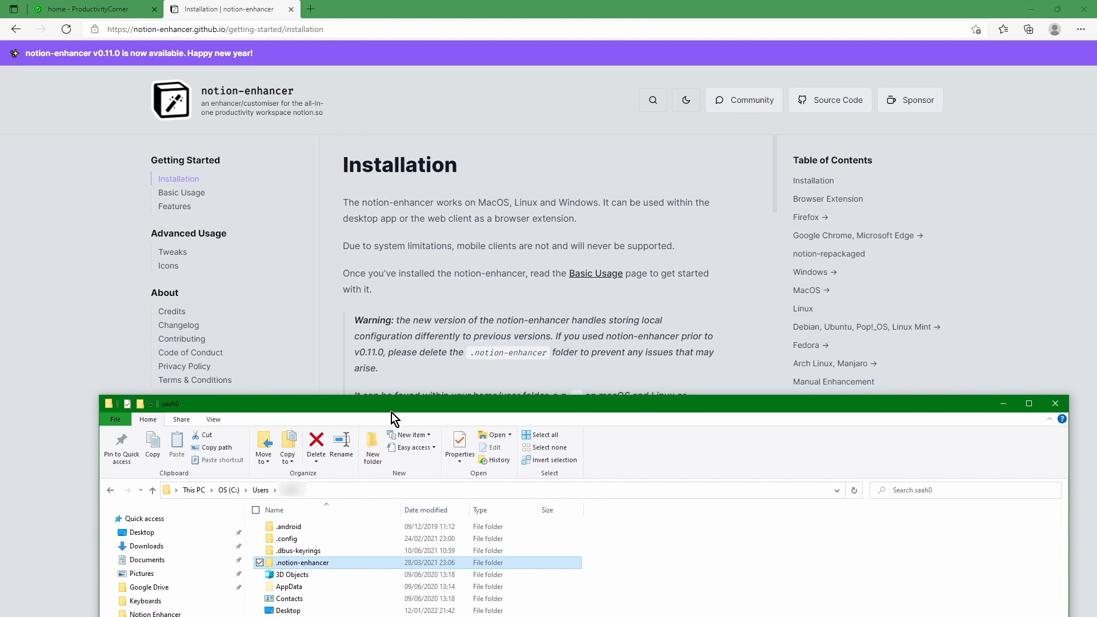
mouse_move(373, 565)
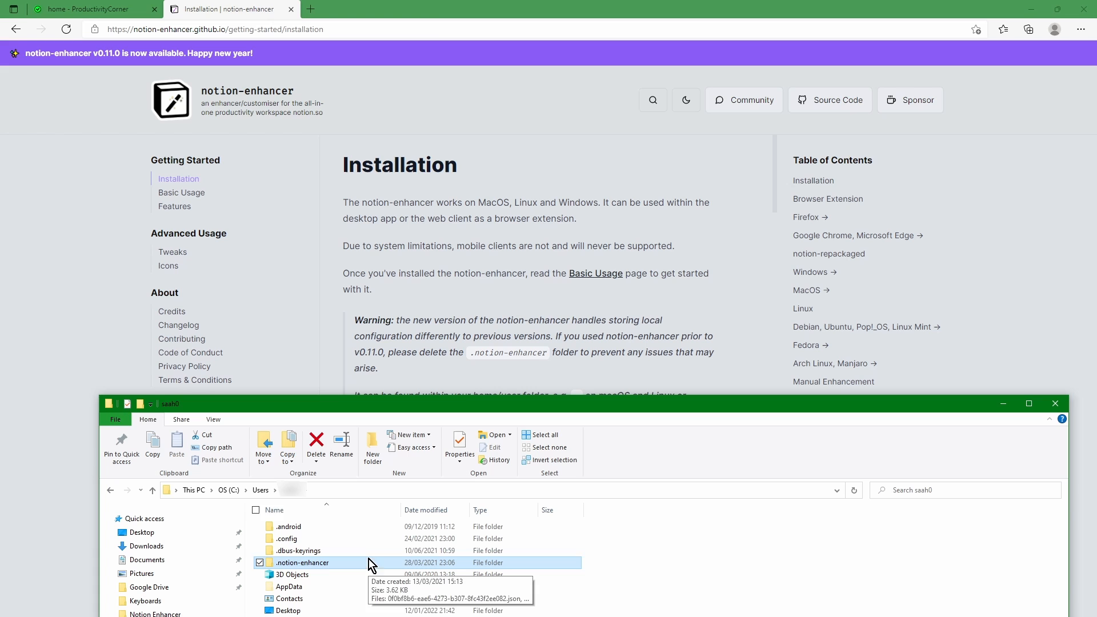
click(315, 444)
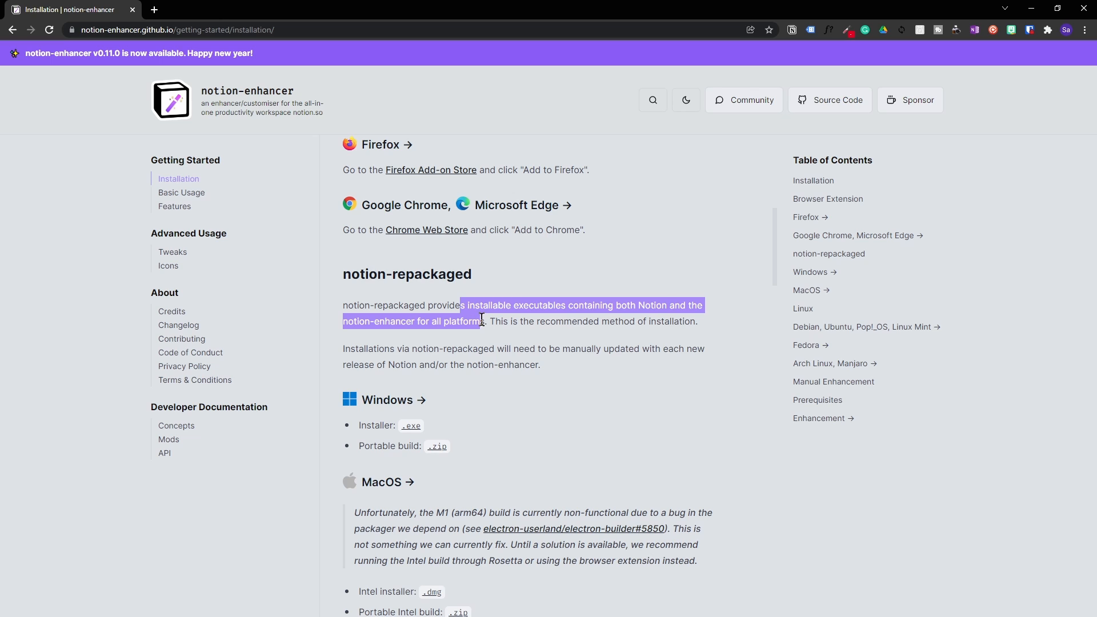
mouse_move(344, 332)
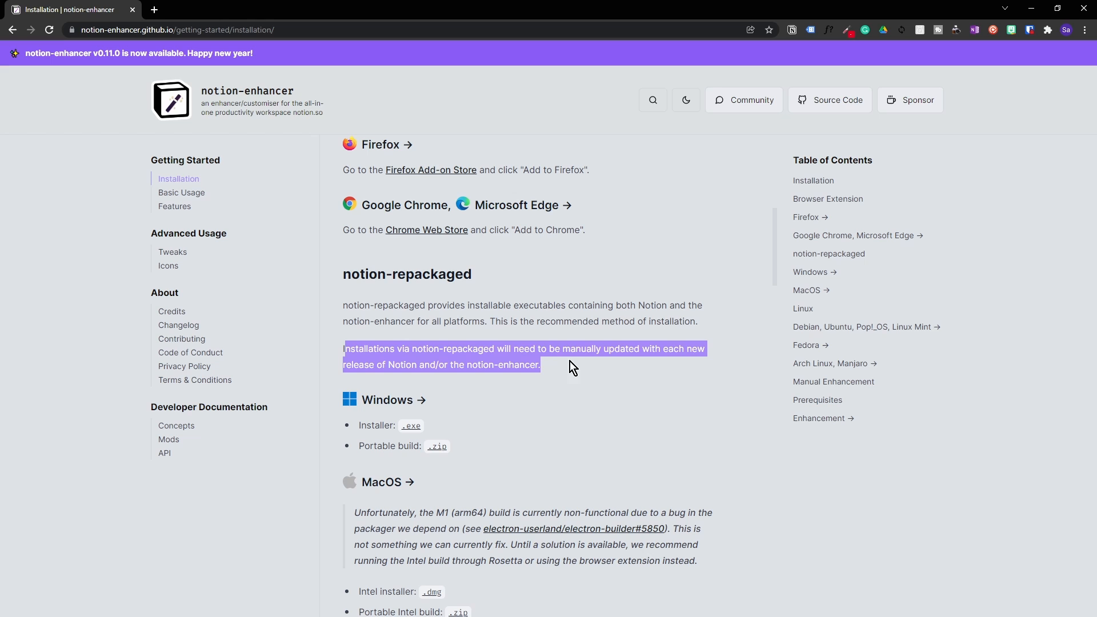
mouse_move(598, 367)
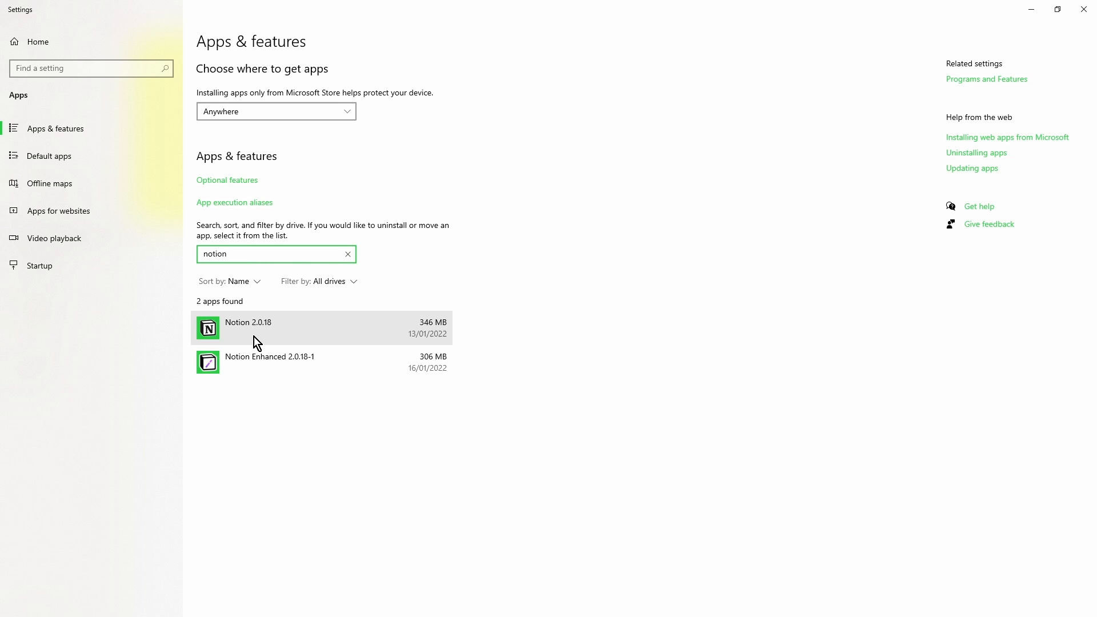
Show options for the Notion 2.0.18 app in Apps & features.
click(315, 328)
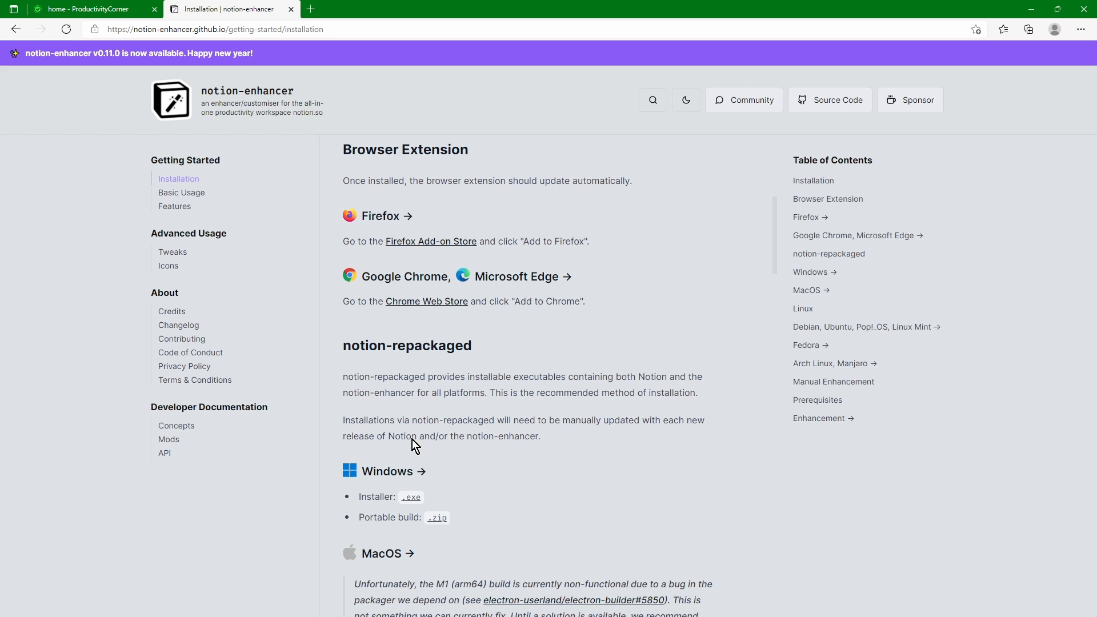
mouse_move(476, 459)
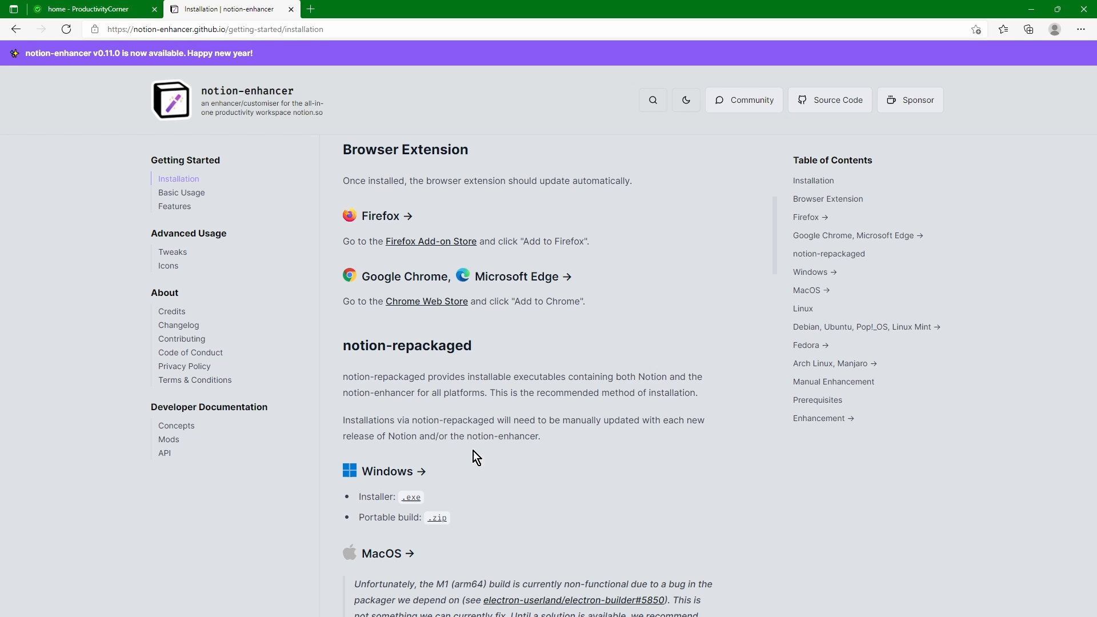
mouse_move(567, 417)
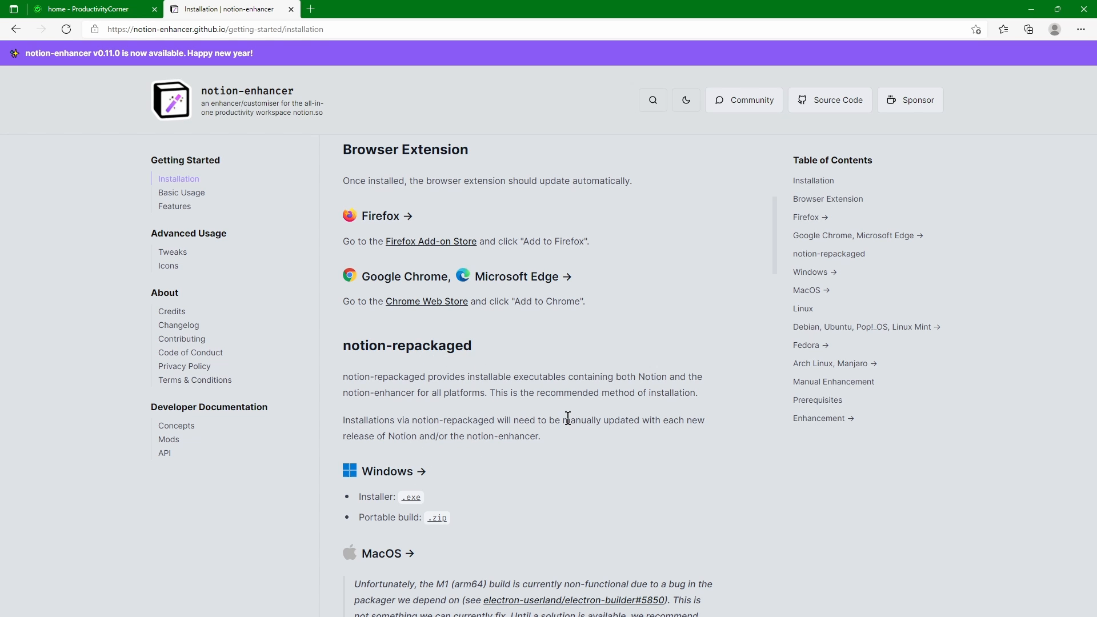
Scroll through the Linux and Manual Enhancement sections, then back to notion-repackaged.
scroll(down, 3)
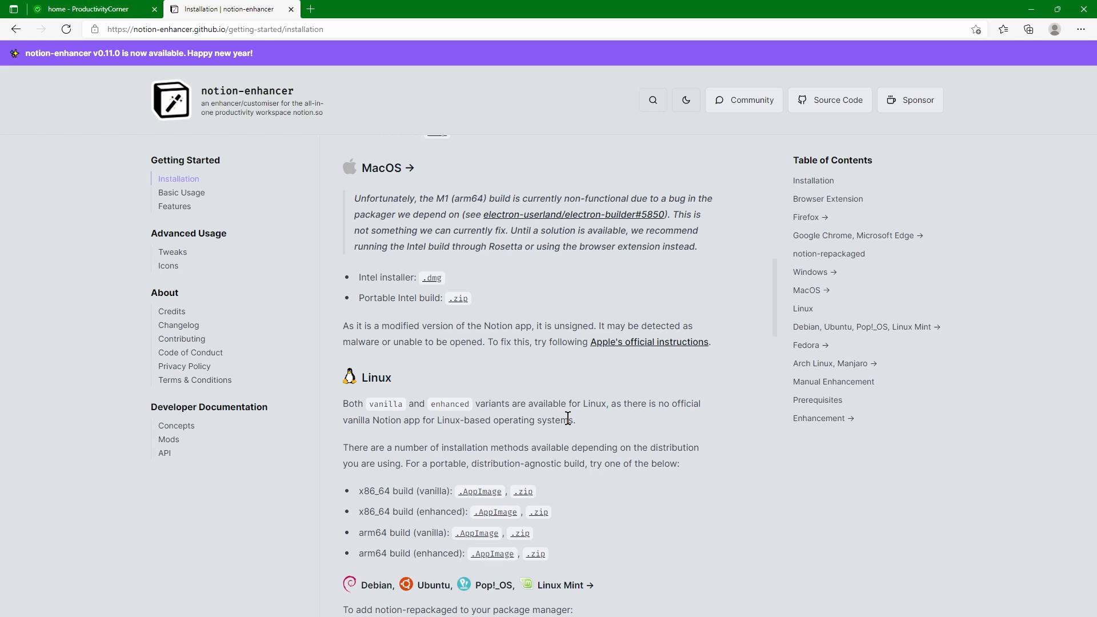
scroll(down, 3)
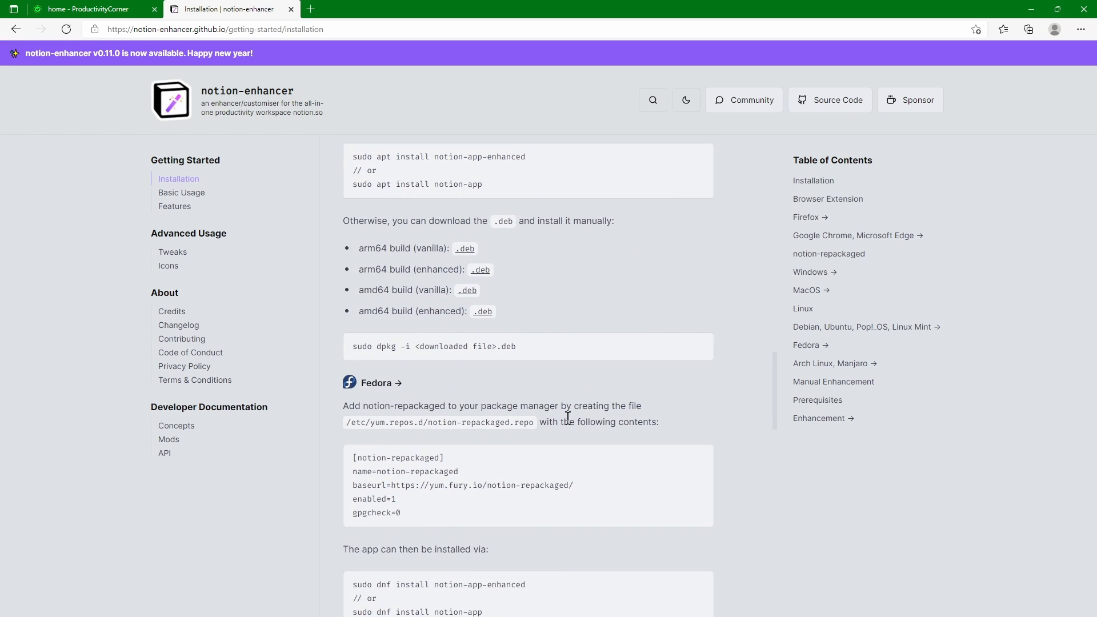
scroll(down, 3)
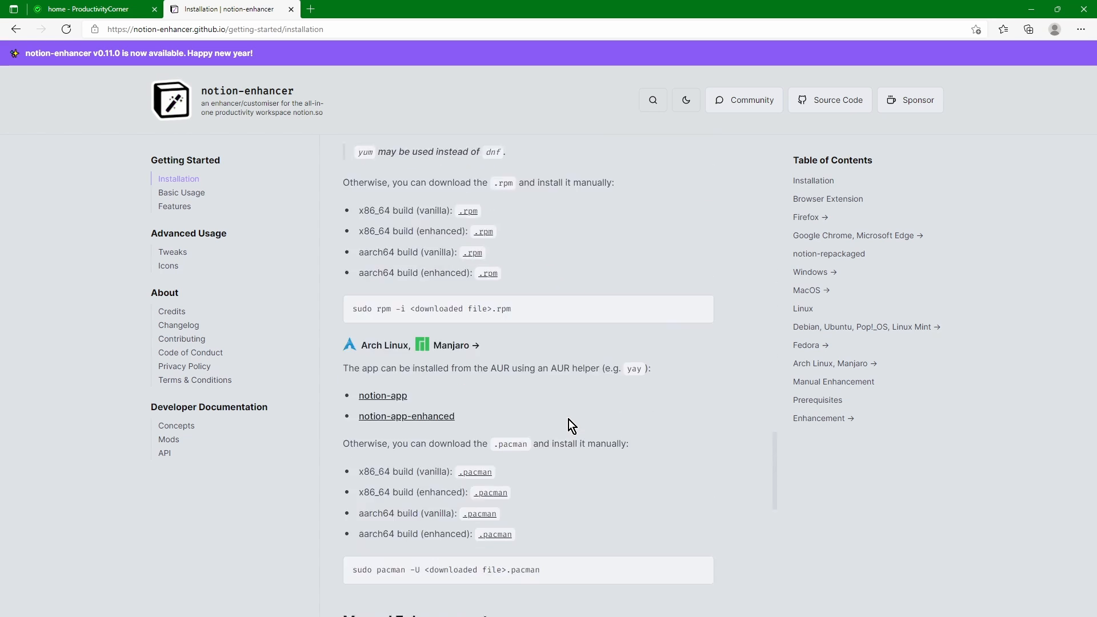
scroll(down, 3)
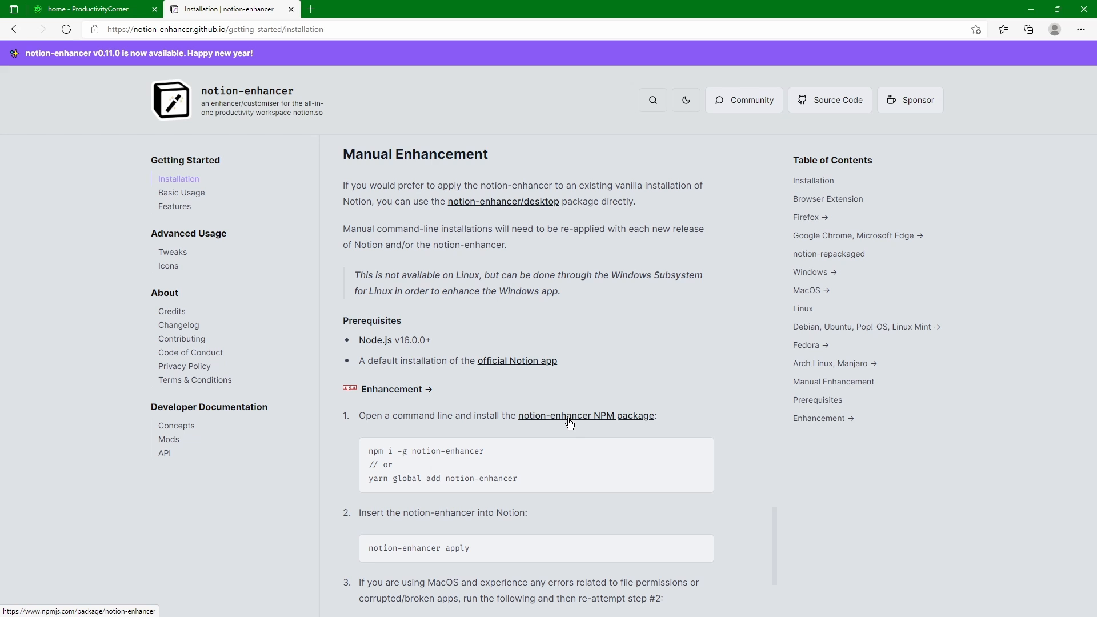
scroll(up, 3)
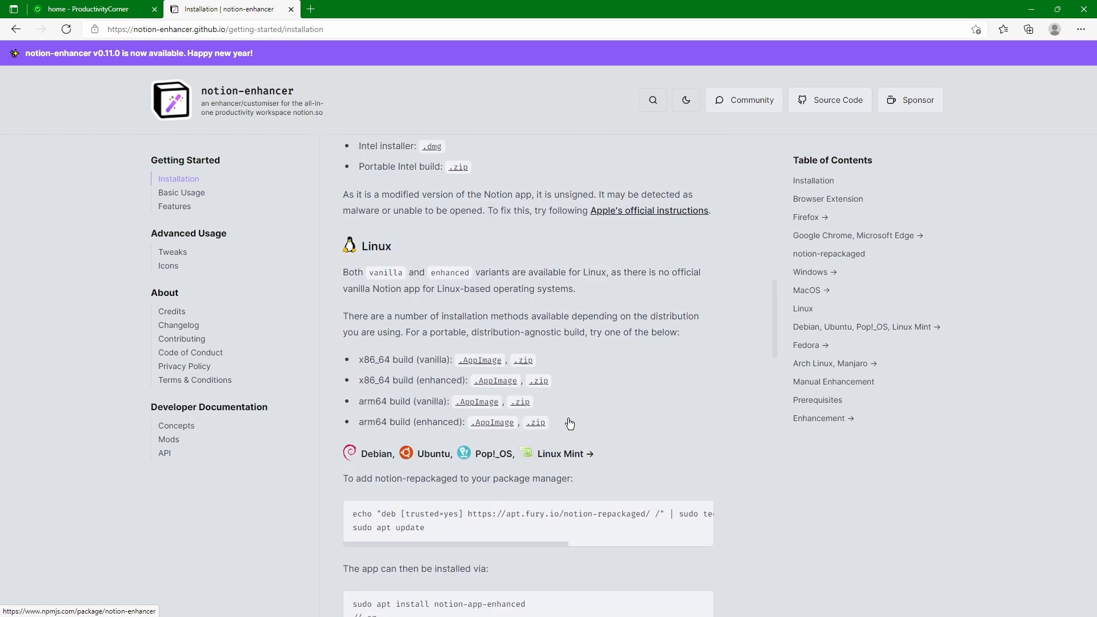
scroll(up, 3)
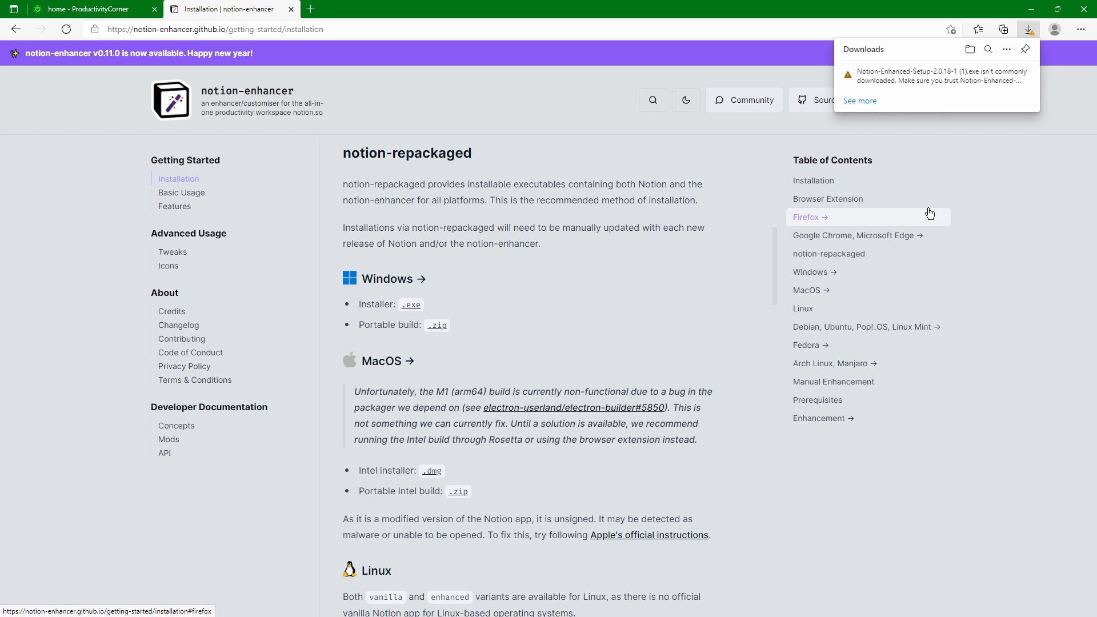
Keep the flagged Notion-Enhanced-Setup-2.0.18-1 download, choosing Keep anyway.
click(1017, 75)
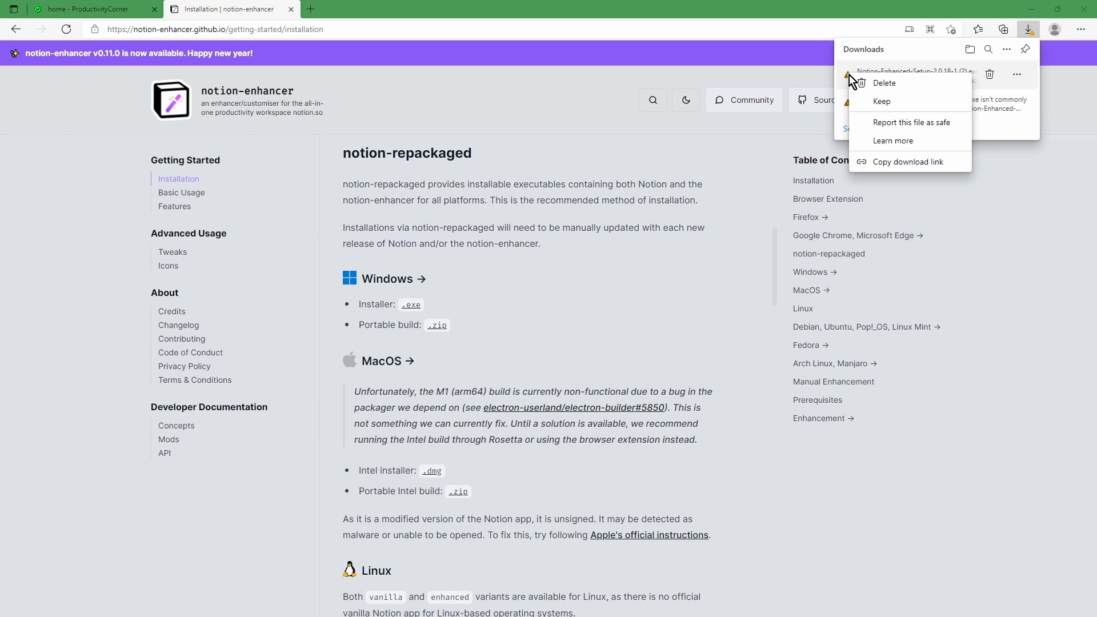
mouse_move(909, 102)
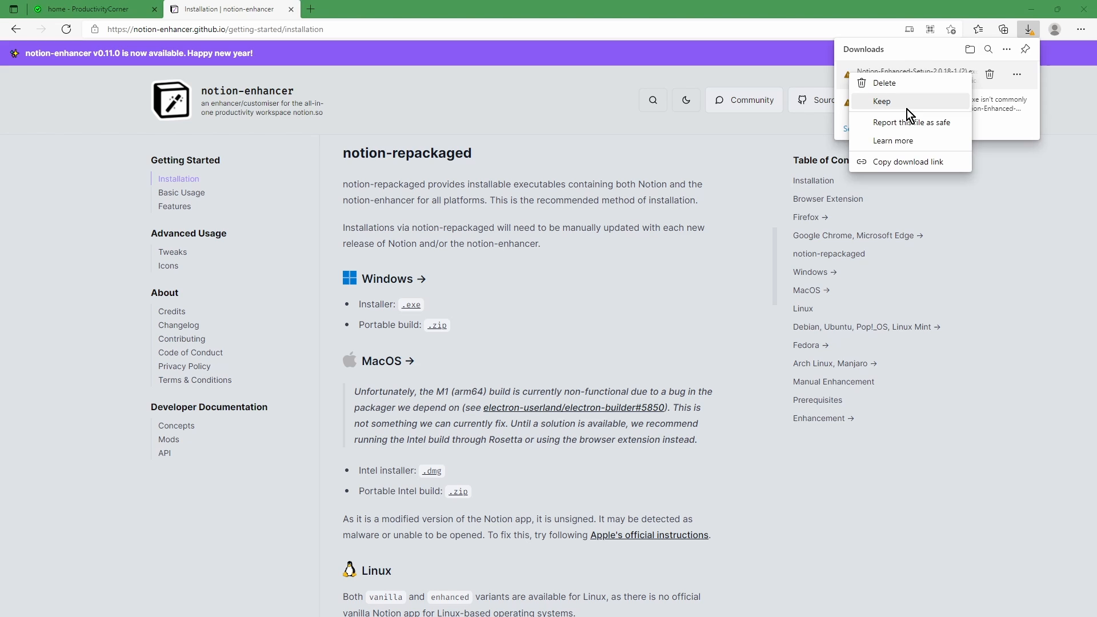
click(882, 102)
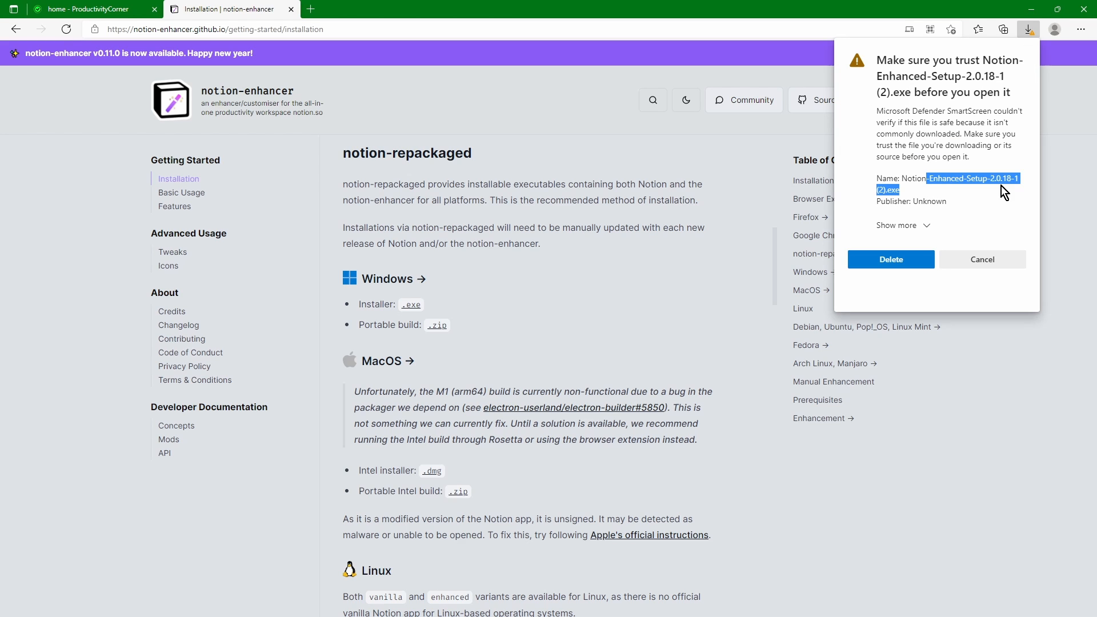
click(897, 225)
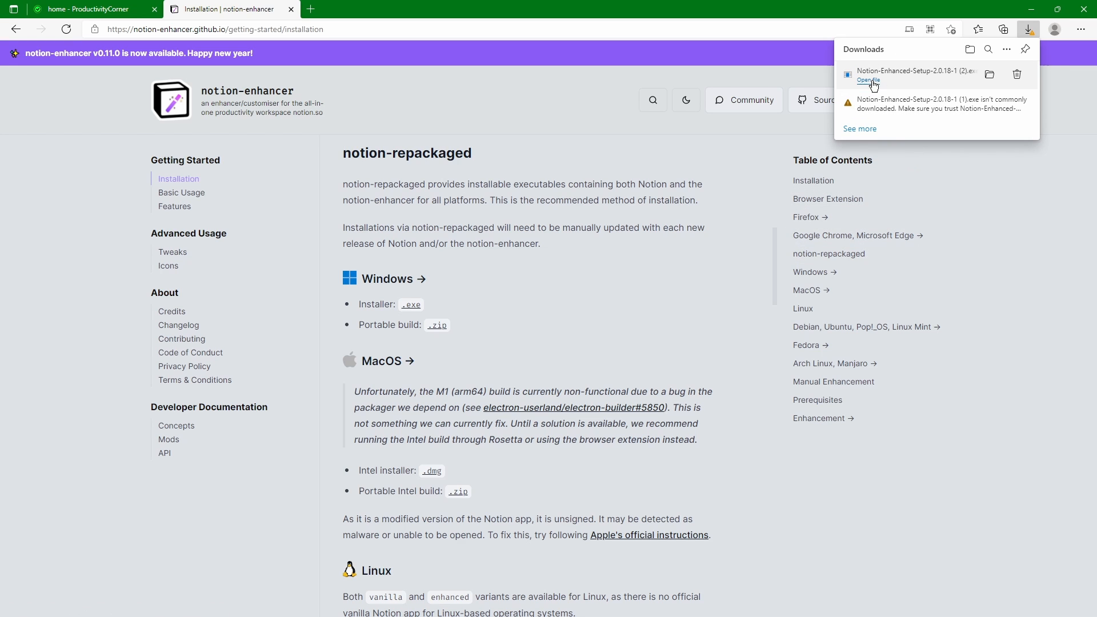
mouse_move(897, 110)
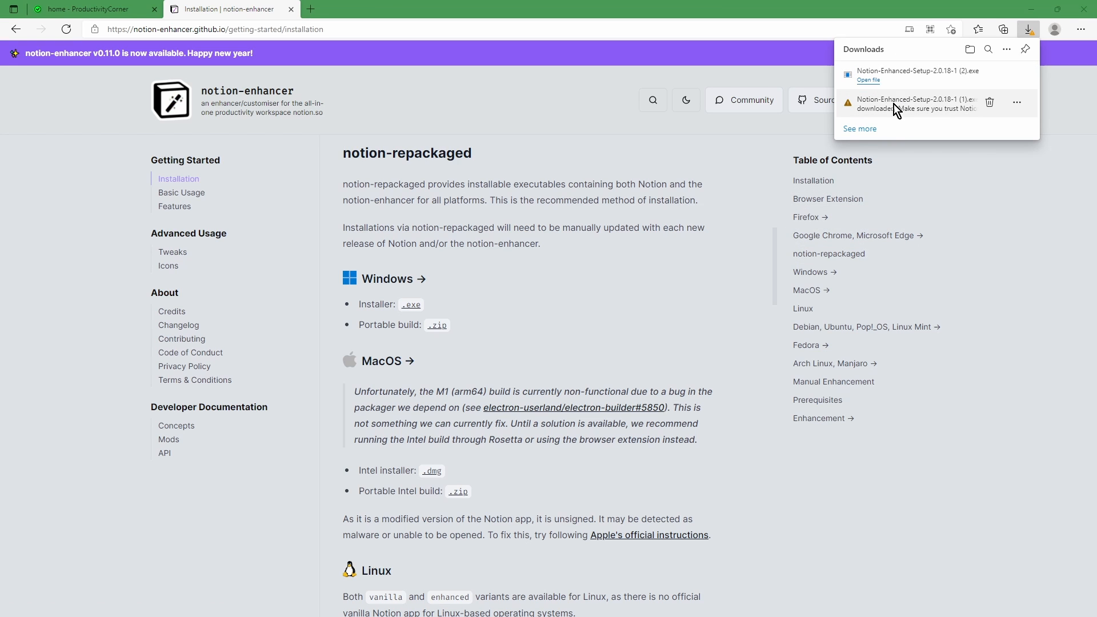
Open the downloaded installer and close the 'Windows protected your PC' dialog.
click(868, 80)
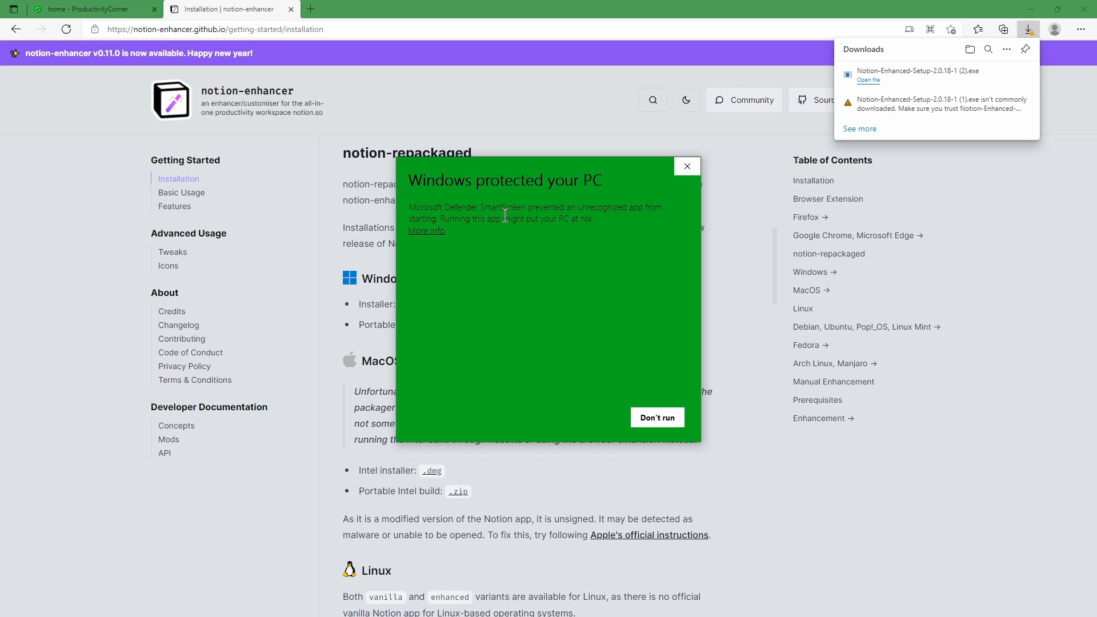
mouse_move(535, 235)
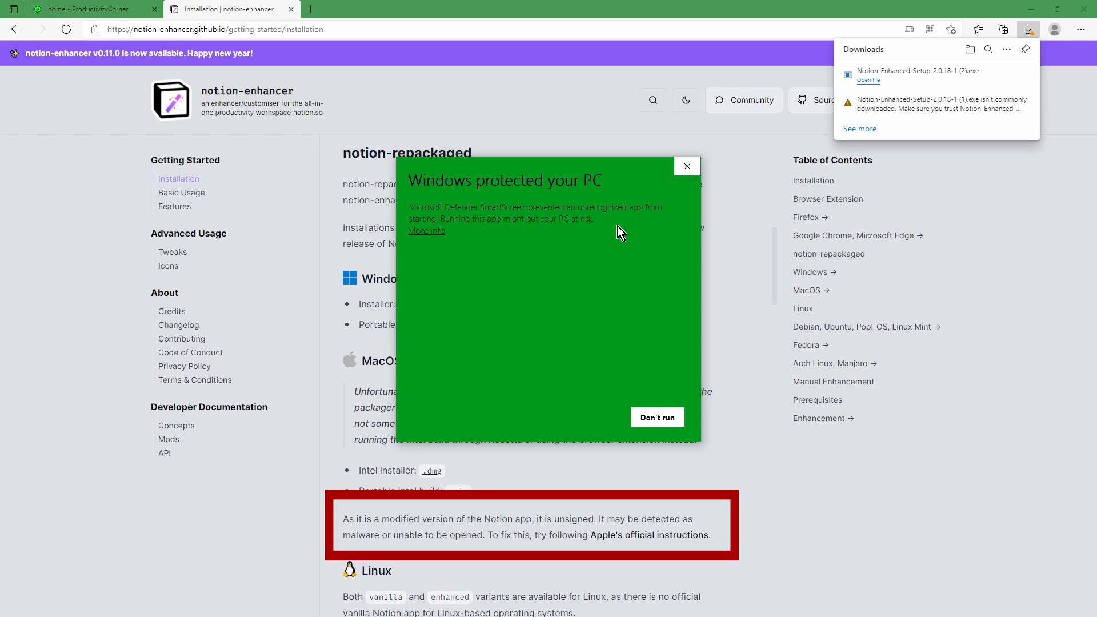
mouse_move(686, 165)
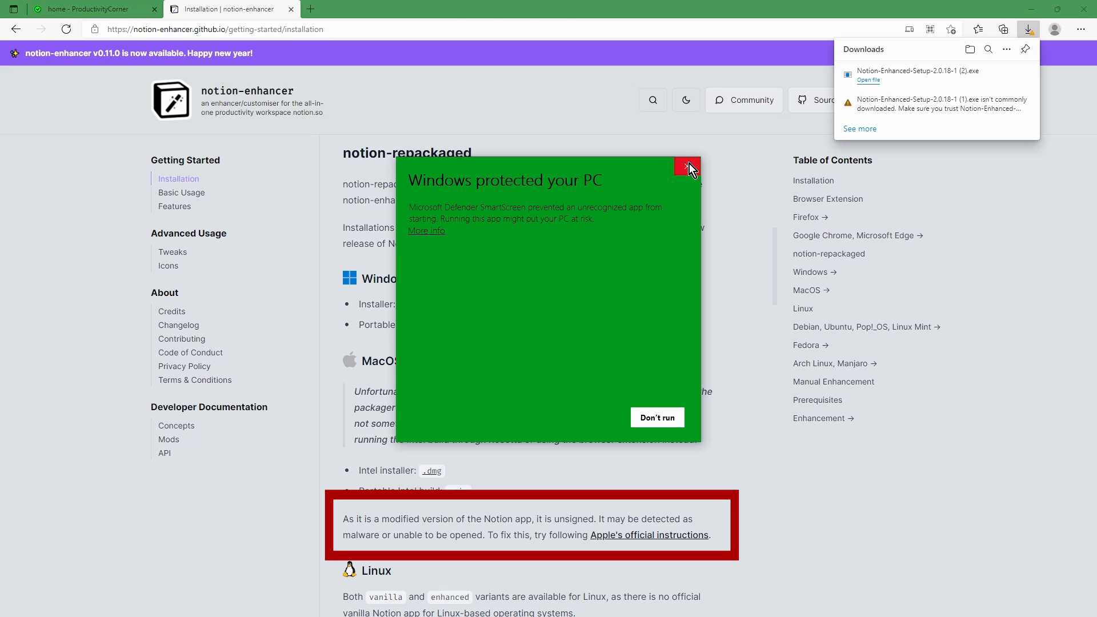
click(686, 167)
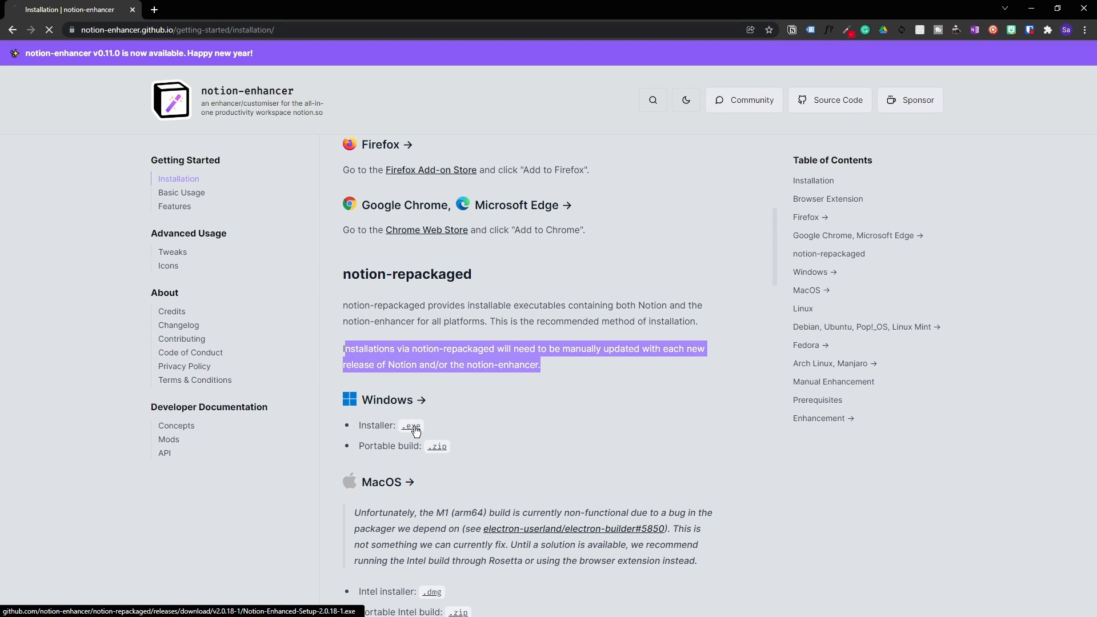
Download the .exe installer in Chrome, open it, and choose More info, Run anyway.
click(412, 425)
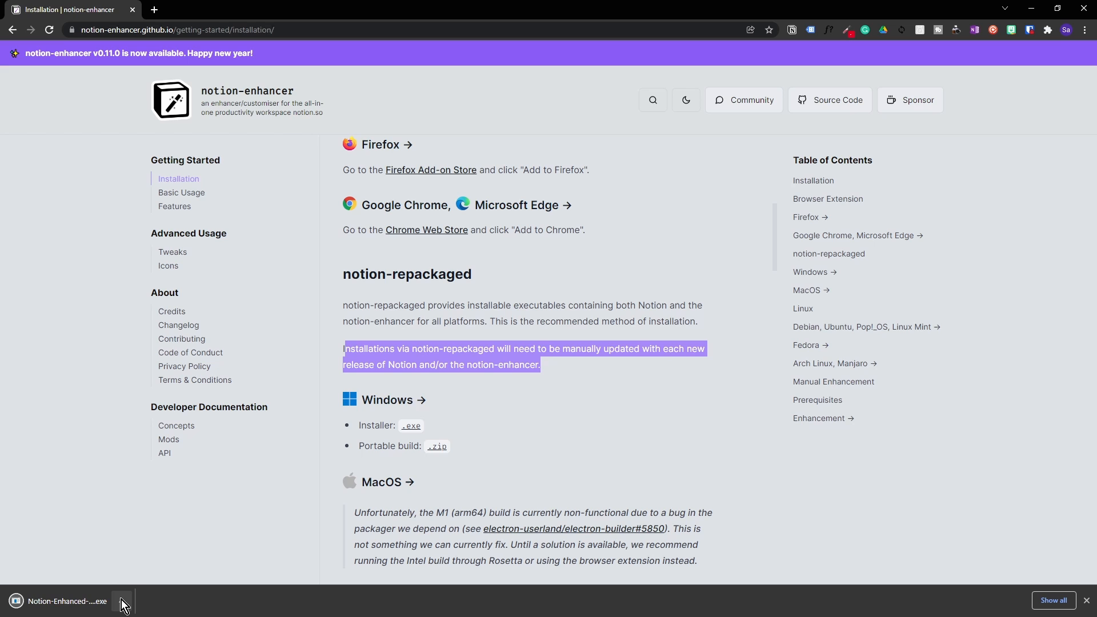
click(121, 601)
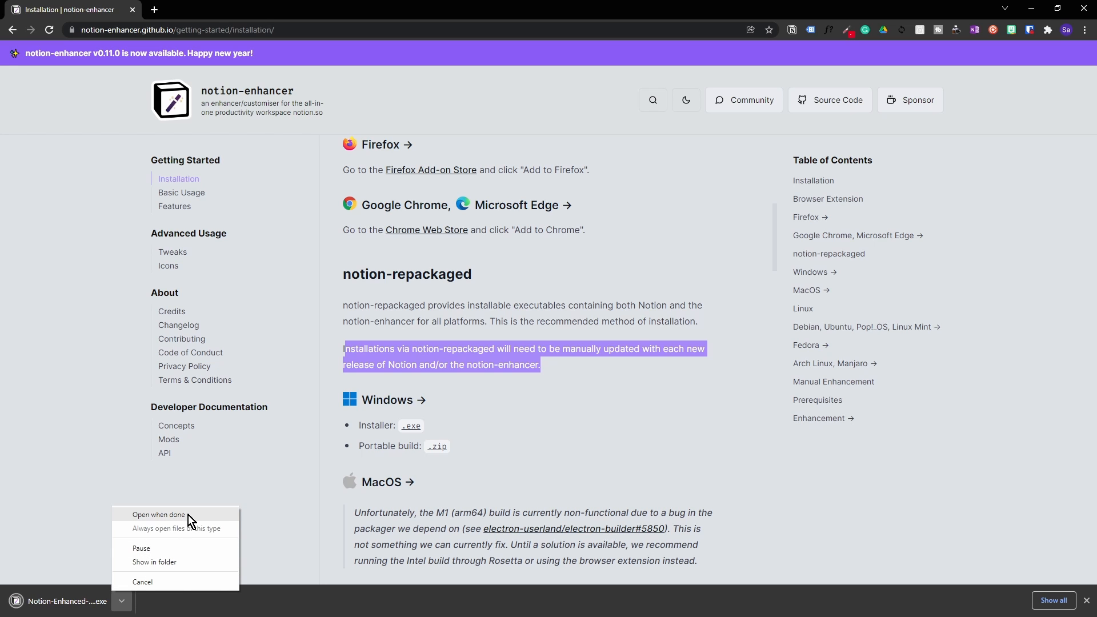
click(159, 514)
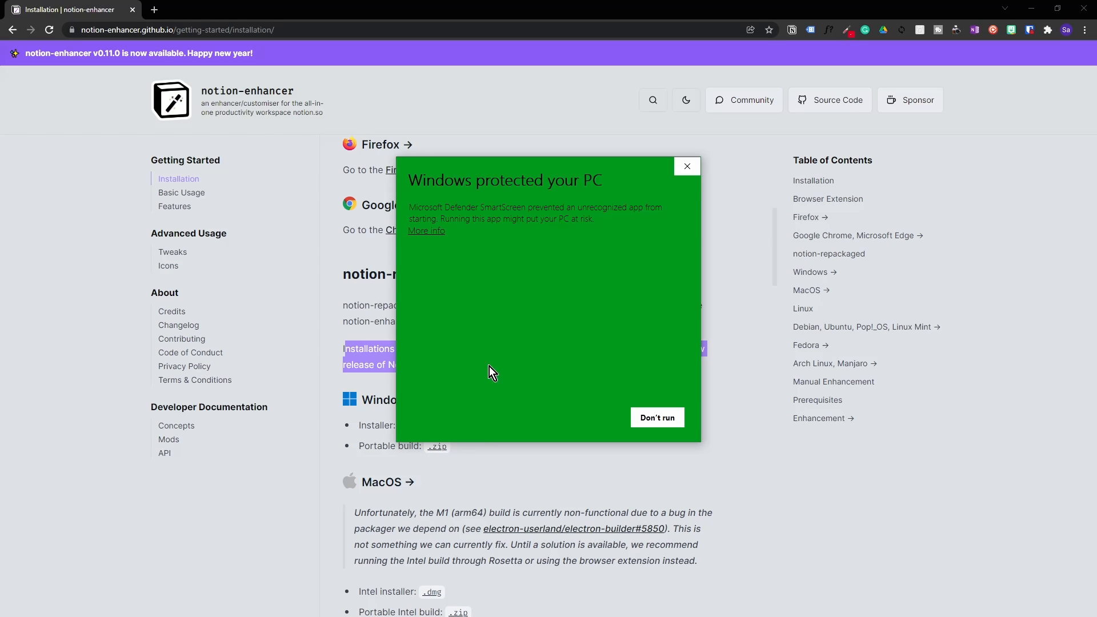
click(425, 231)
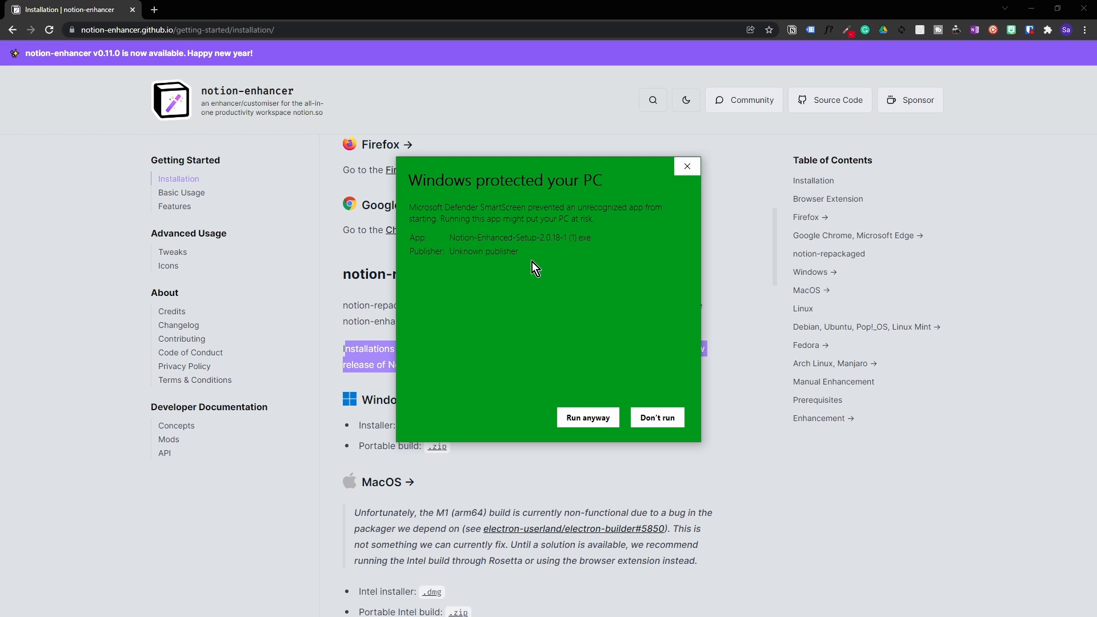
mouse_move(588, 417)
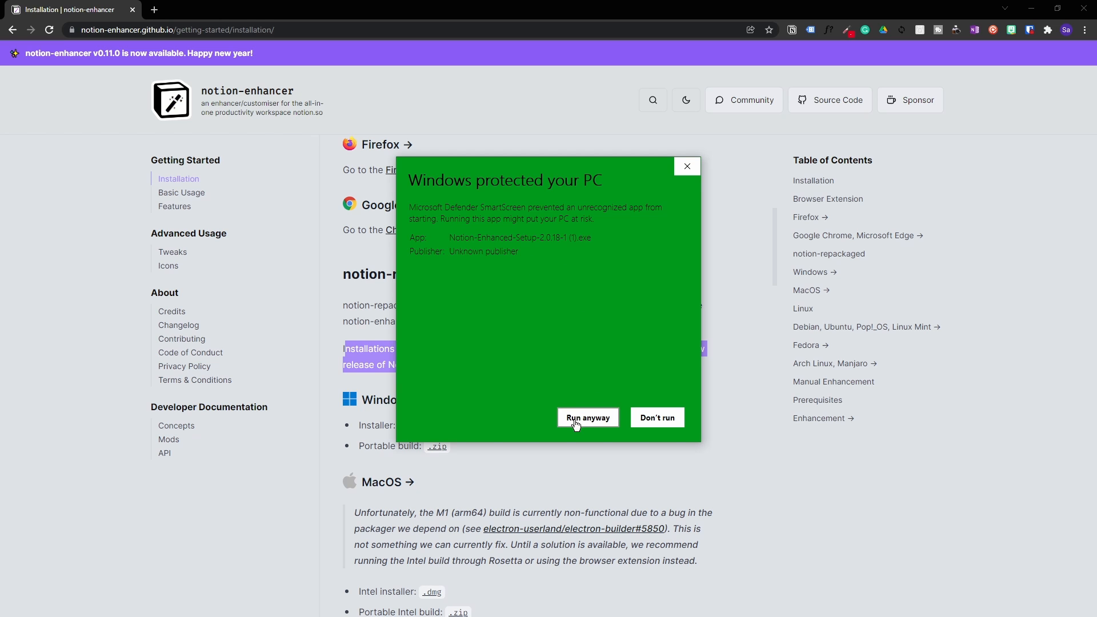
click(587, 417)
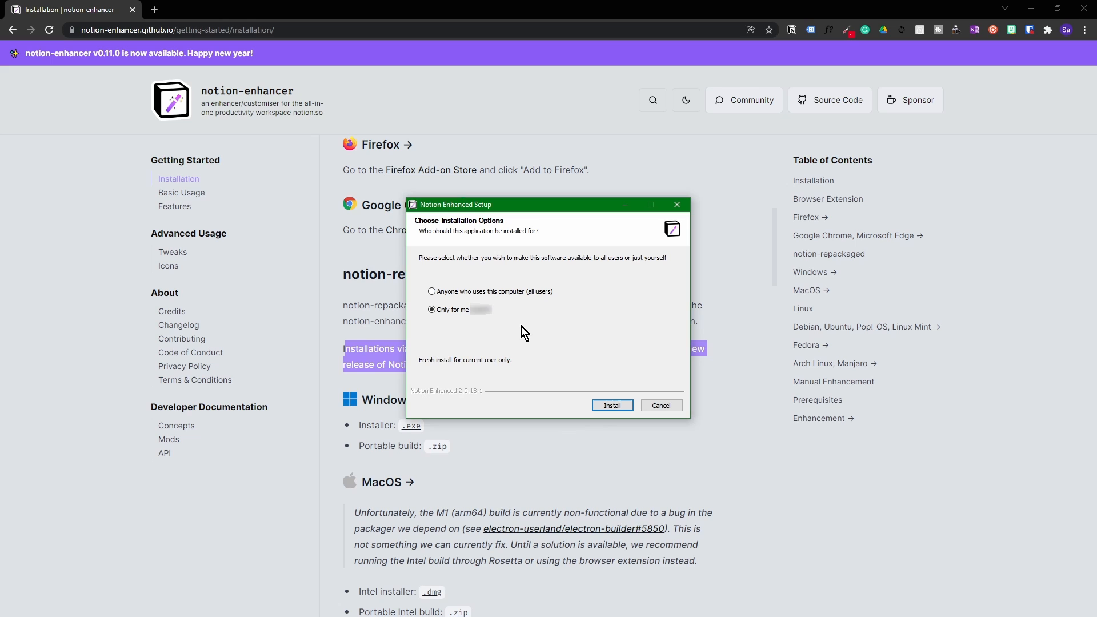
mouse_move(511, 267)
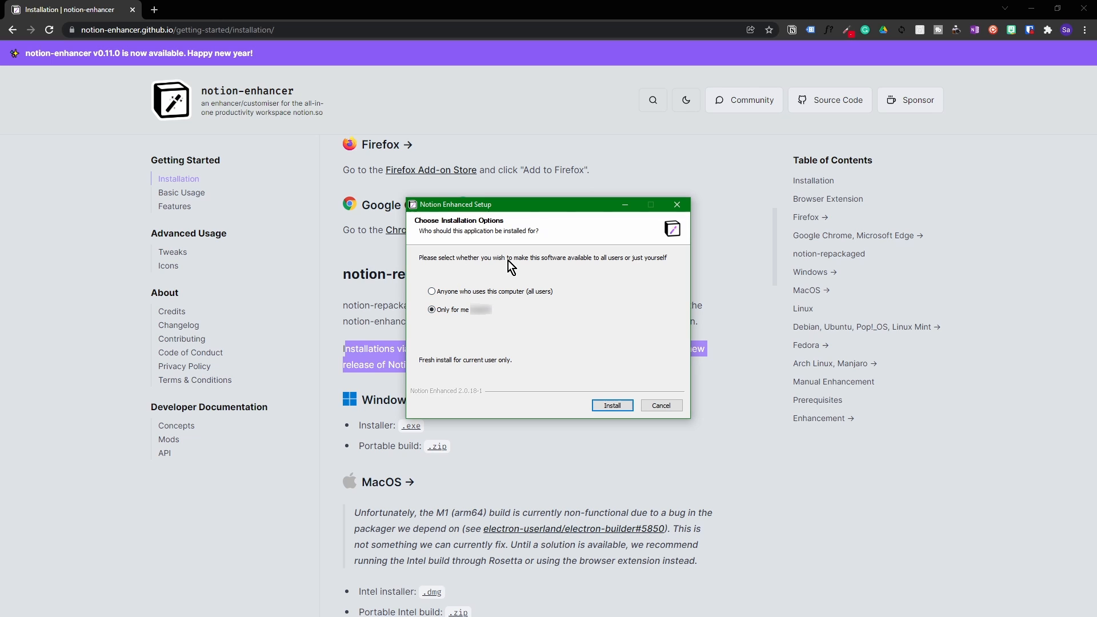
mouse_move(660, 405)
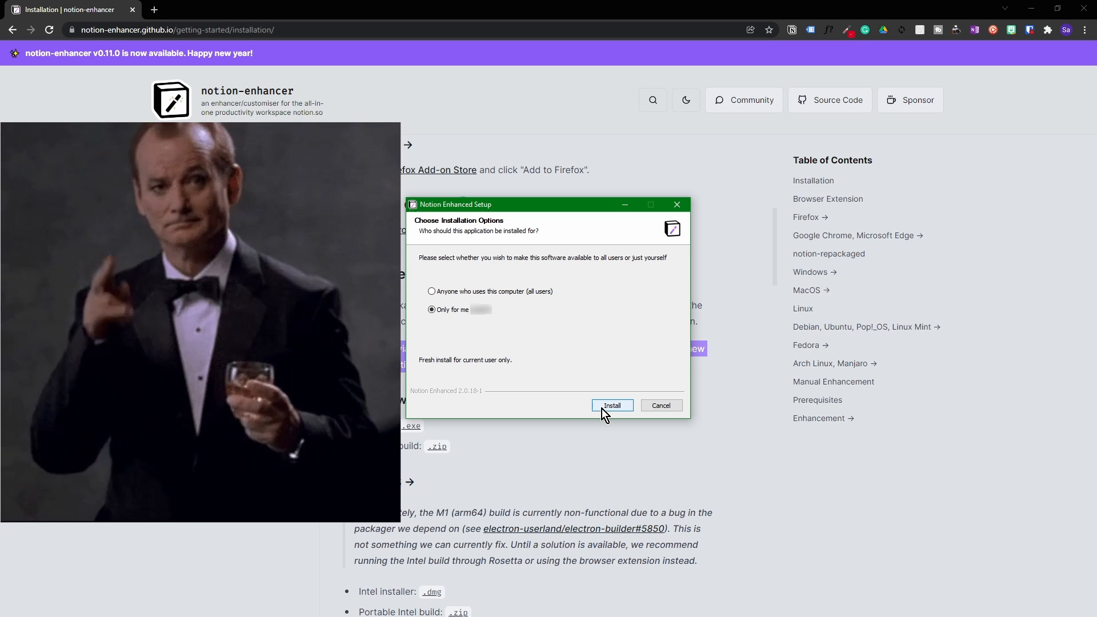
Install Notion Enhanced 'Only for me' and finish with Run Notion Enhanced checked.
click(611, 405)
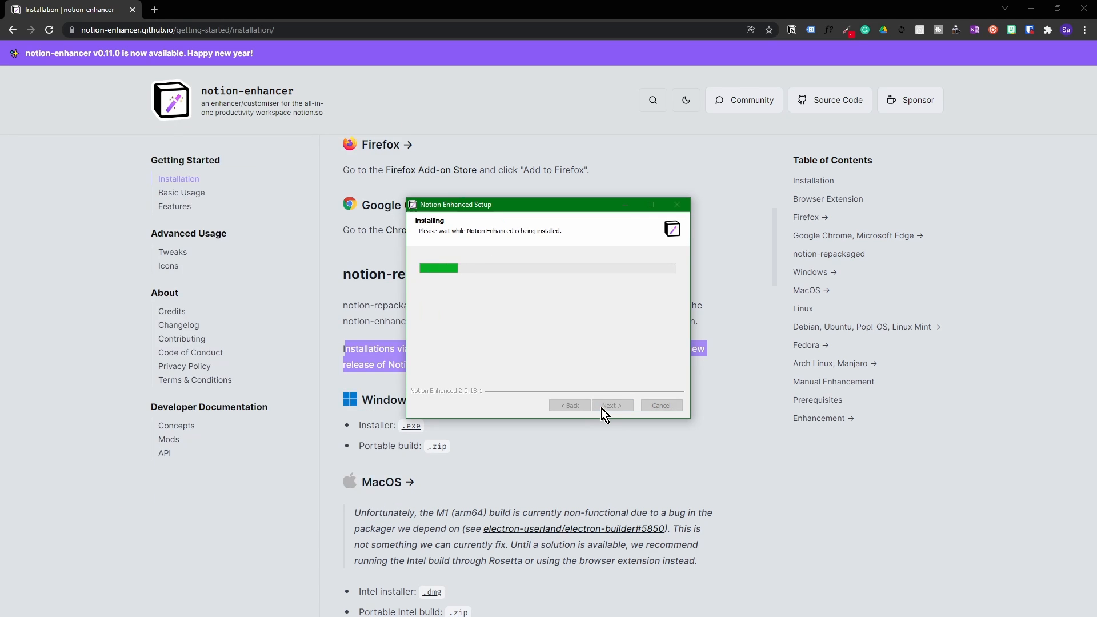
mouse_move(605, 309)
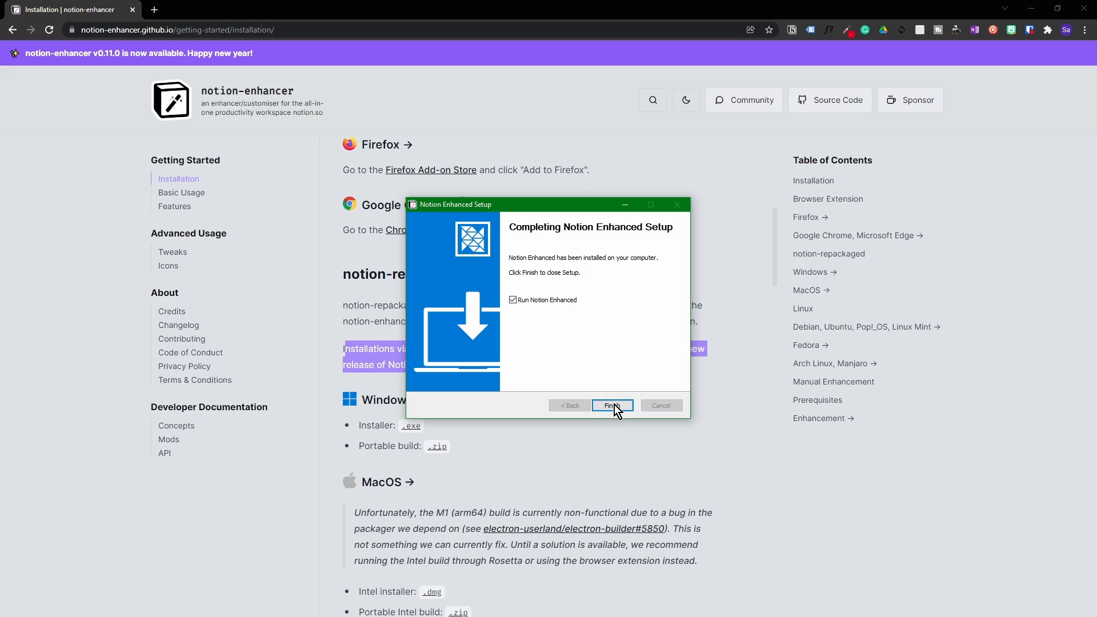
click(611, 405)
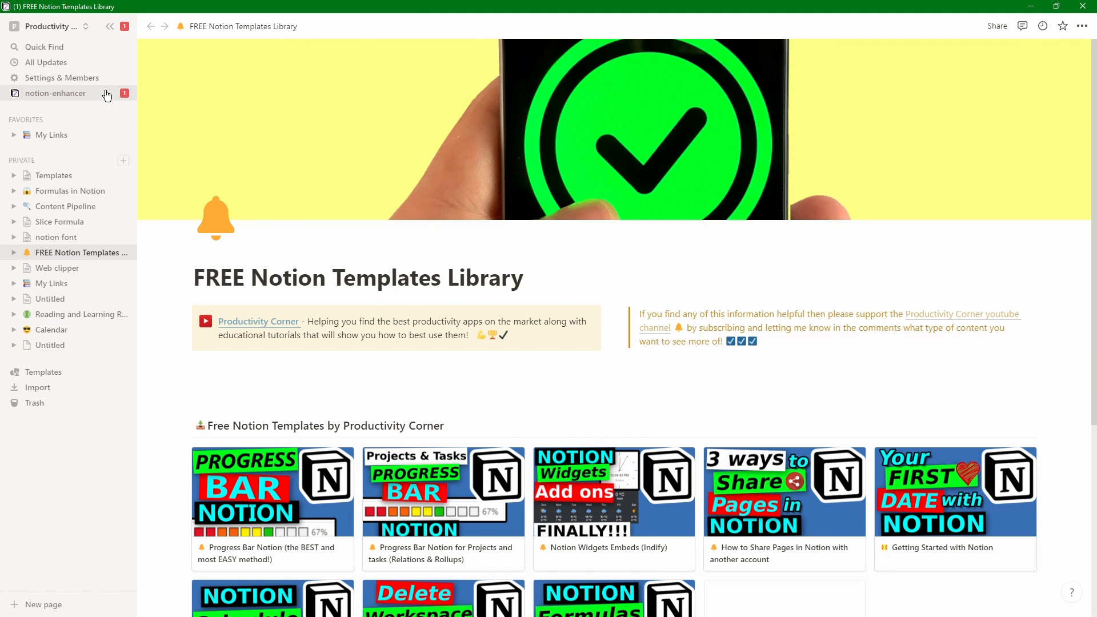
Open notion-enhancer from the sidebar and accept the welcome terms.
click(55, 93)
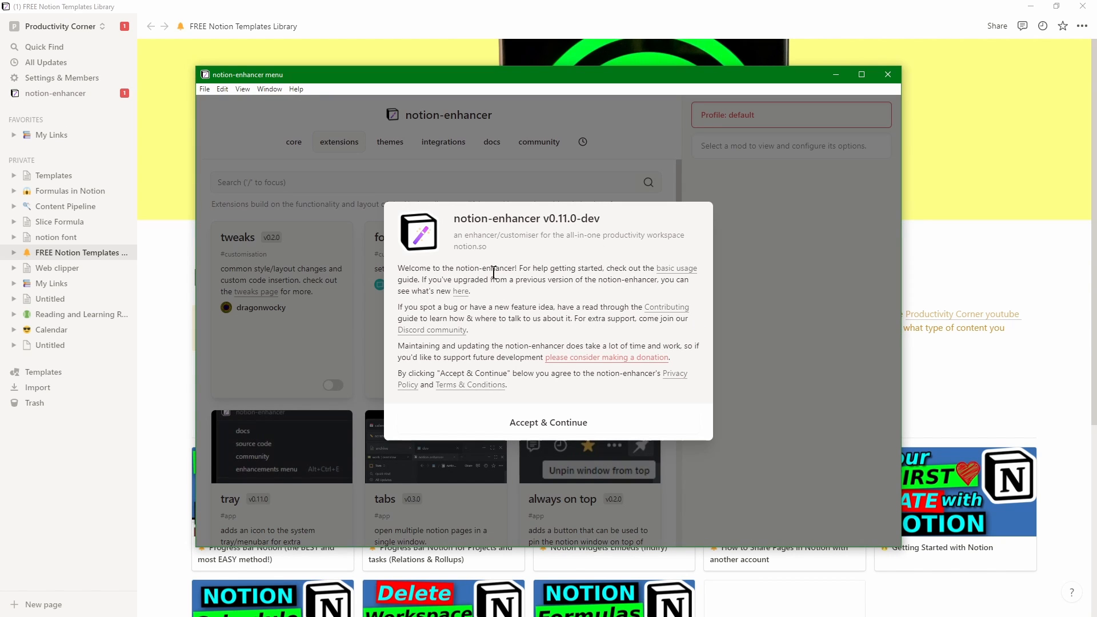
mouse_move(579, 268)
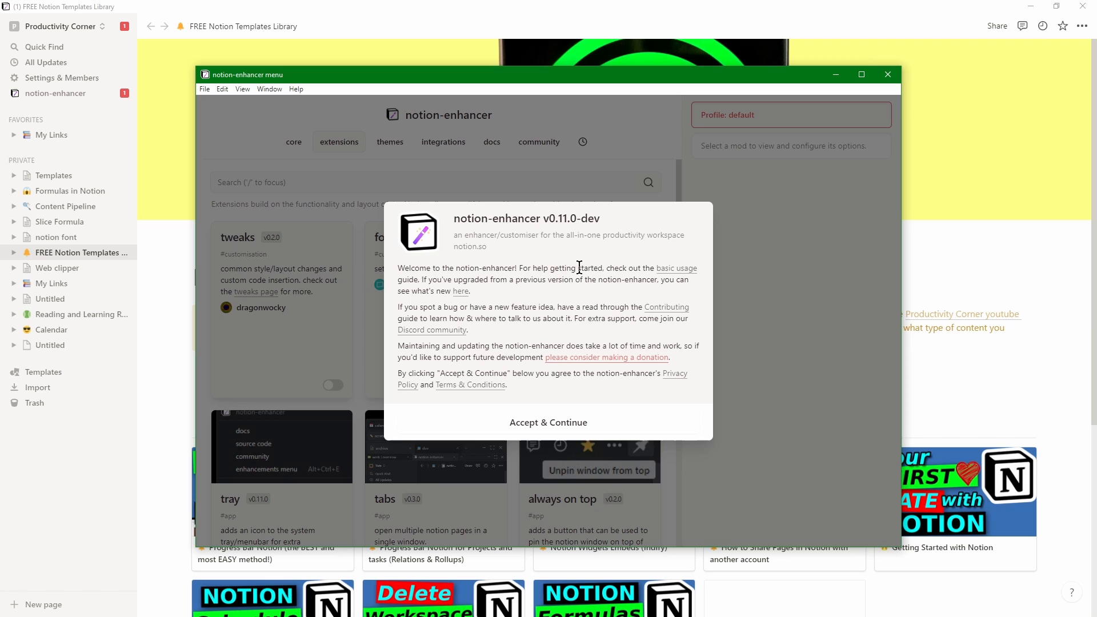
mouse_move(429, 280)
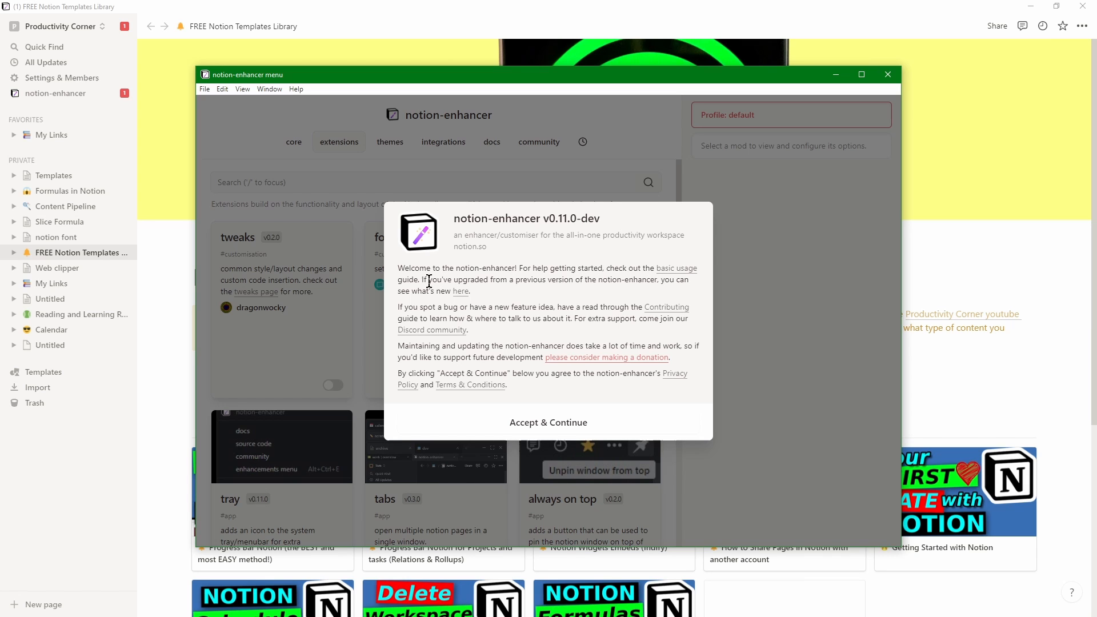
click(548, 422)
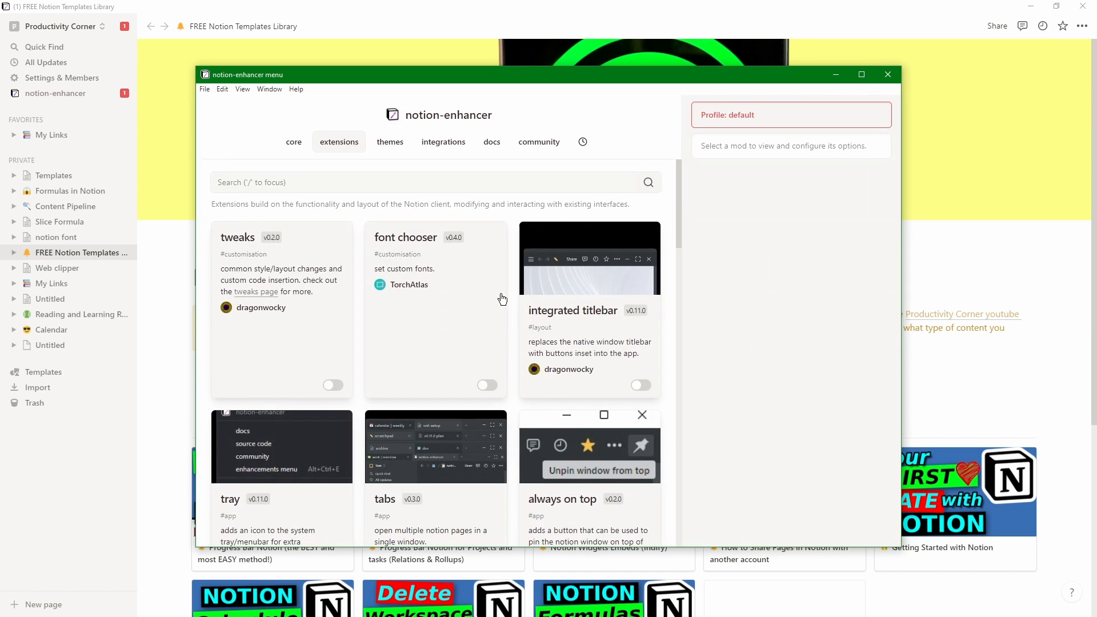
mouse_move(670, 232)
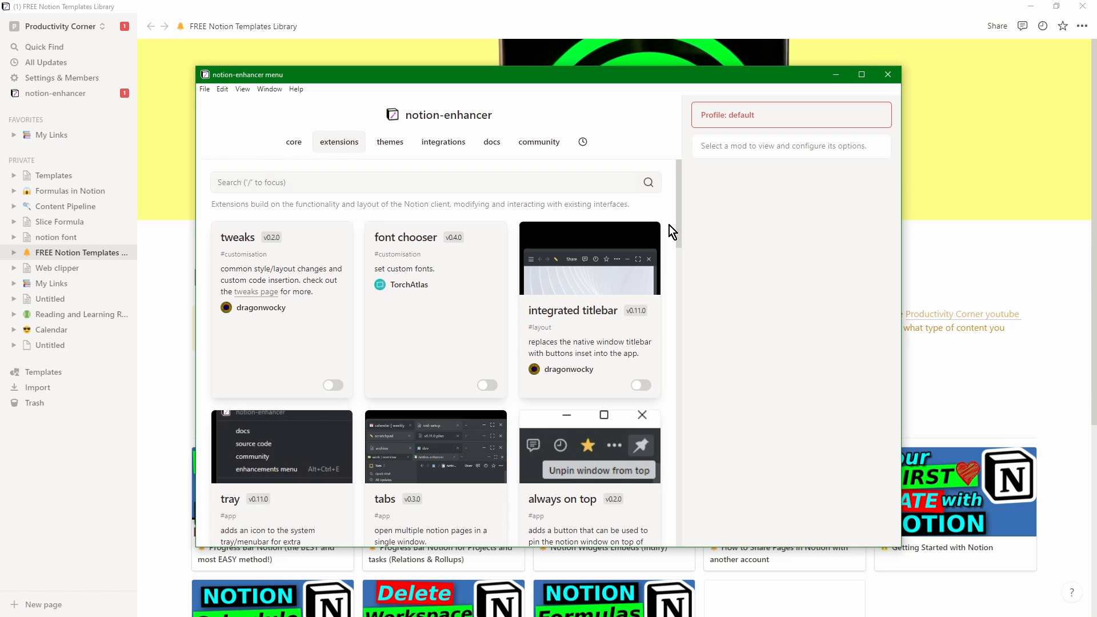
scroll(down, 3)
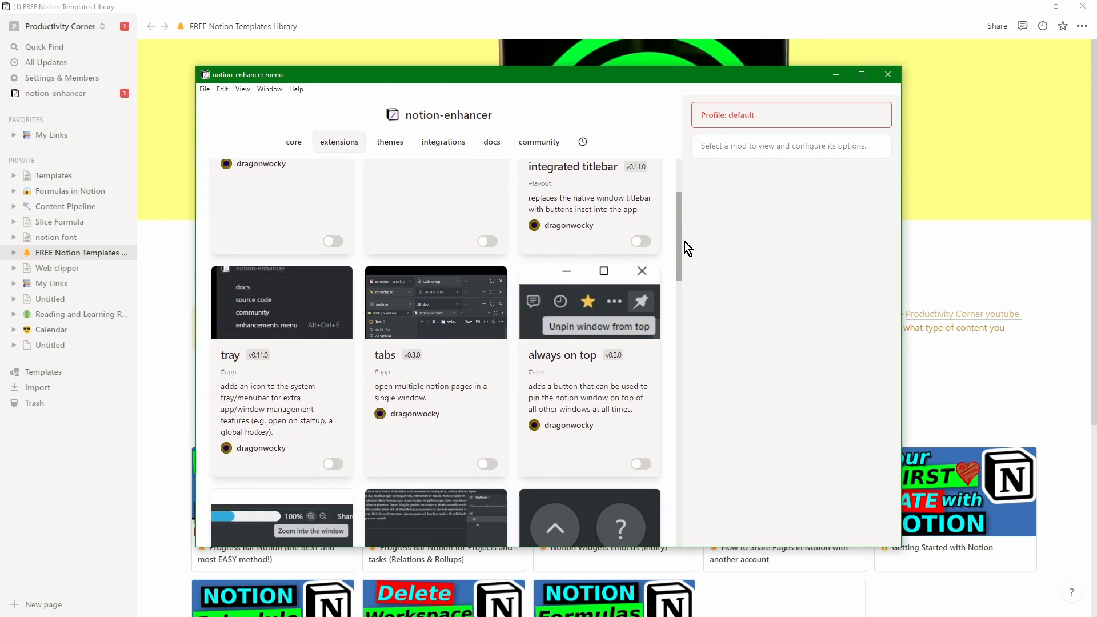
scroll(down, 3)
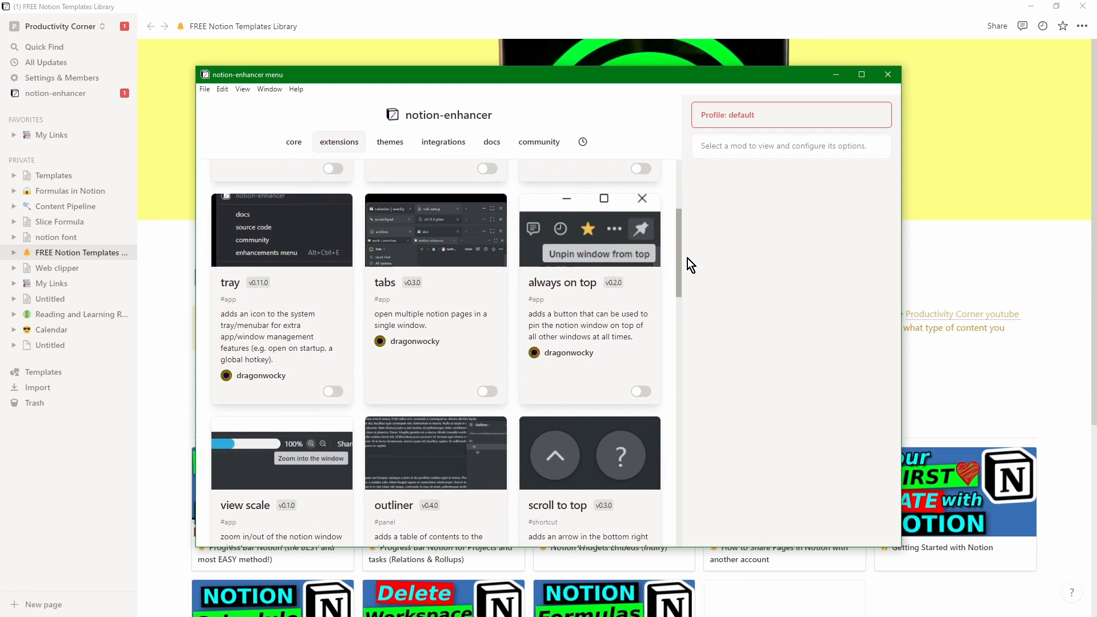
scroll(down, 3)
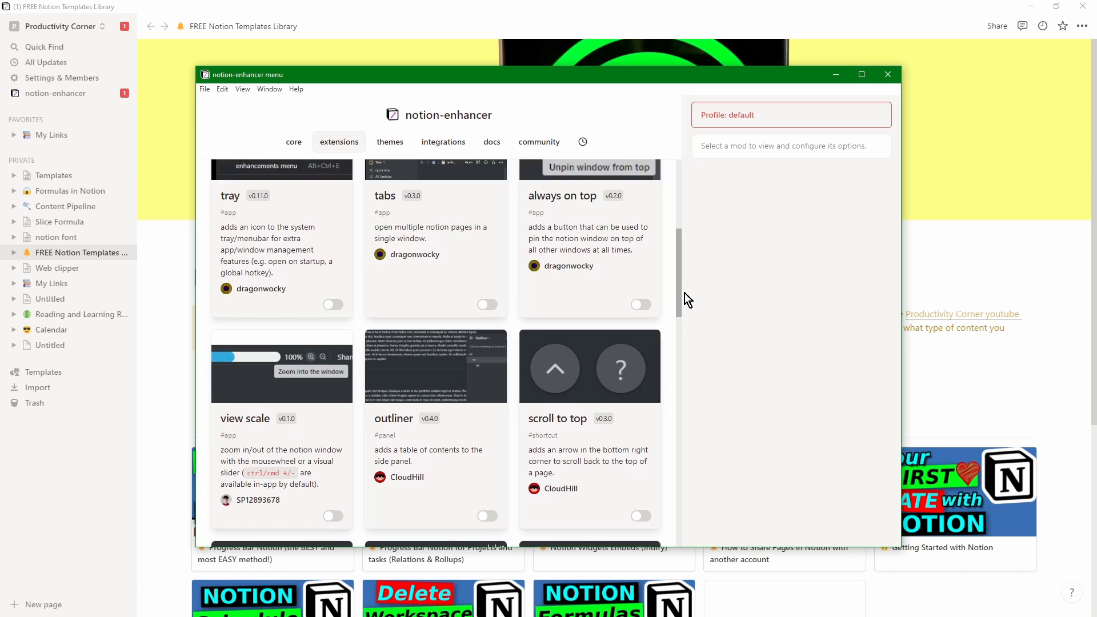
scroll(down, 3)
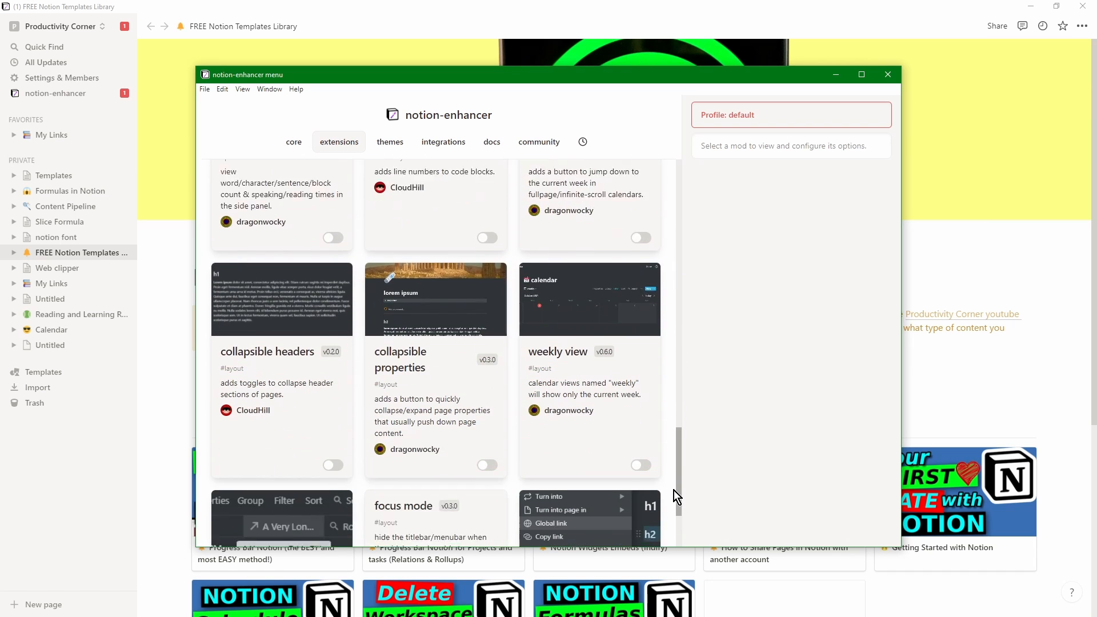
scroll(down, 3)
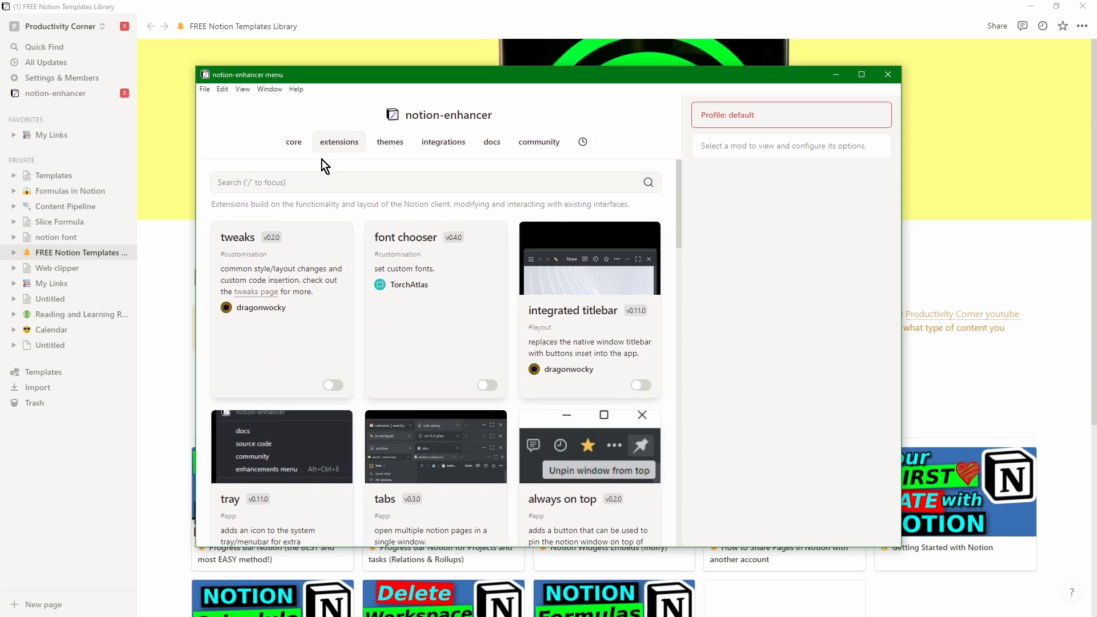
click(293, 141)
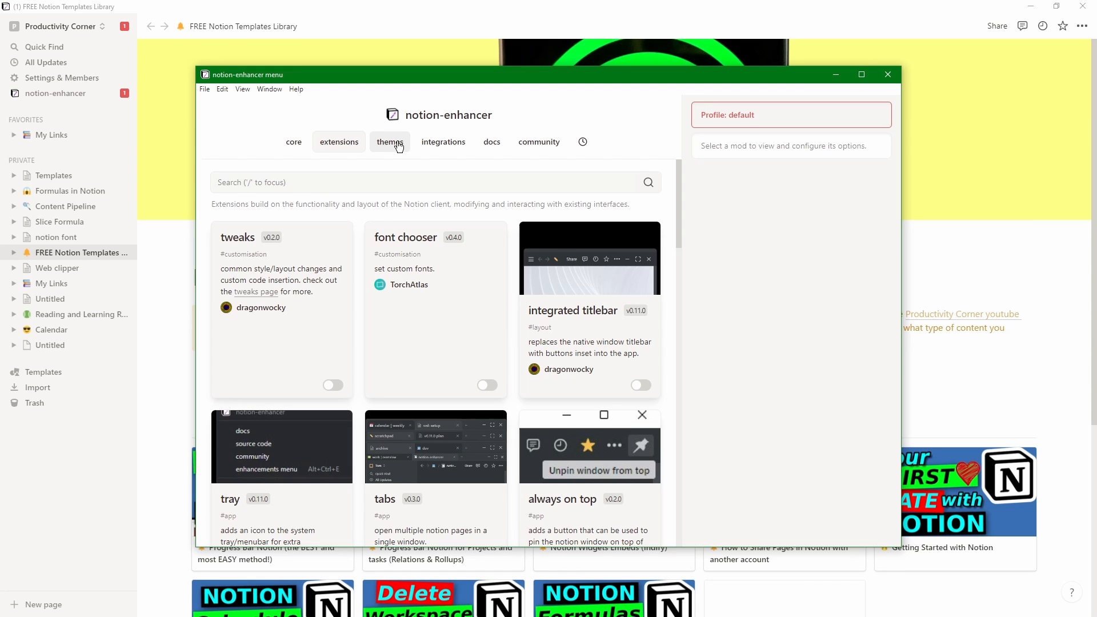
mouse_move(377, 212)
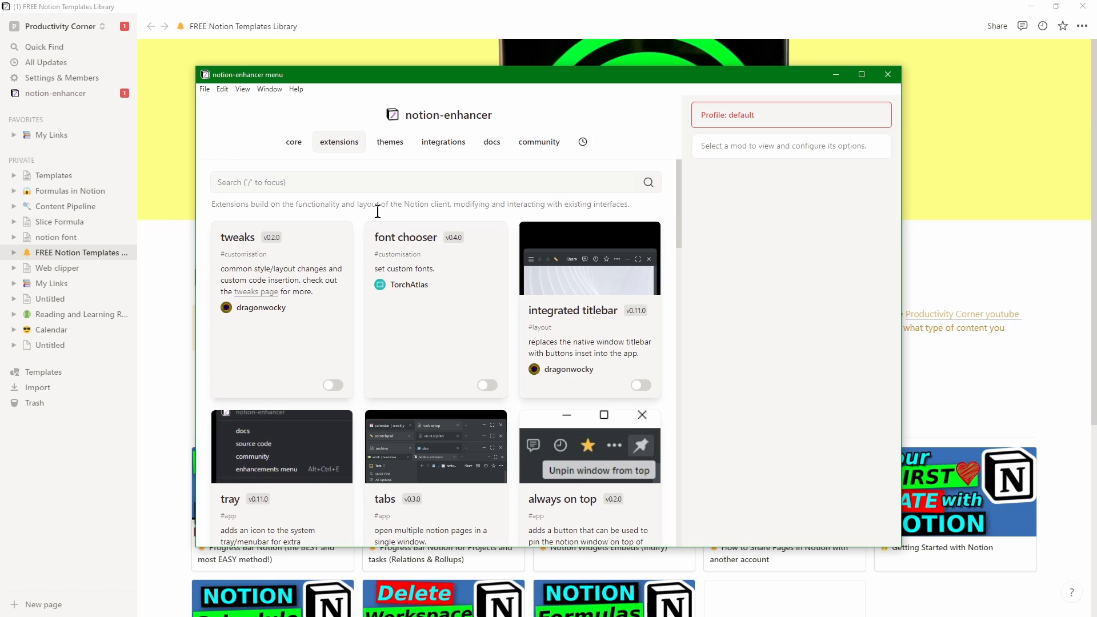
Open the tabs extension card and switch it on, then close Notion to apply.
click(434, 476)
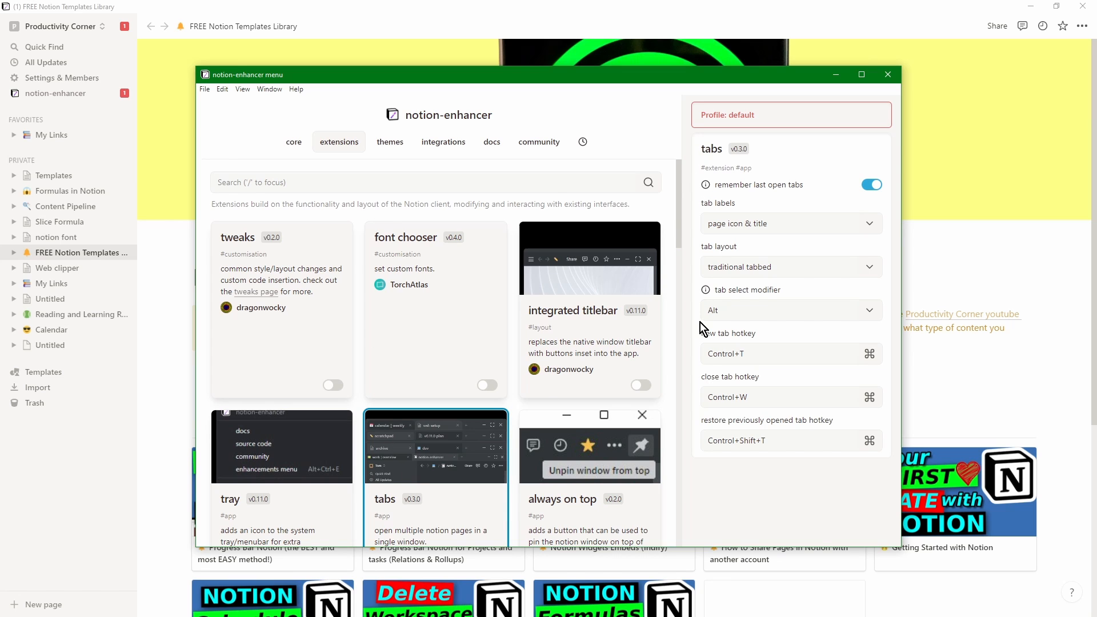
mouse_move(851, 297)
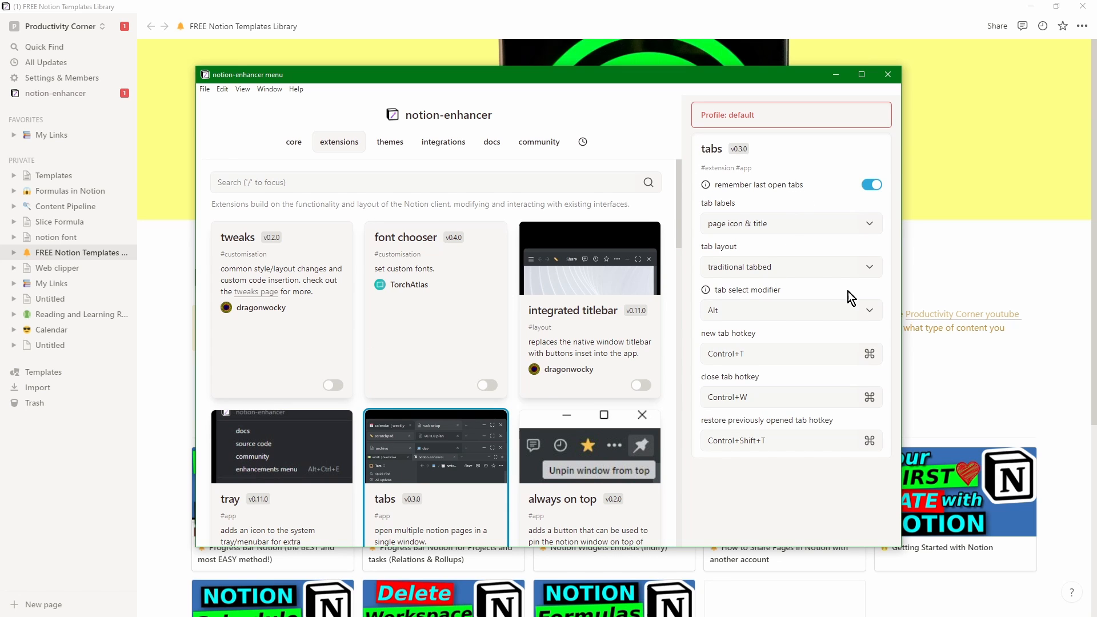
mouse_move(792, 302)
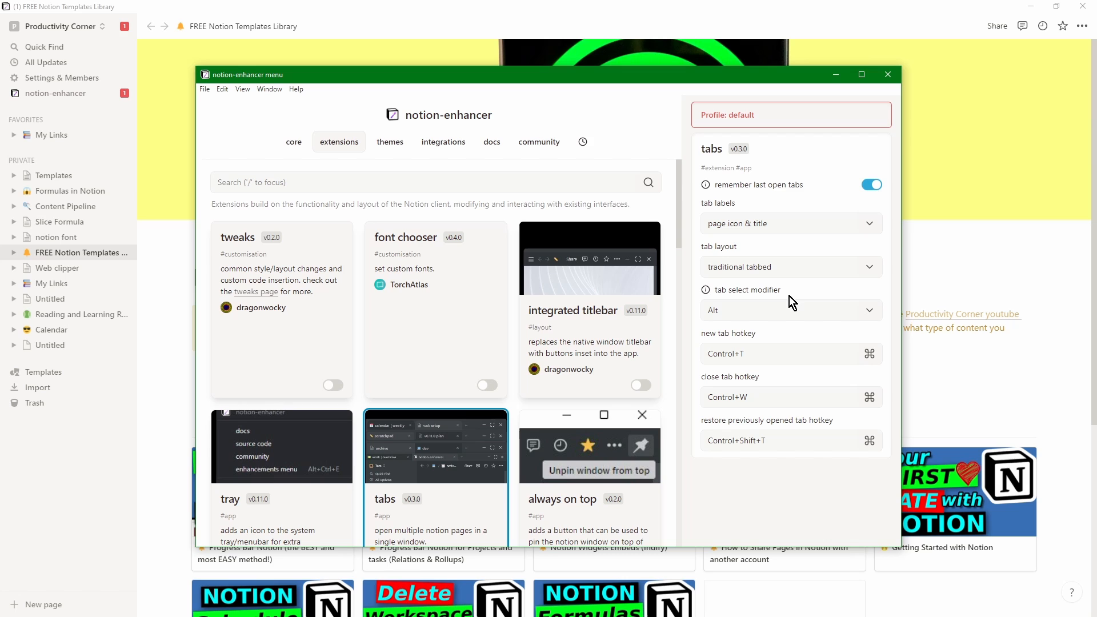
mouse_move(803, 305)
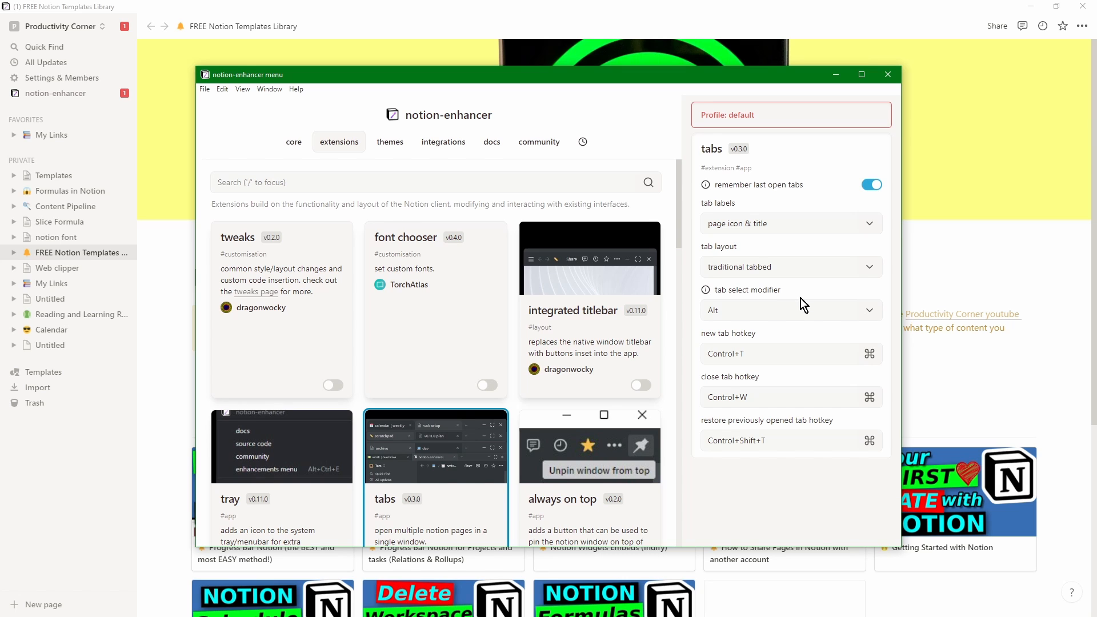
mouse_move(493, 421)
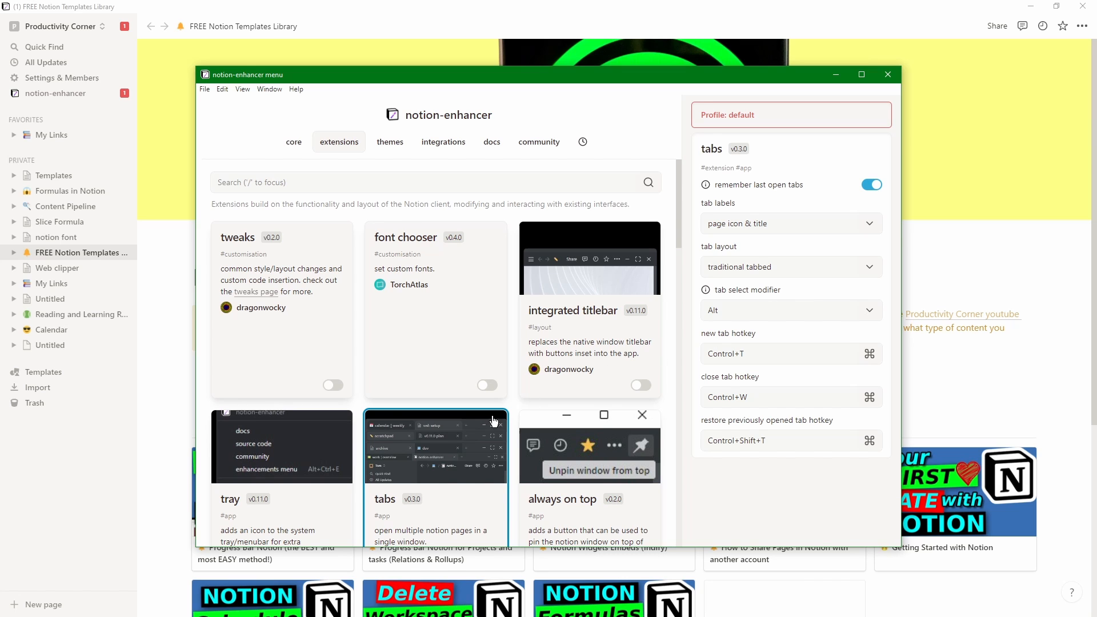
click(487, 456)
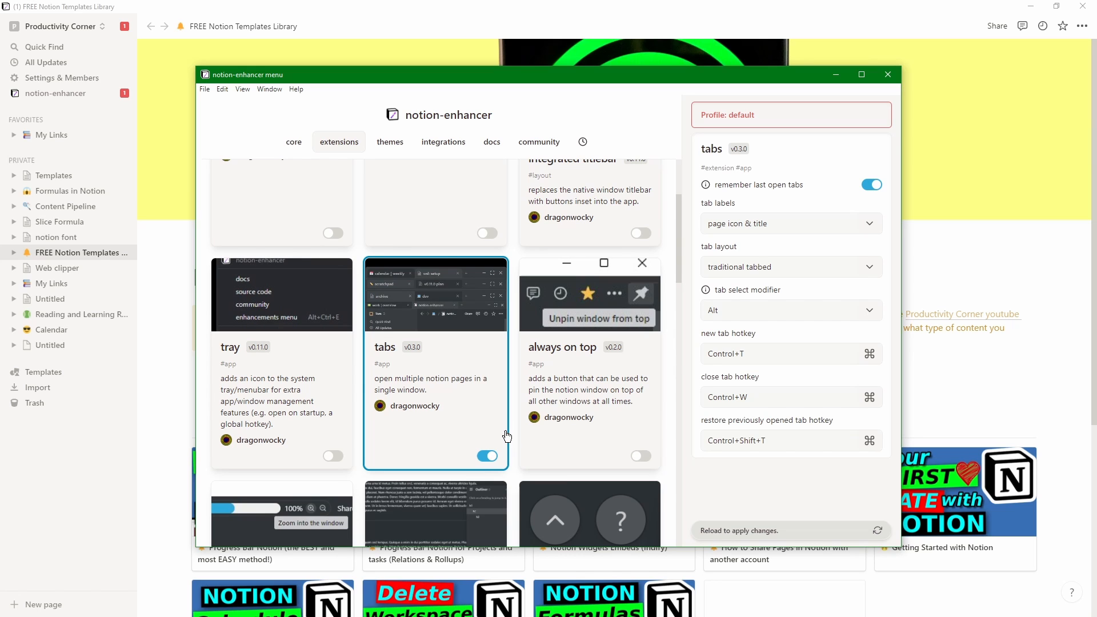
mouse_move(357, 286)
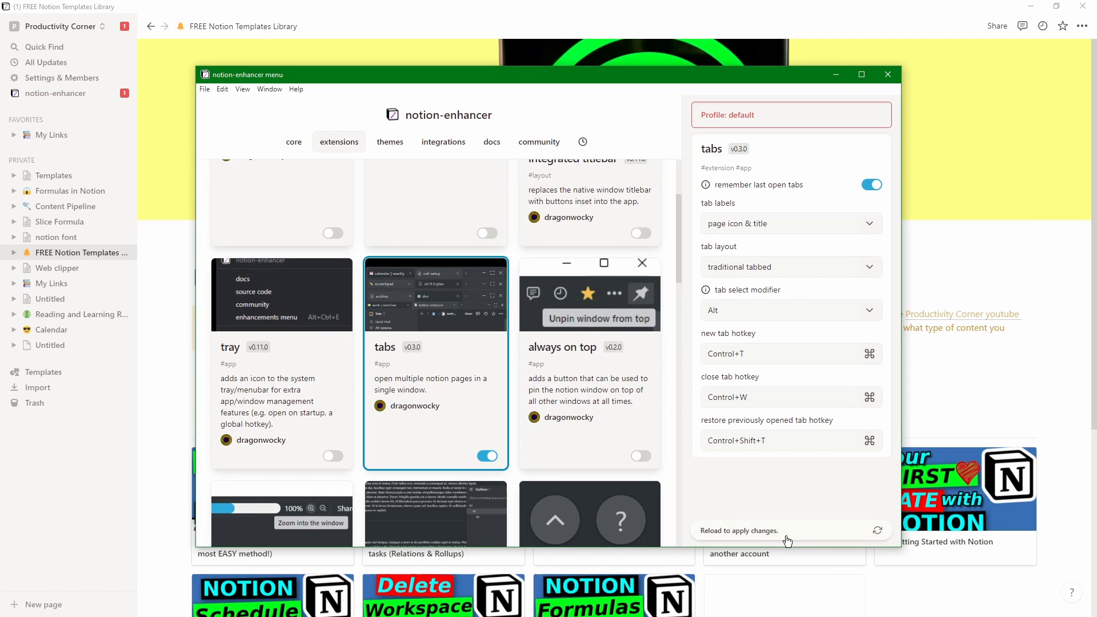
mouse_move(887, 536)
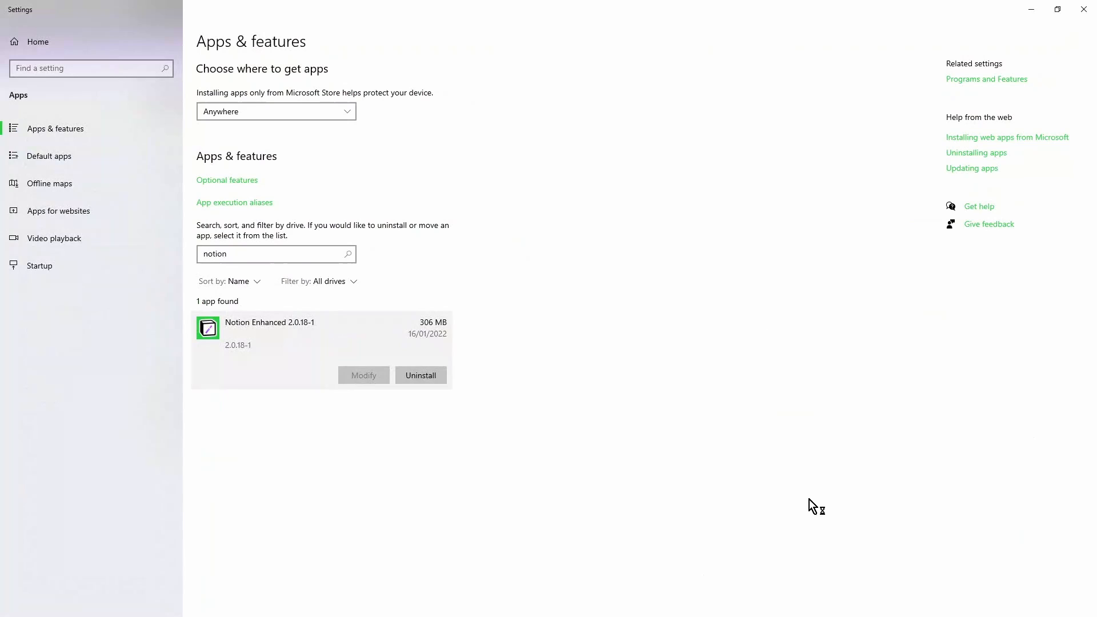
mouse_move(755, 399)
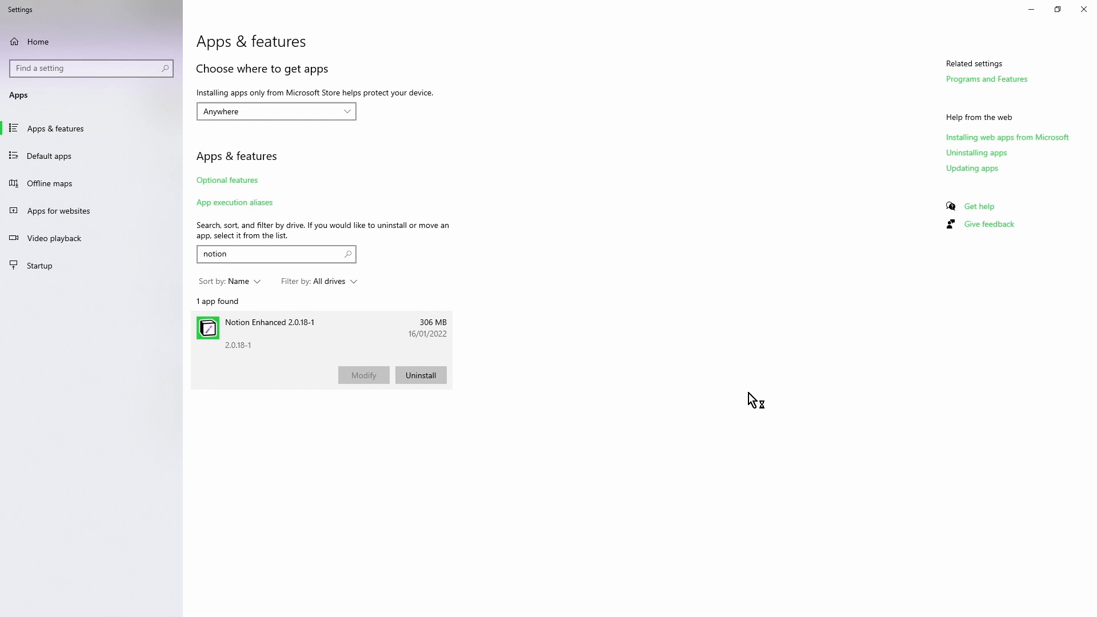
Relaunch Notion maximized and open Formulas in Notion > Operators > if formula in a new tab.
click(207, 328)
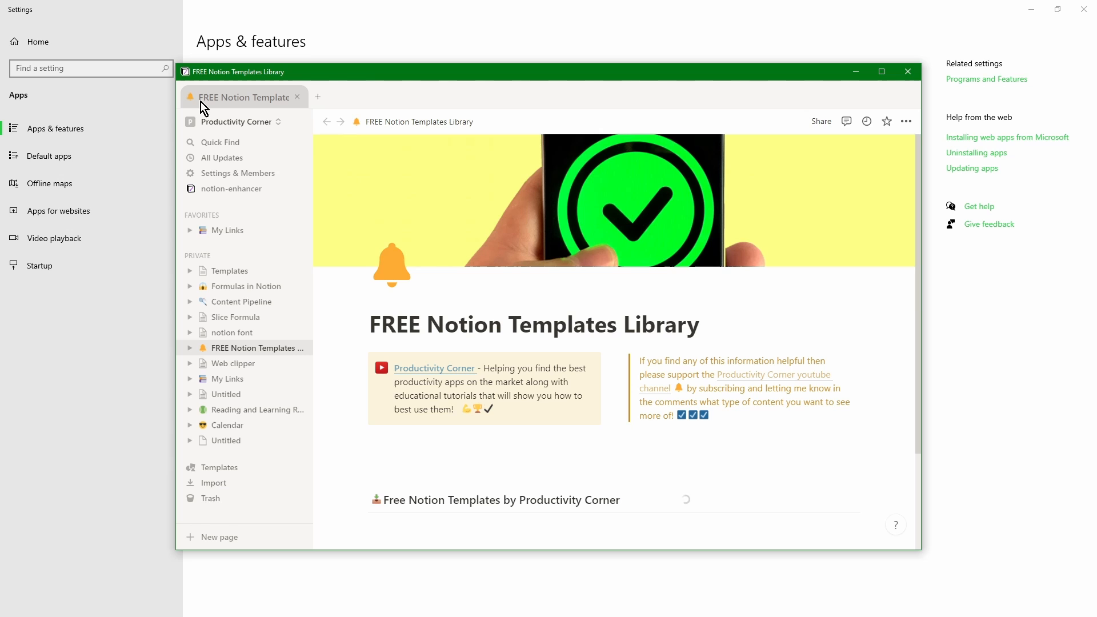
click(882, 72)
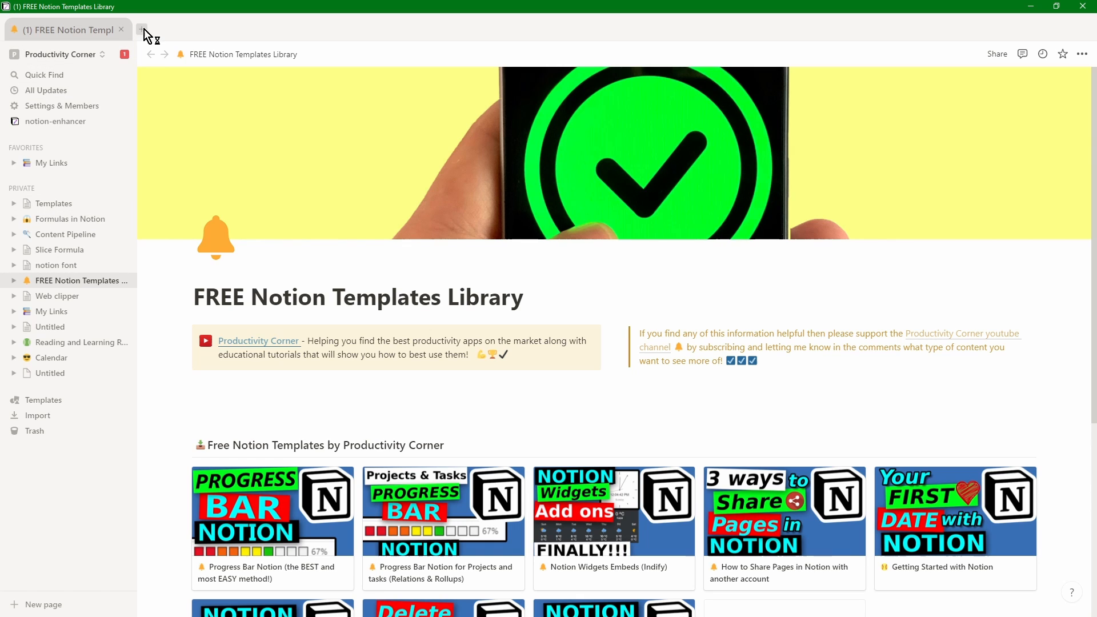
click(147, 29)
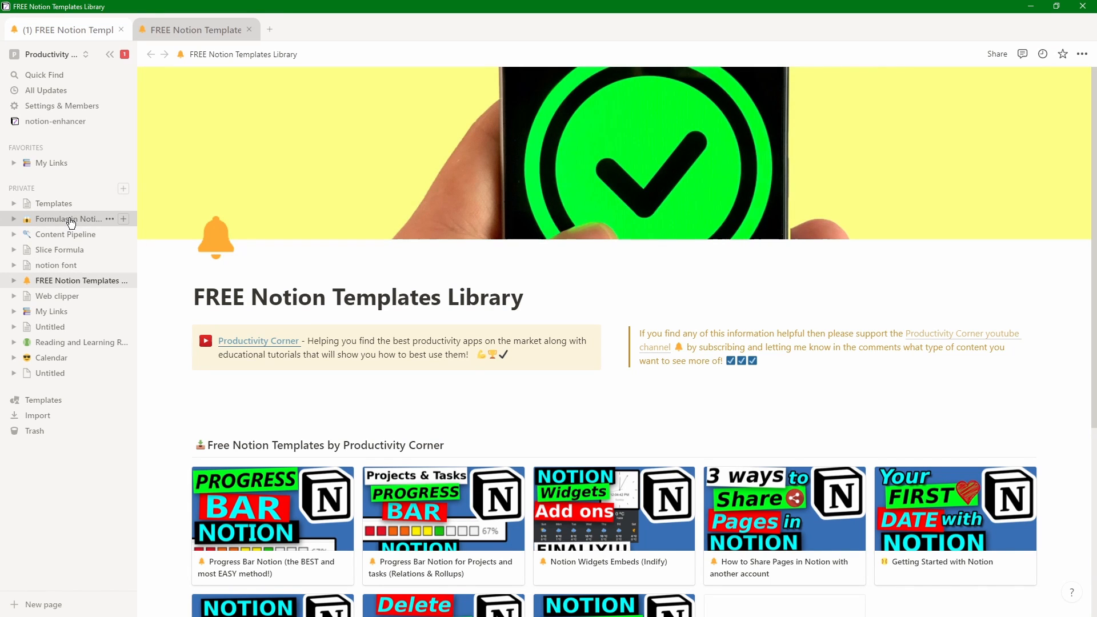
click(68, 218)
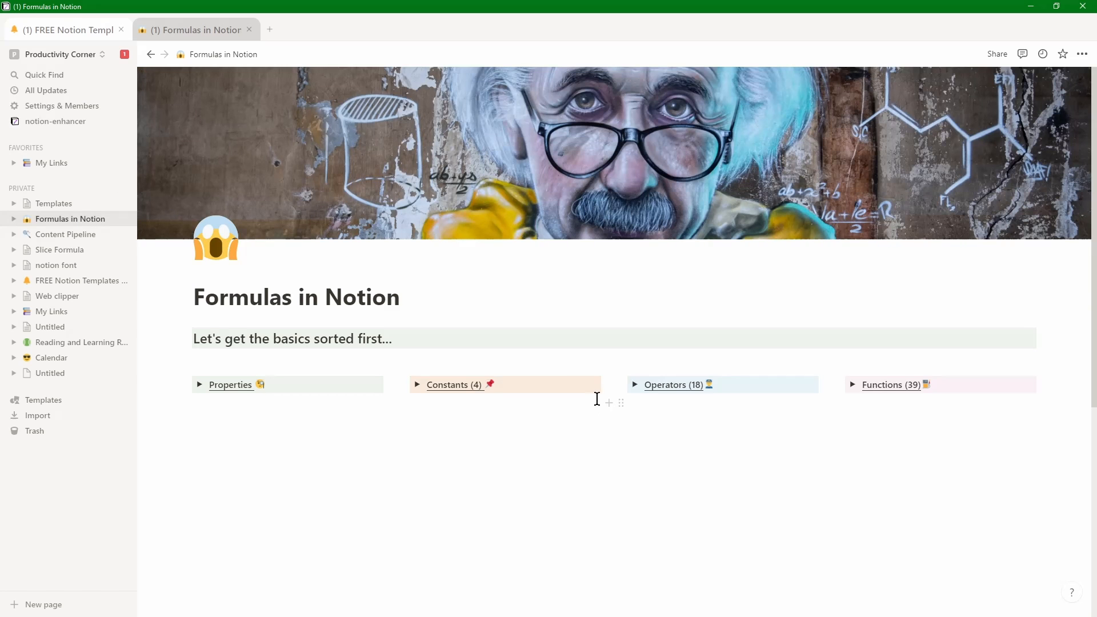
click(636, 385)
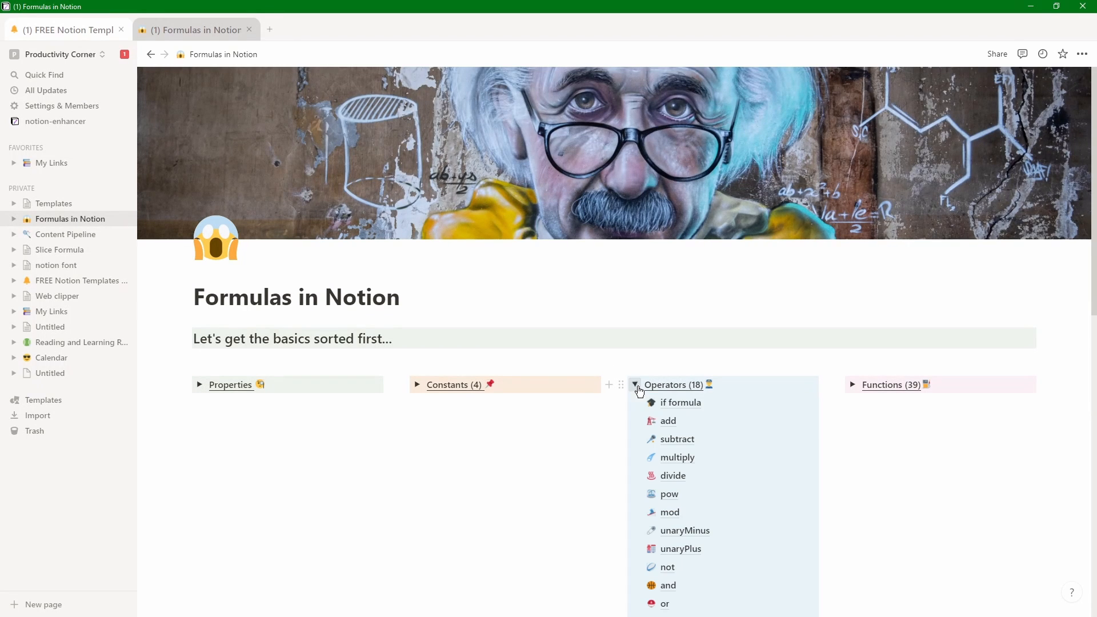
click(680, 402)
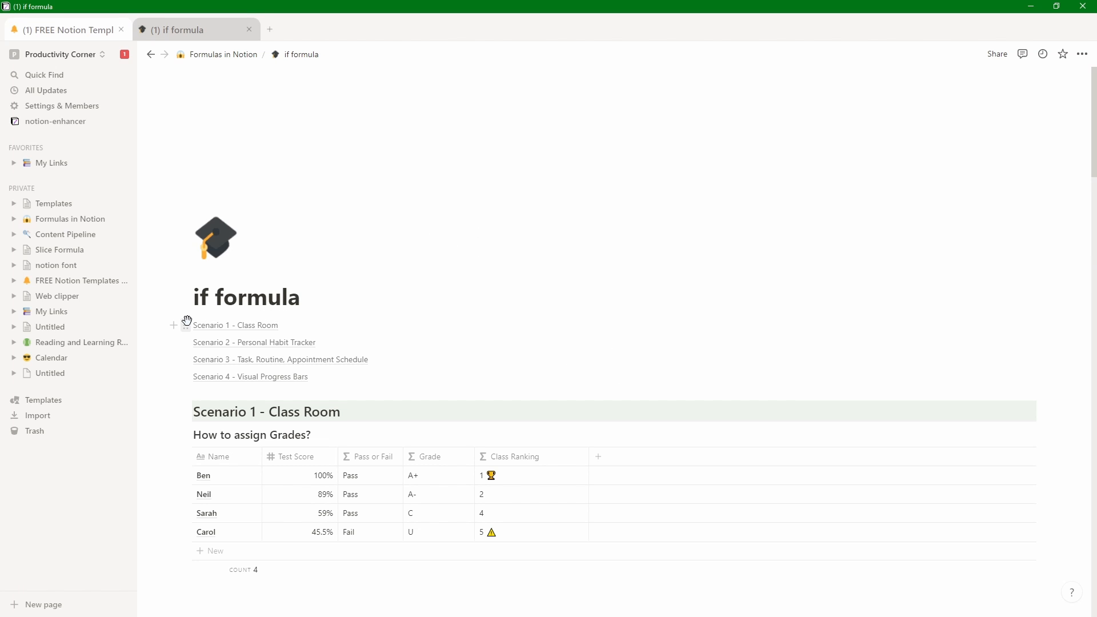
mouse_move(241, 371)
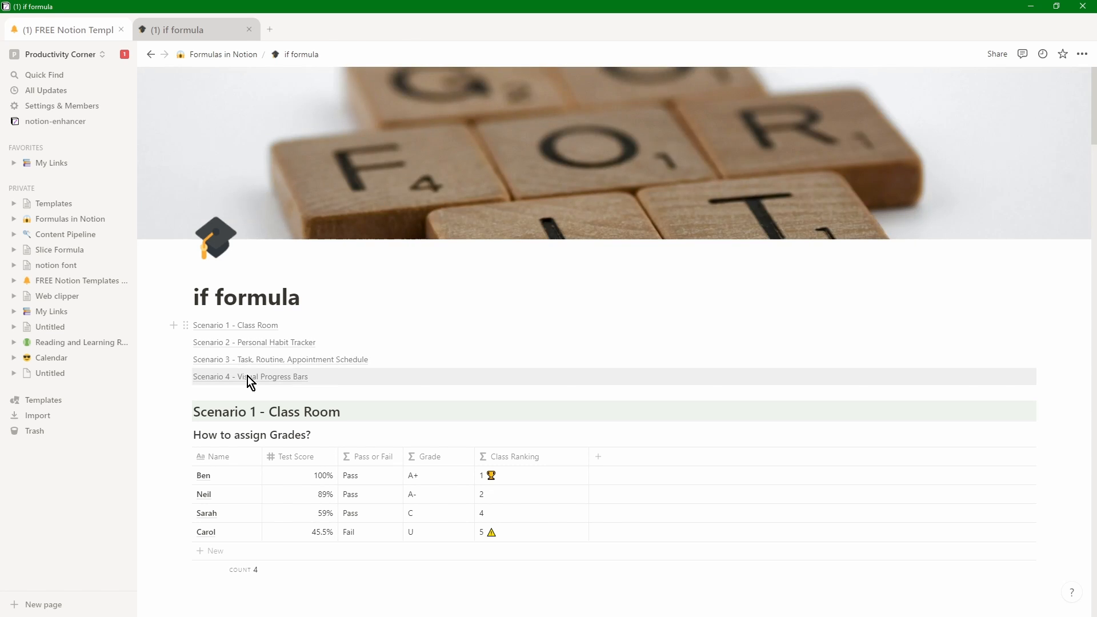
Jump to Scenario 4 - Visual Progress Bars, then switch to the templates tab and back.
click(250, 376)
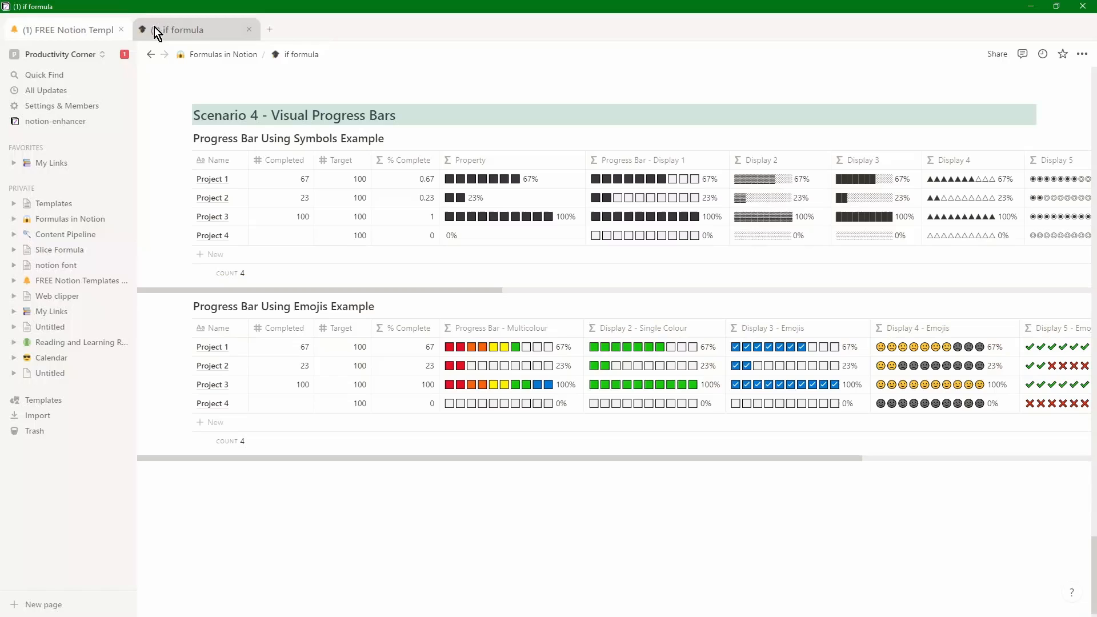
click(66, 29)
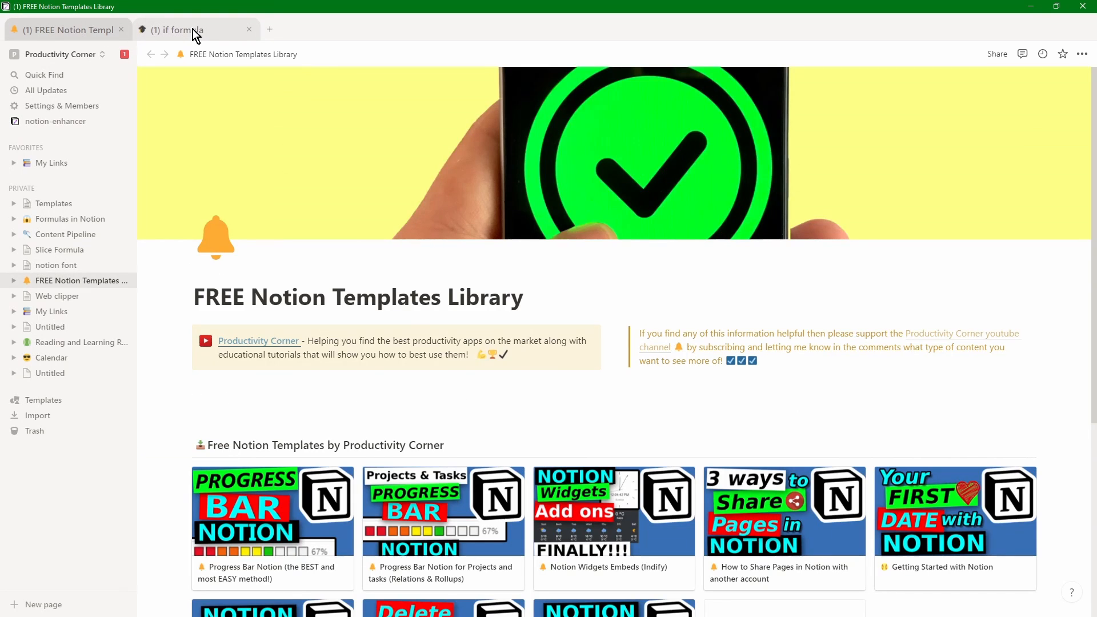
click(178, 29)
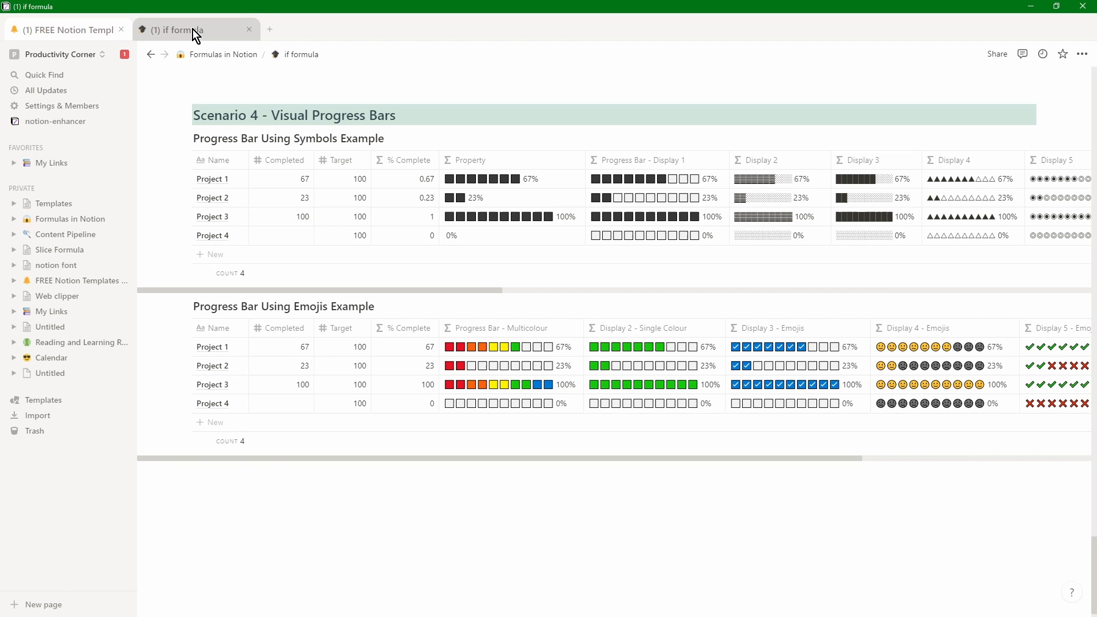
mouse_move(68, 126)
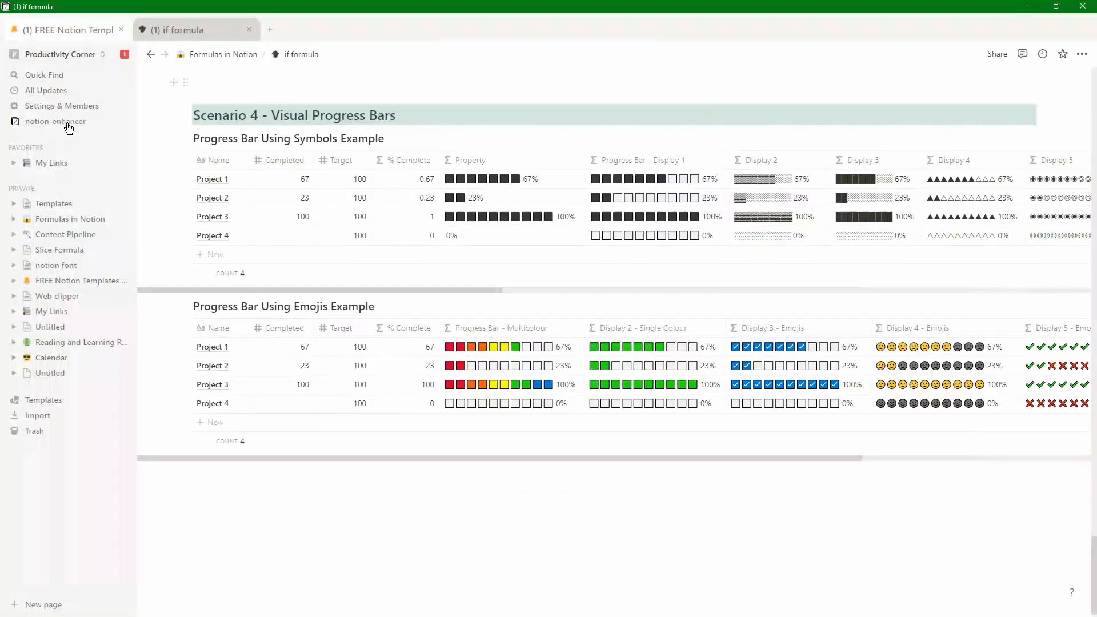
Open the notion-enhancer menu and show the tabs extension's label, layout and hotkey options.
click(56, 122)
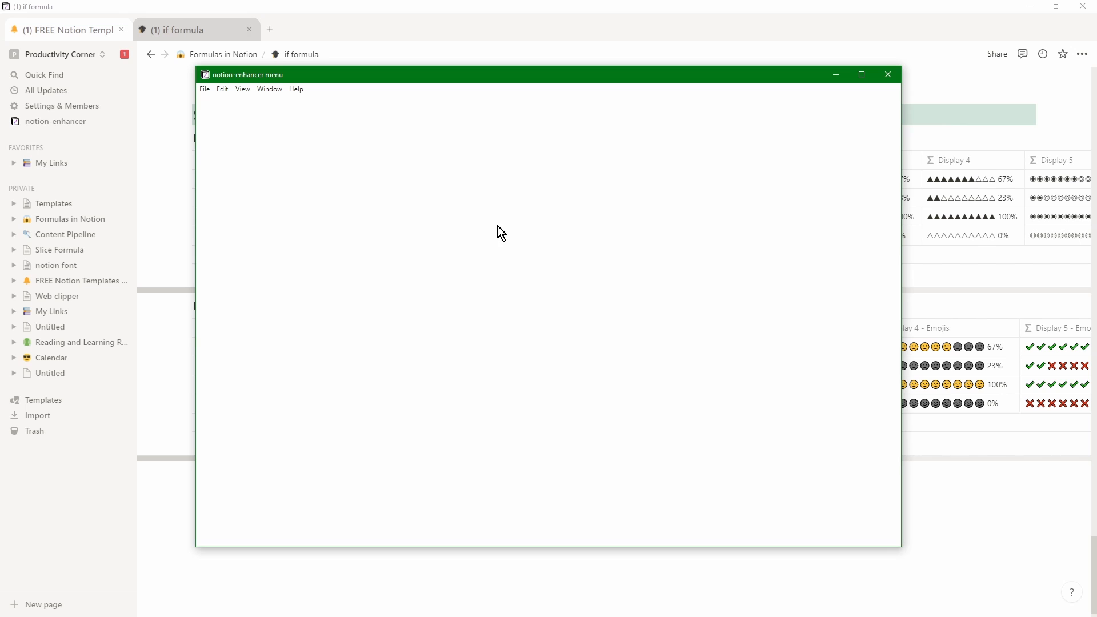
mouse_move(452, 234)
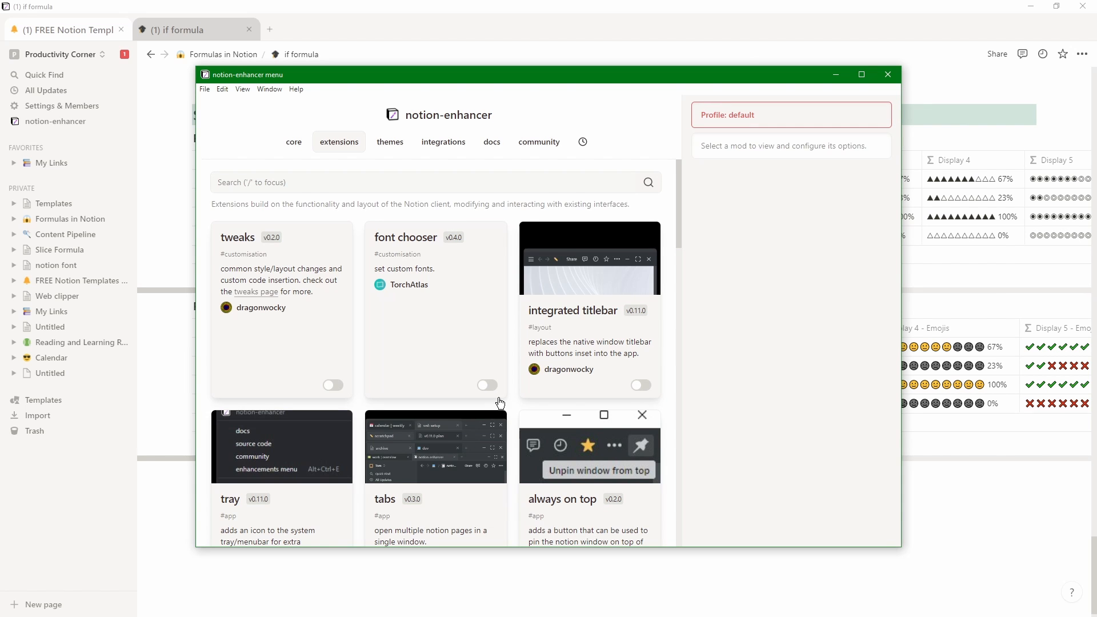
scroll(down, 3)
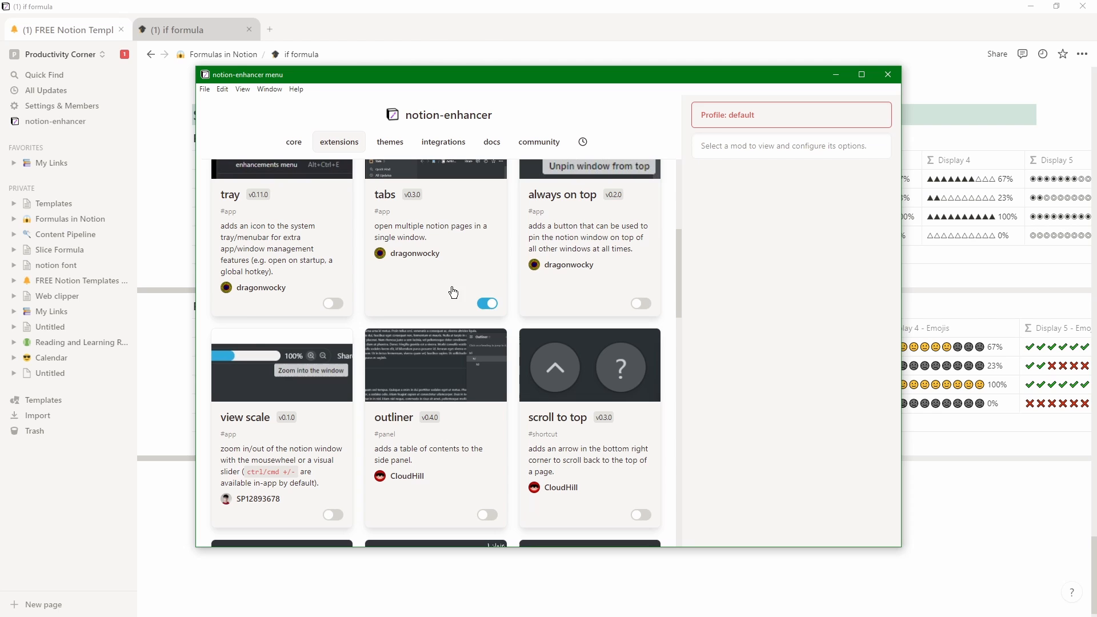
click(436, 245)
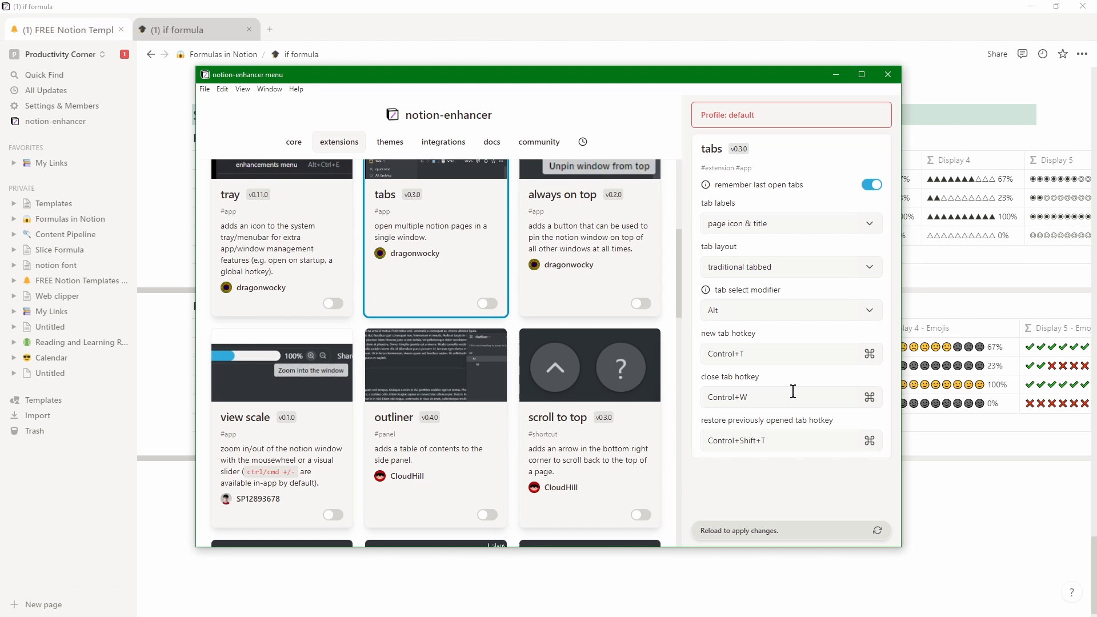
mouse_move(747, 530)
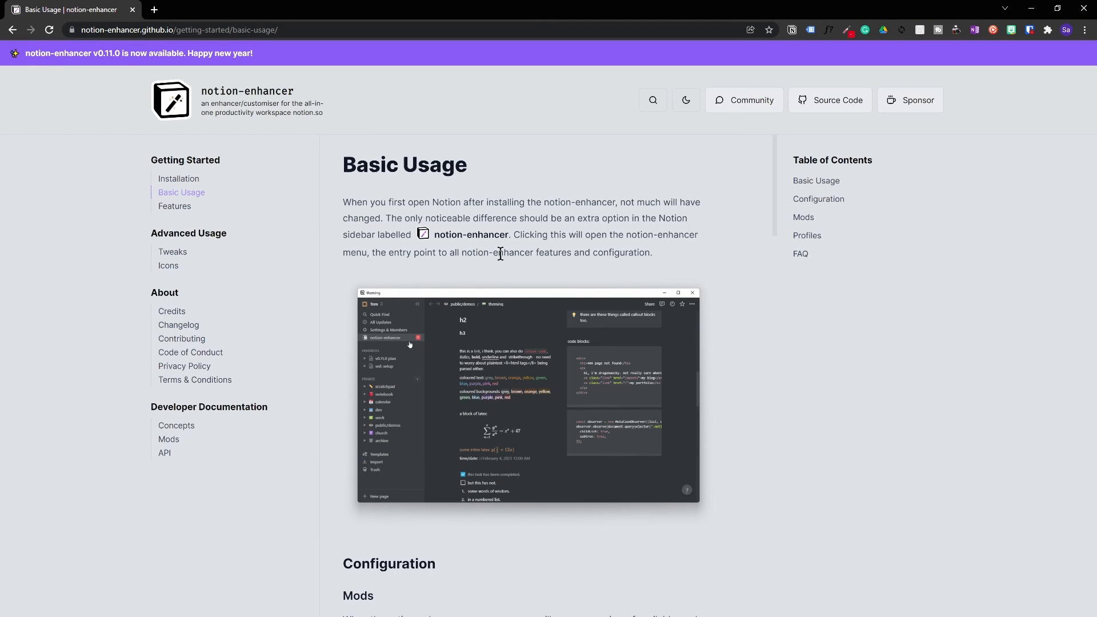
mouse_move(492, 229)
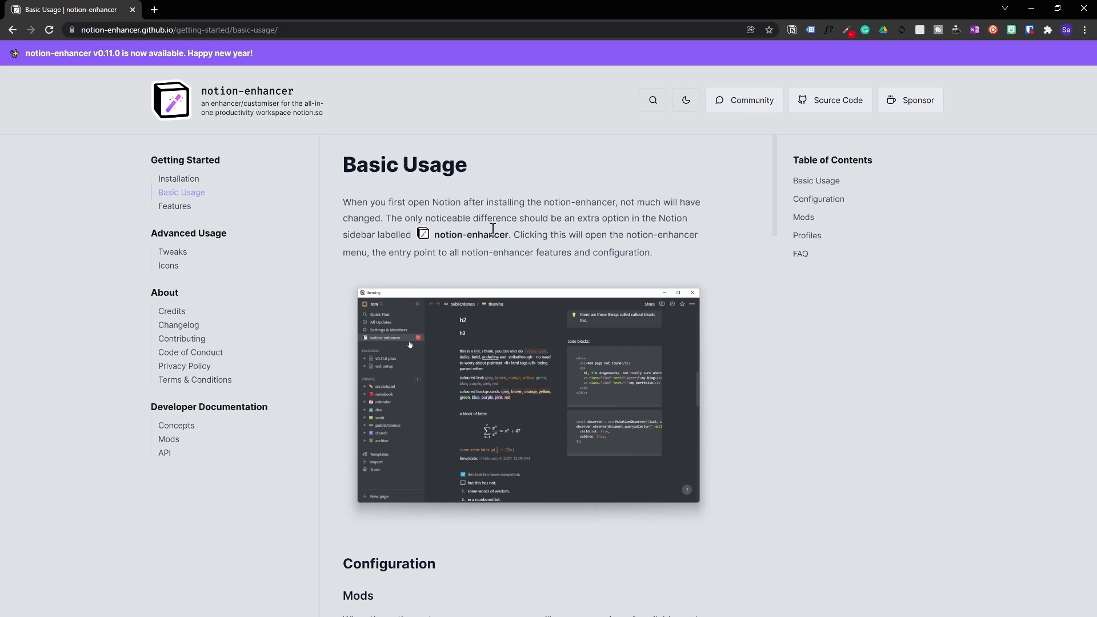
mouse_move(287, 223)
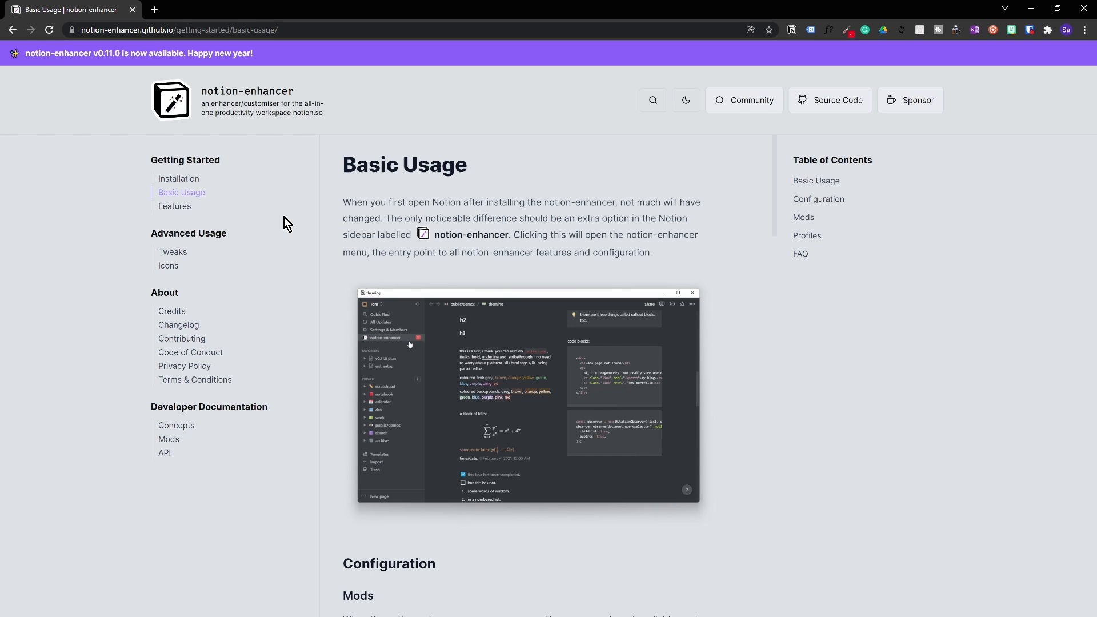
Go to the docs Installation page's Browser Extension section and follow the Chrome Web Store link.
click(179, 179)
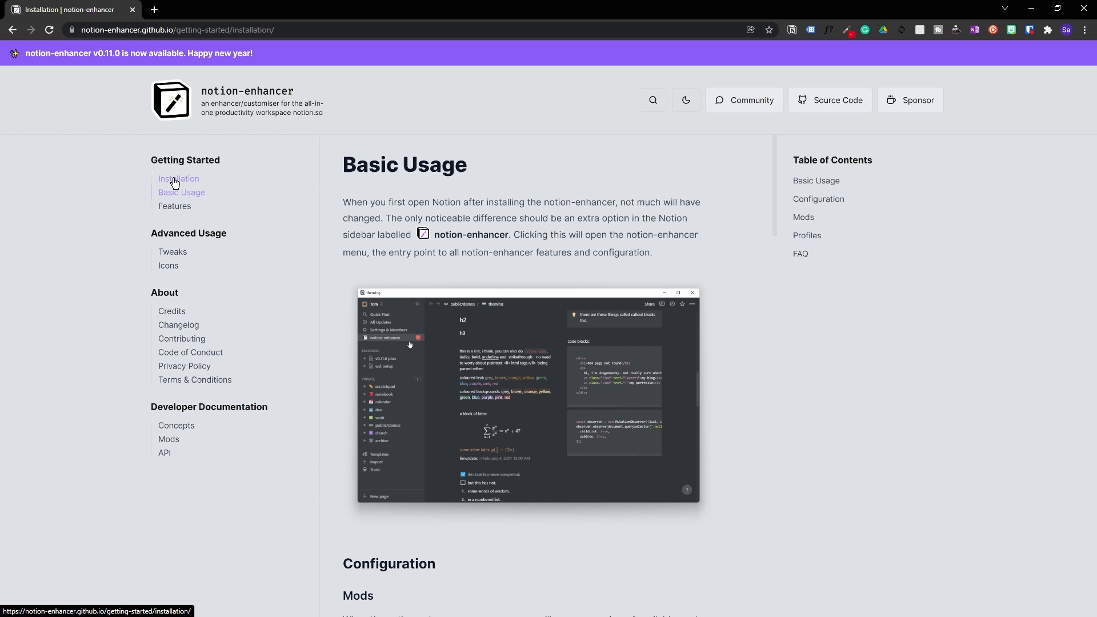
click(178, 178)
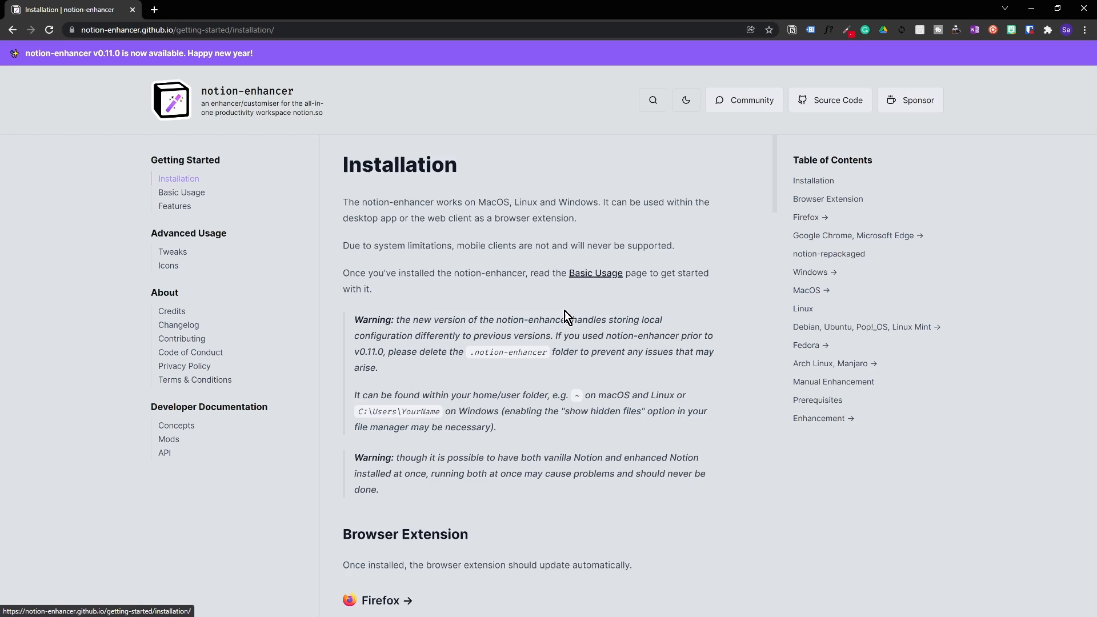
scroll(down, 3)
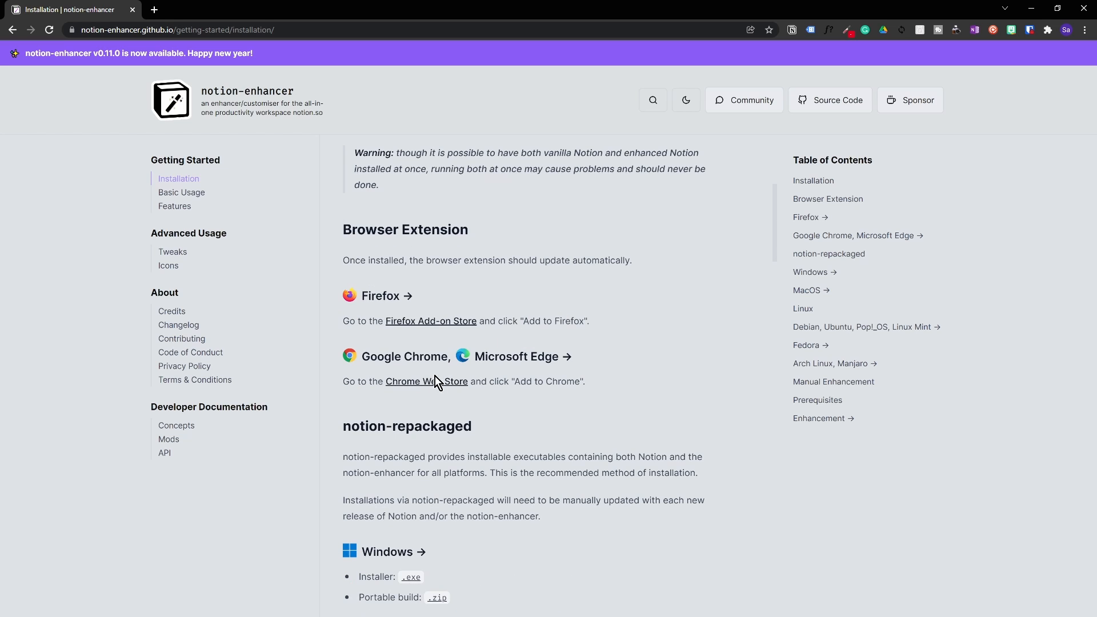
click(426, 381)
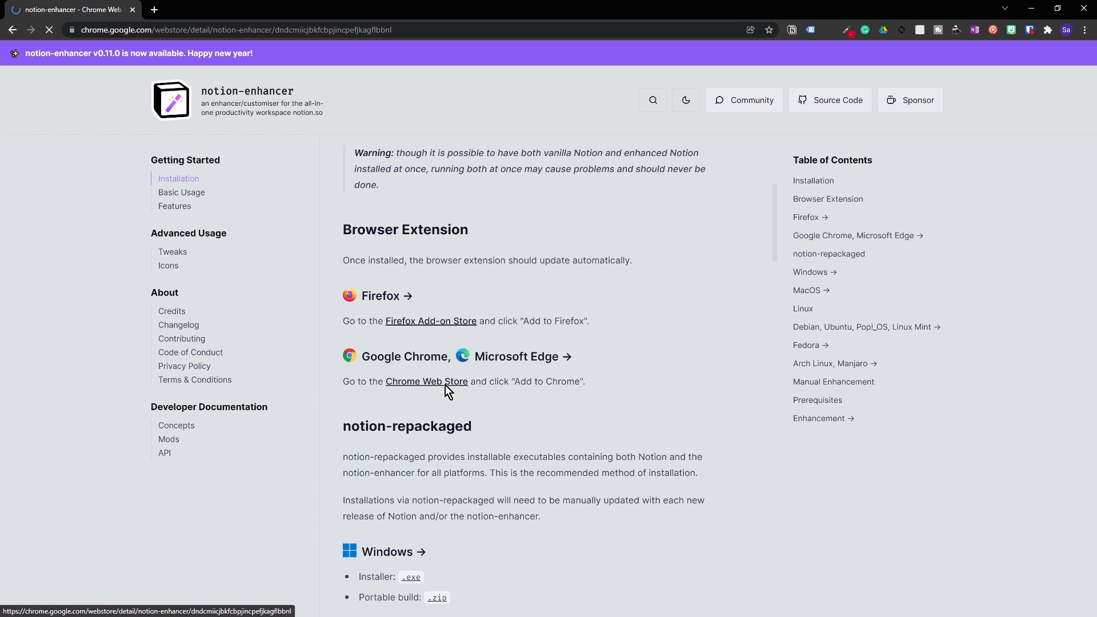
Add the notion-enhancer extension to Chrome and confirm the installation.
click(426, 381)
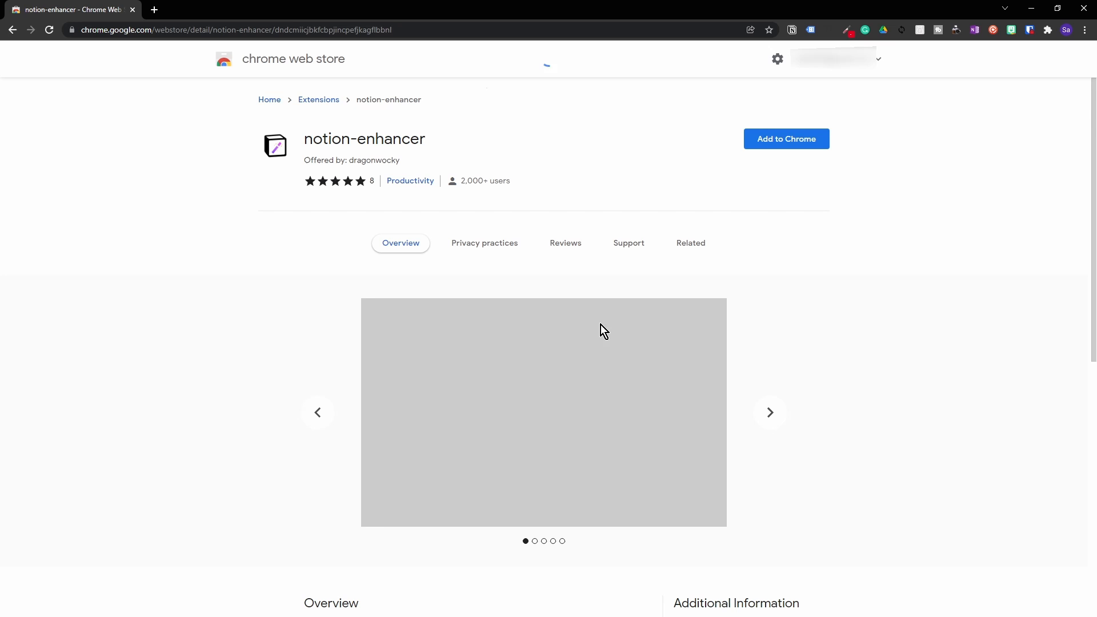
mouse_move(782, 192)
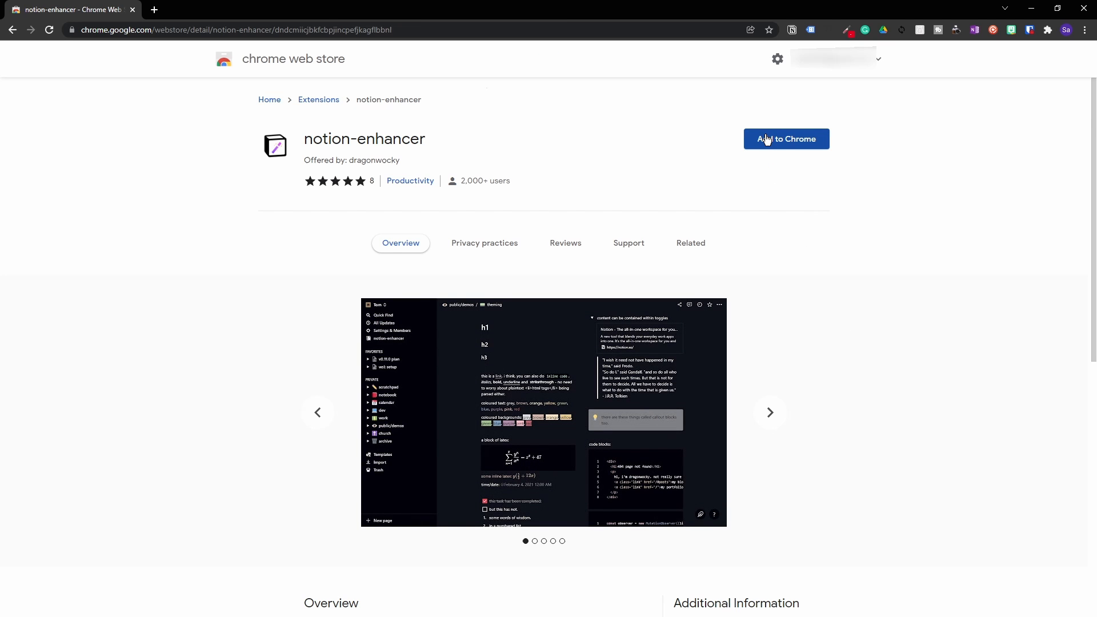
click(786, 138)
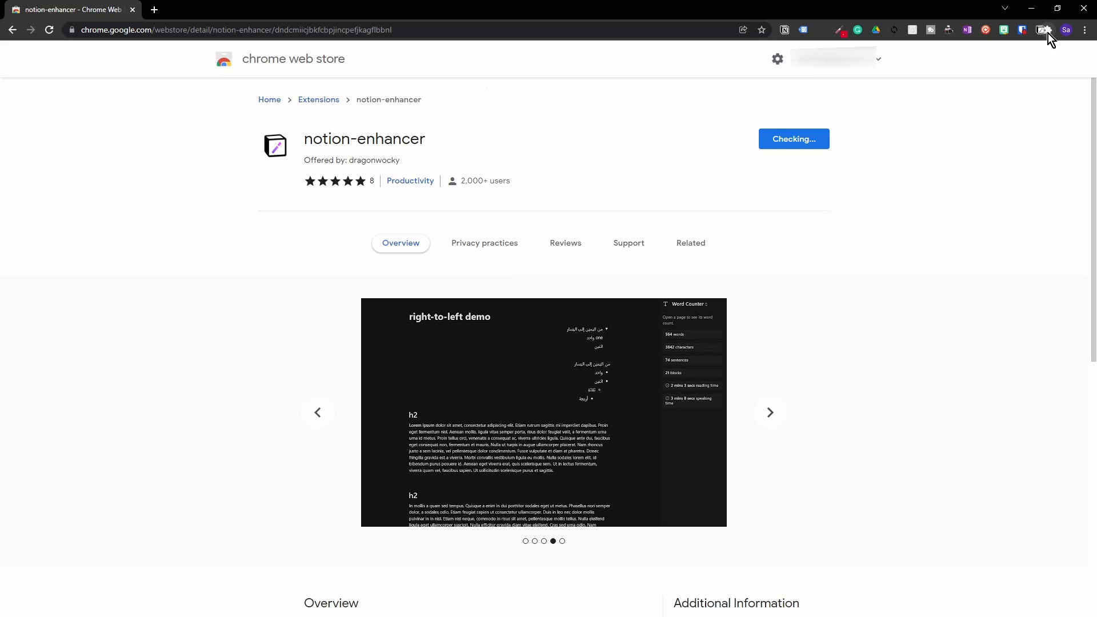
click(793, 139)
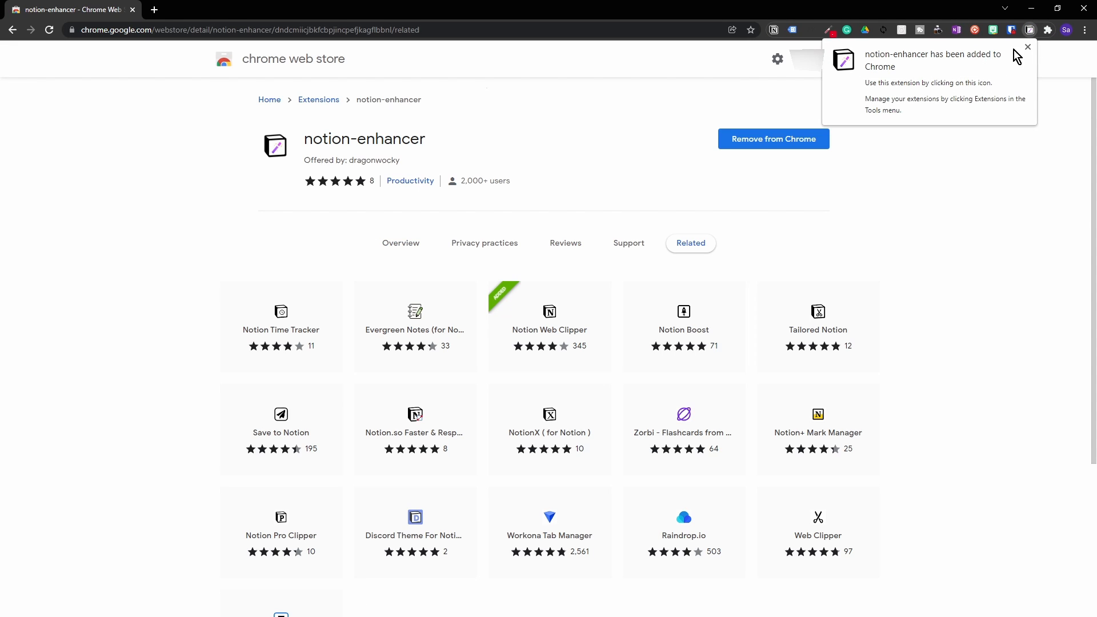
mouse_move(1030, 33)
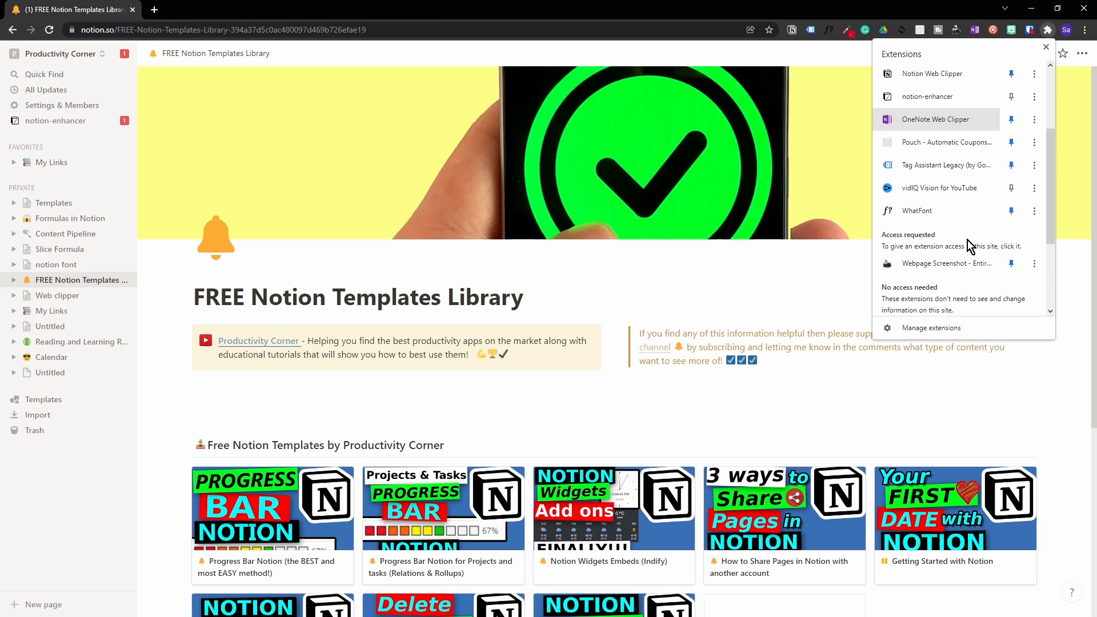
Open notion-enhancer from Chrome, accept its terms, search 'tab', then clear the search.
click(923, 96)
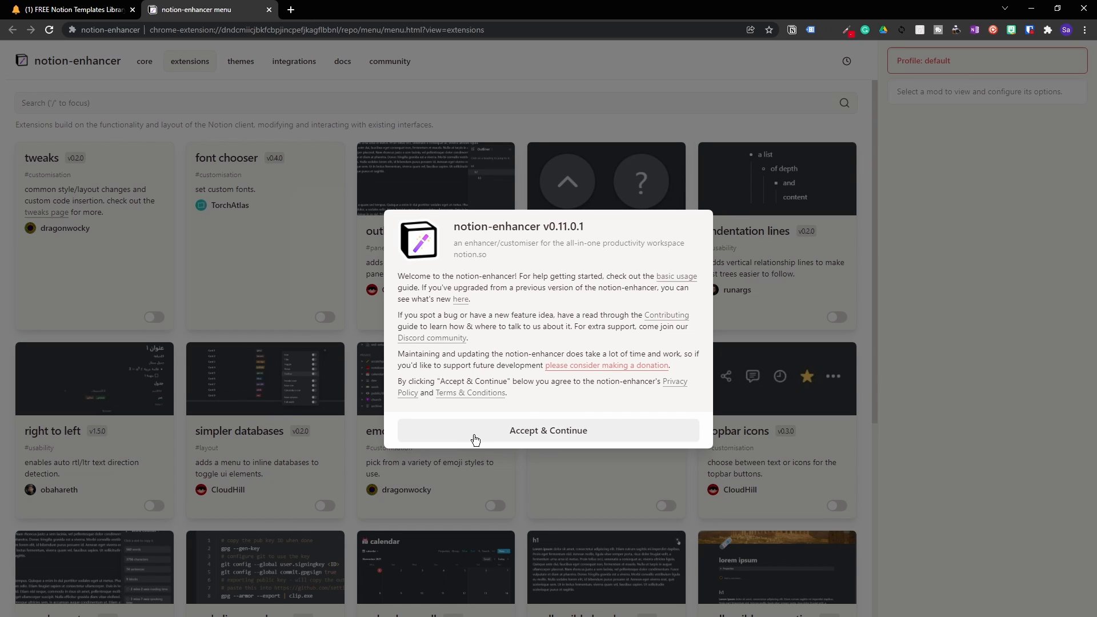
mouse_move(476, 433)
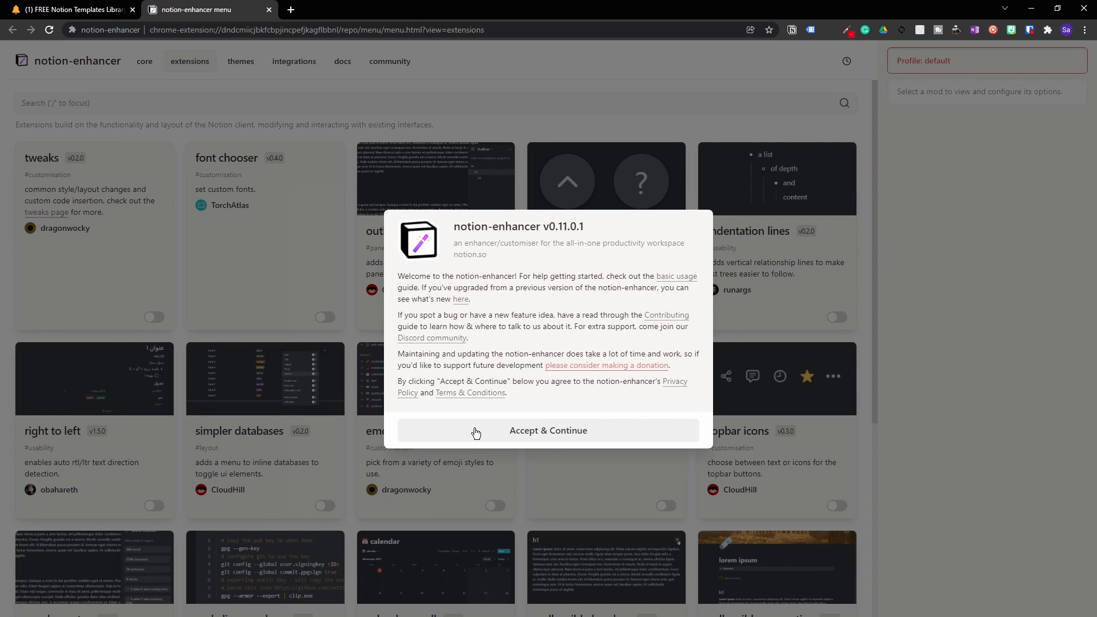
click(548, 430)
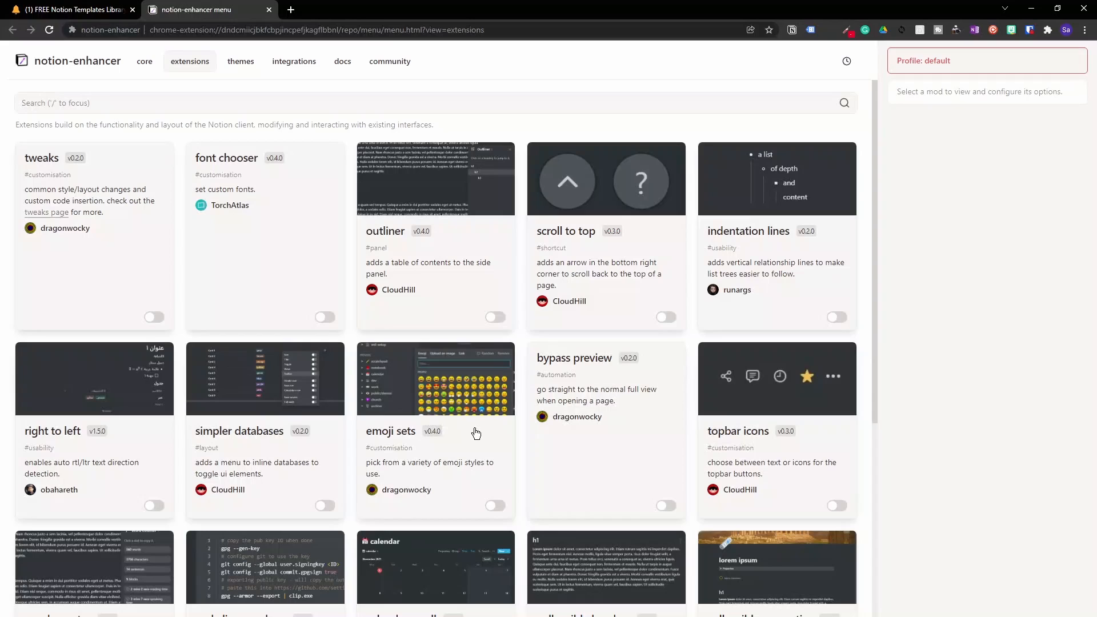
mouse_move(518, 315)
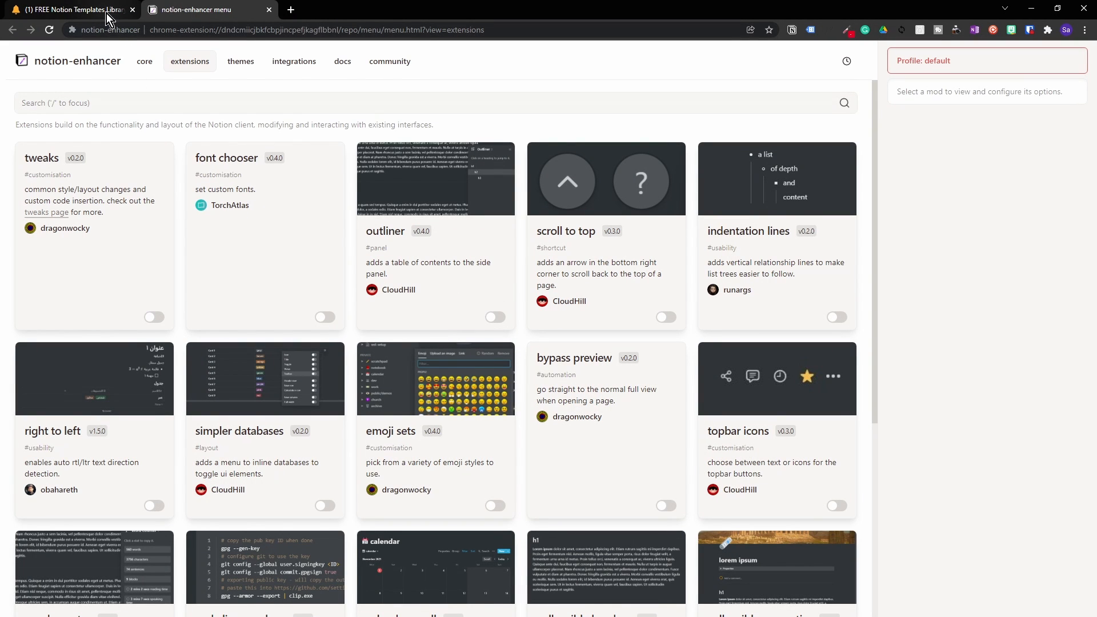
mouse_move(443, 270)
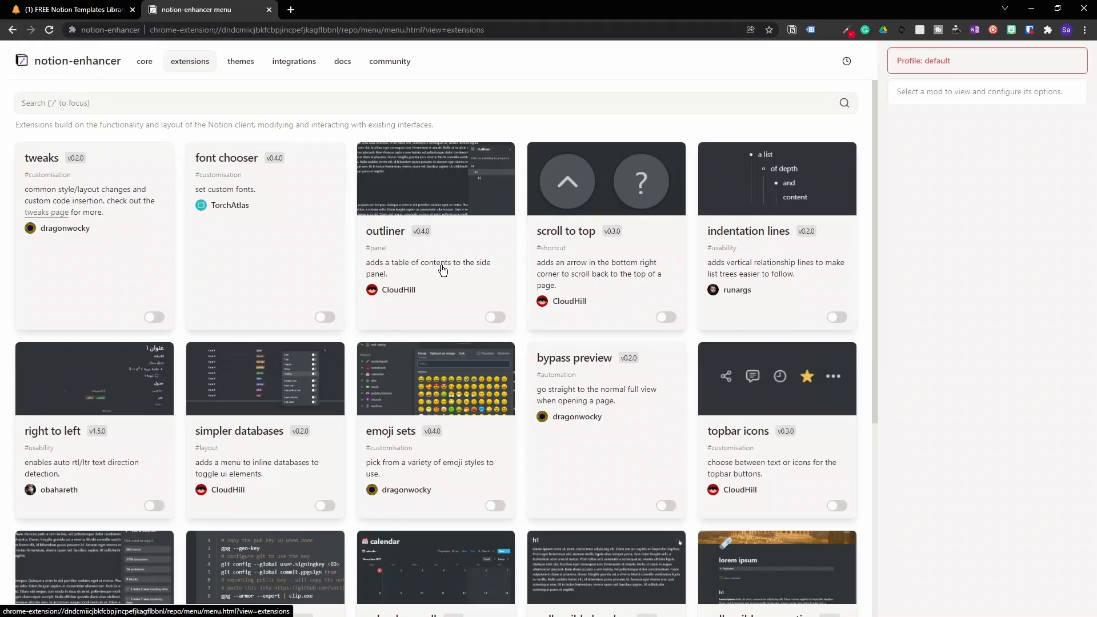
click(430, 103)
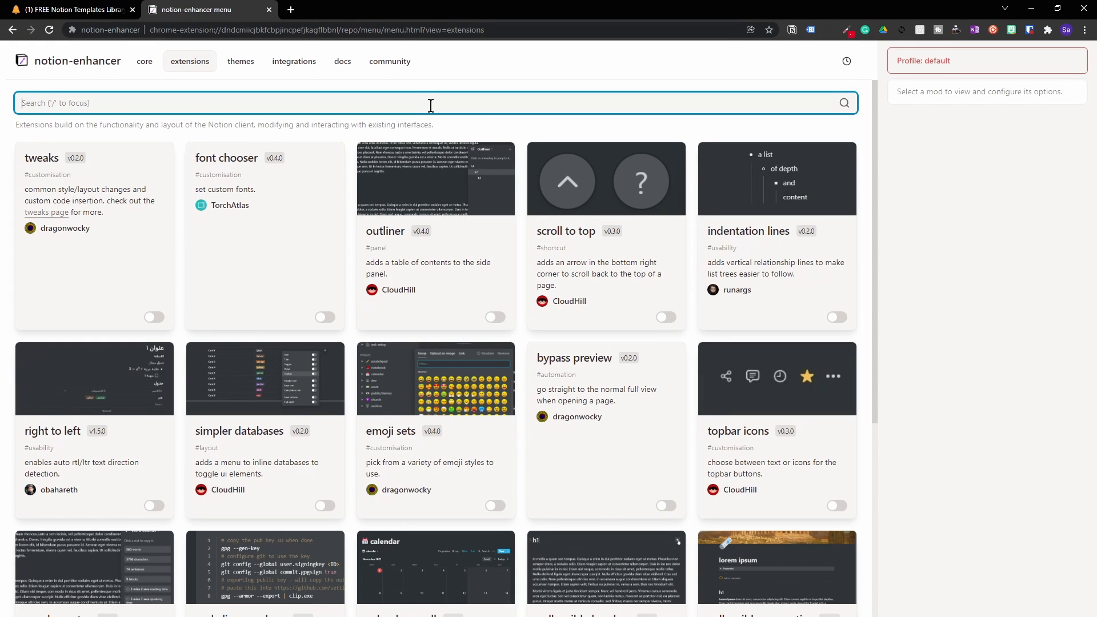
text(tab)
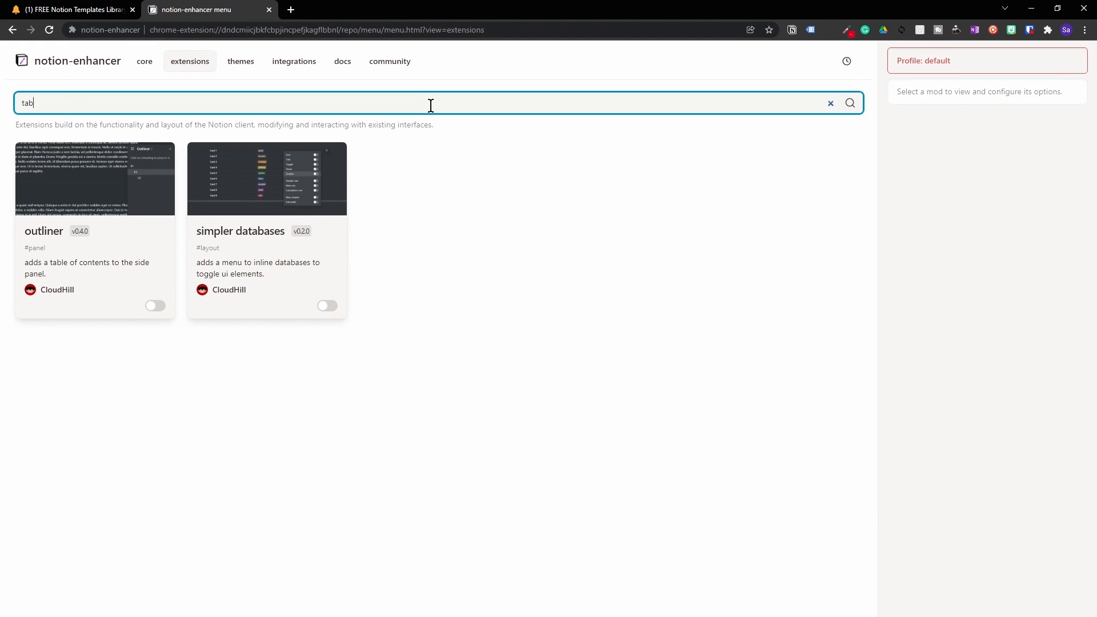
mouse_move(847, 126)
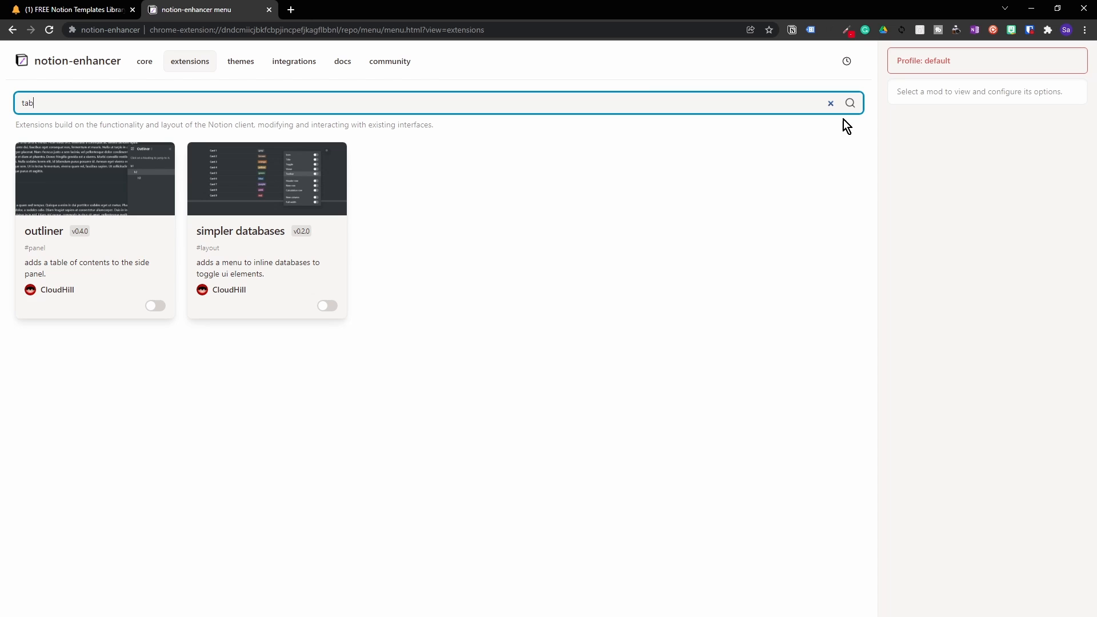
click(830, 103)
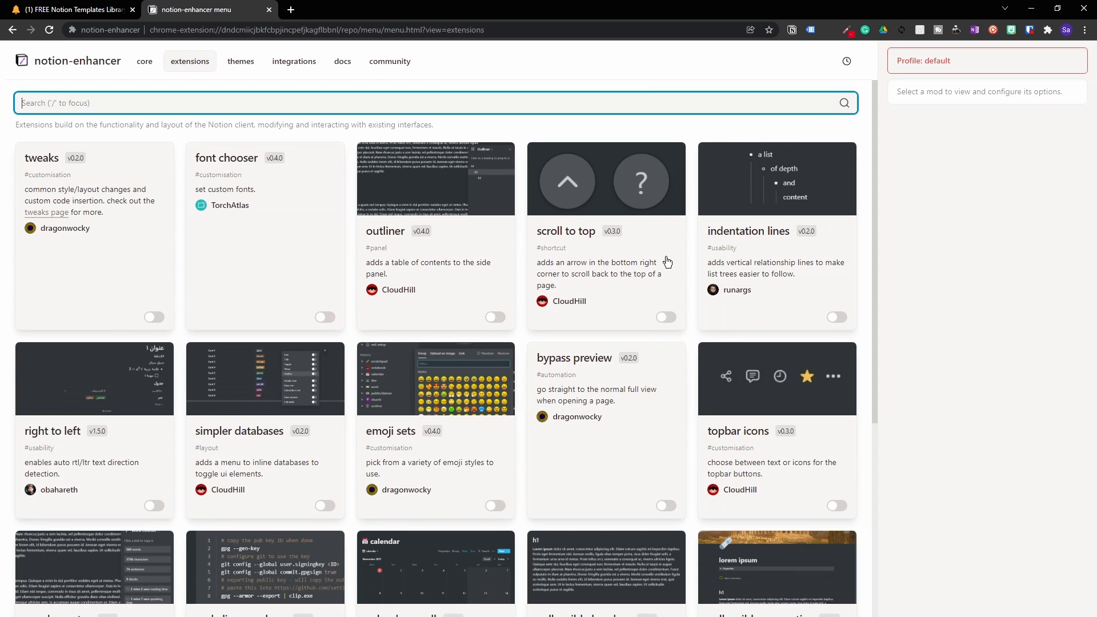
mouse_move(501, 252)
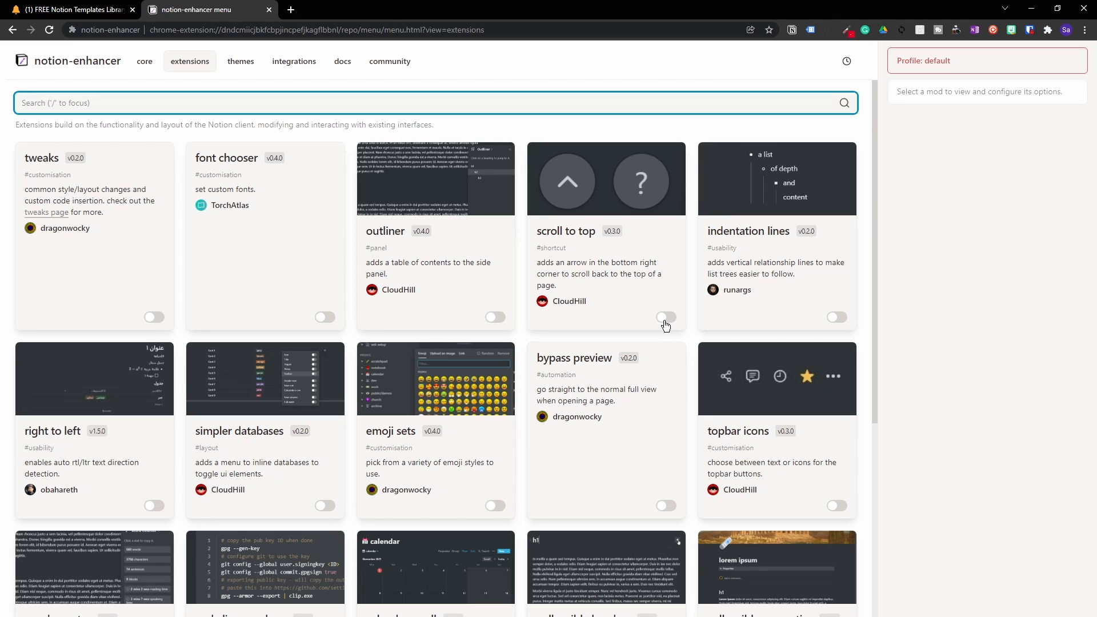
Enable scroll to top, reload to apply, and return to the Notion if formula tab.
click(664, 317)
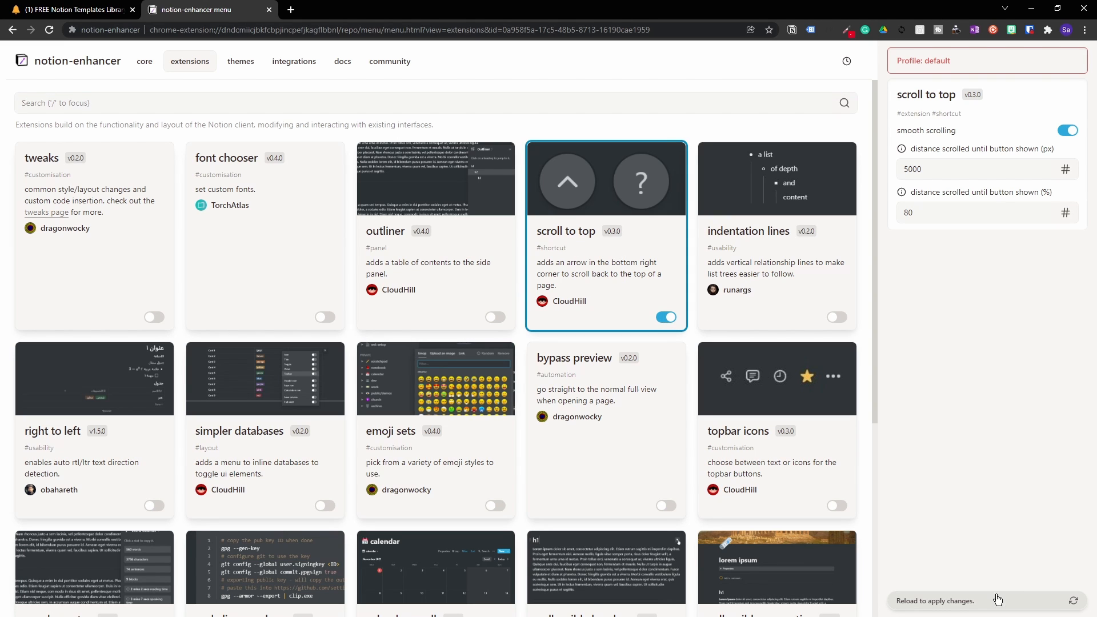
click(1074, 601)
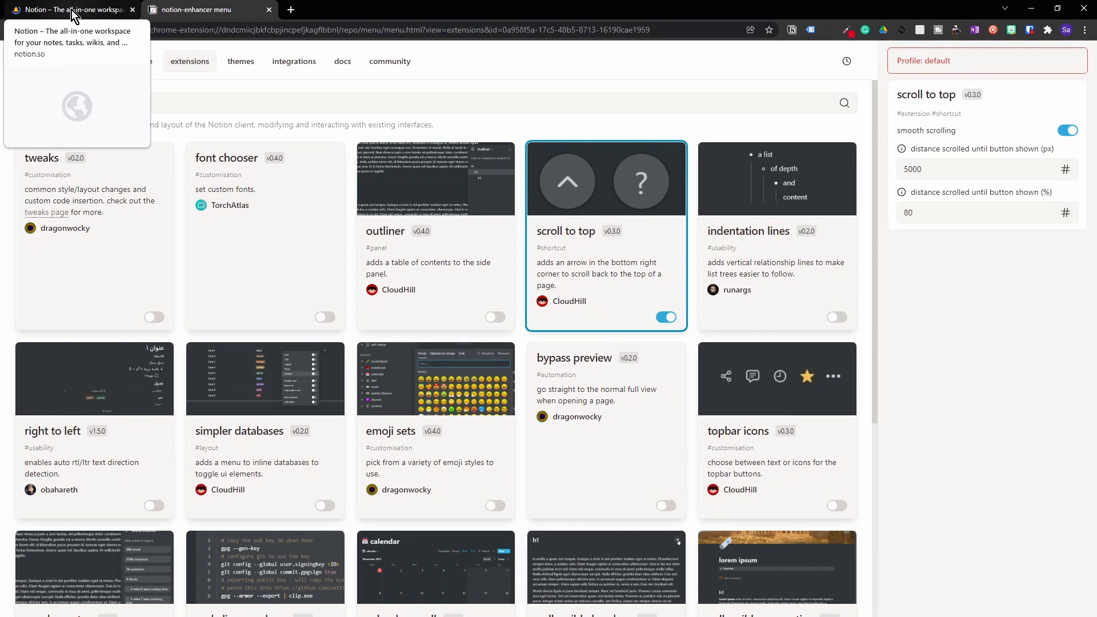
click(70, 9)
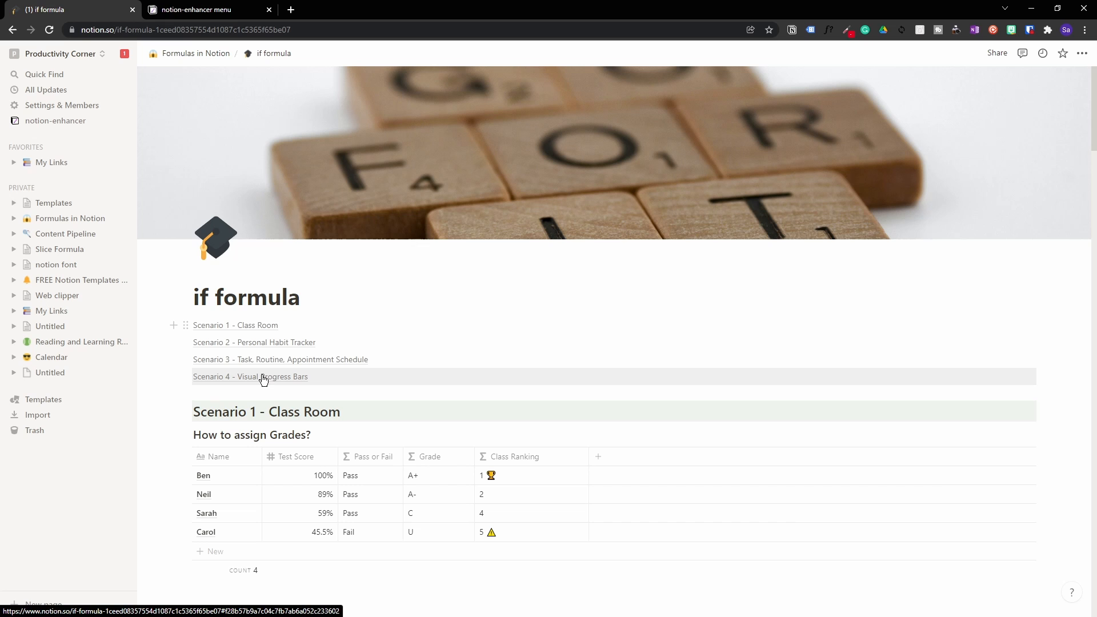
Jump to 'Scenario 4 - Visual Progress Bars' from the if formula page's table of contents.
click(250, 376)
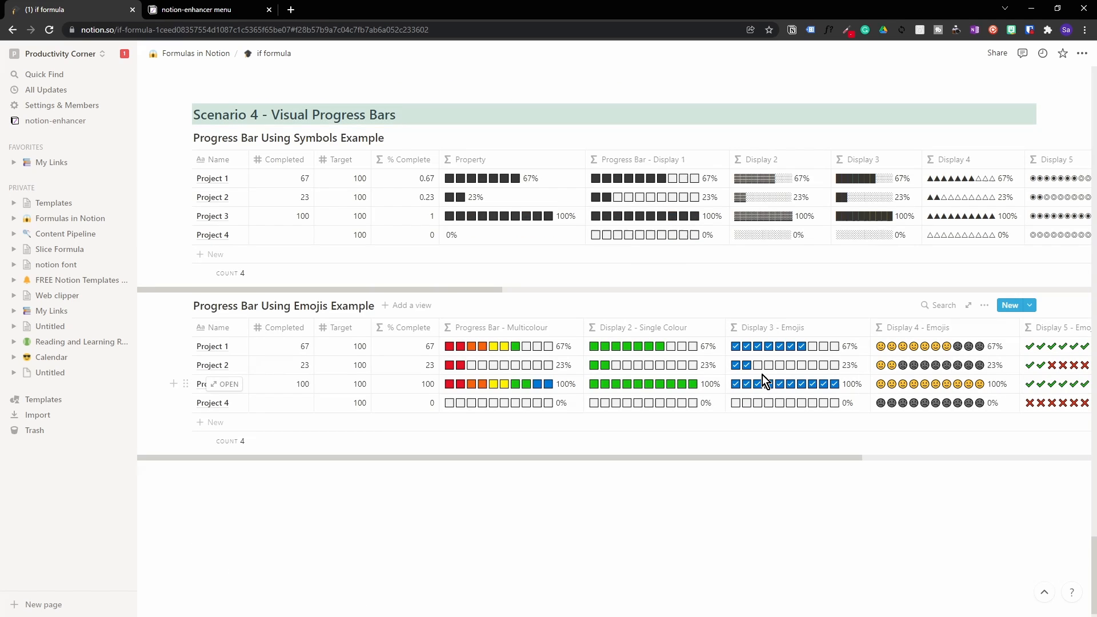
mouse_move(1017, 583)
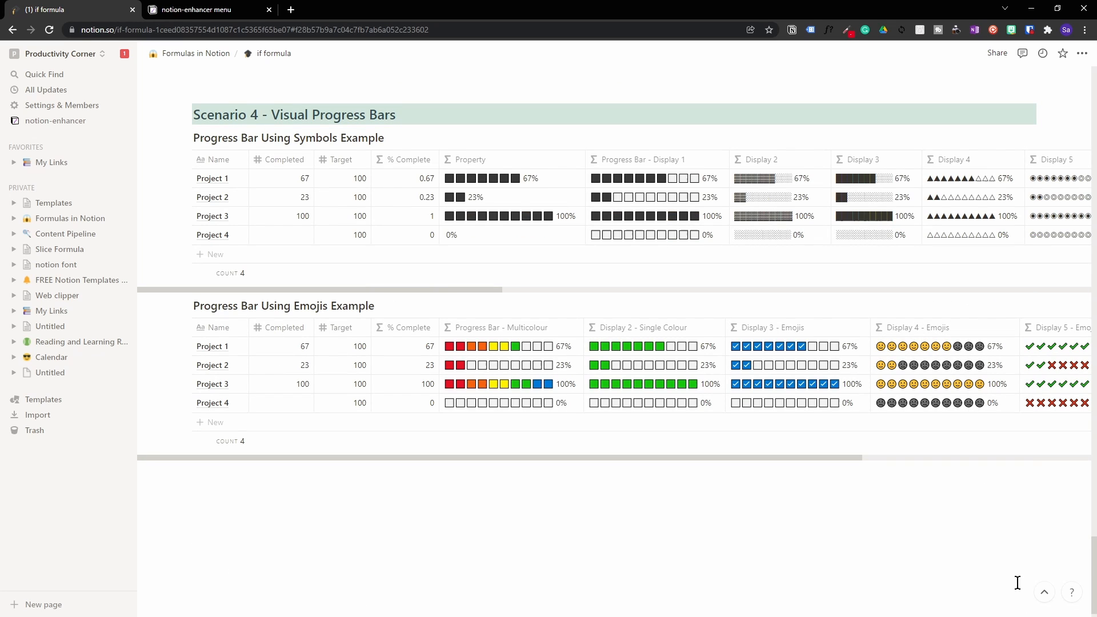
mouse_move(1043, 596)
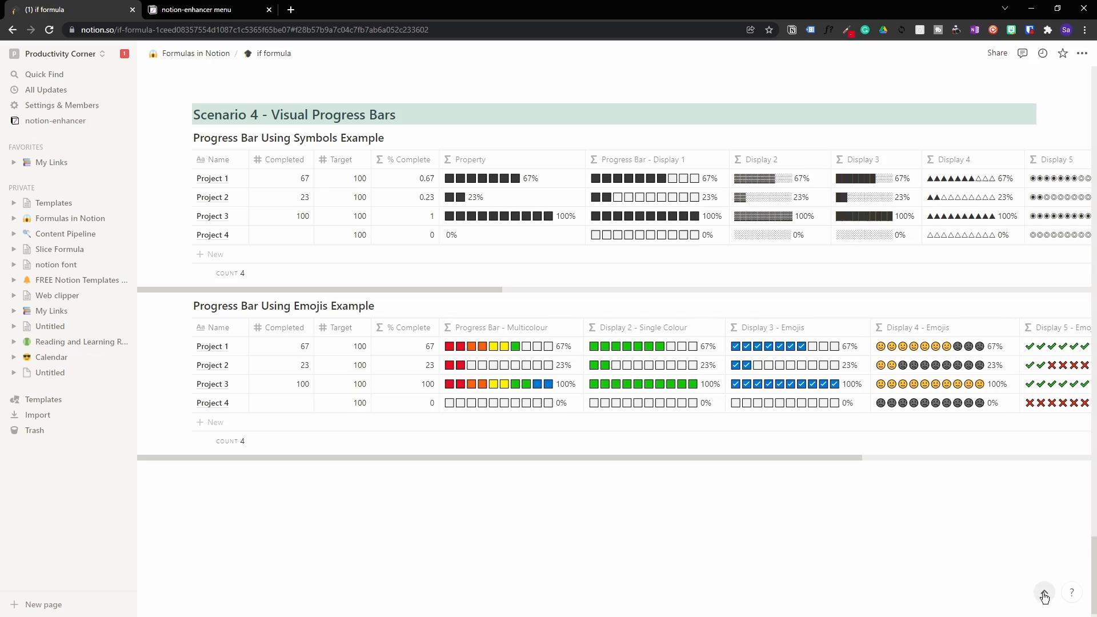